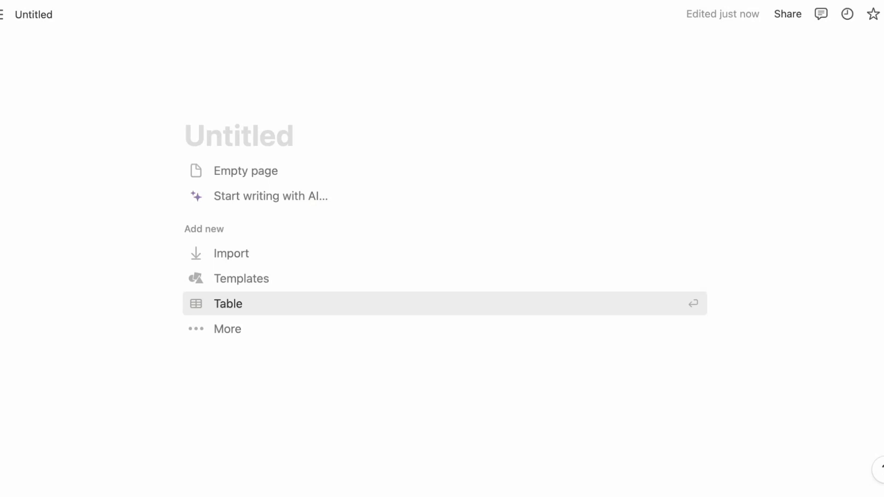
{"action": "mouse_move", "coordinate": [330, 231]}
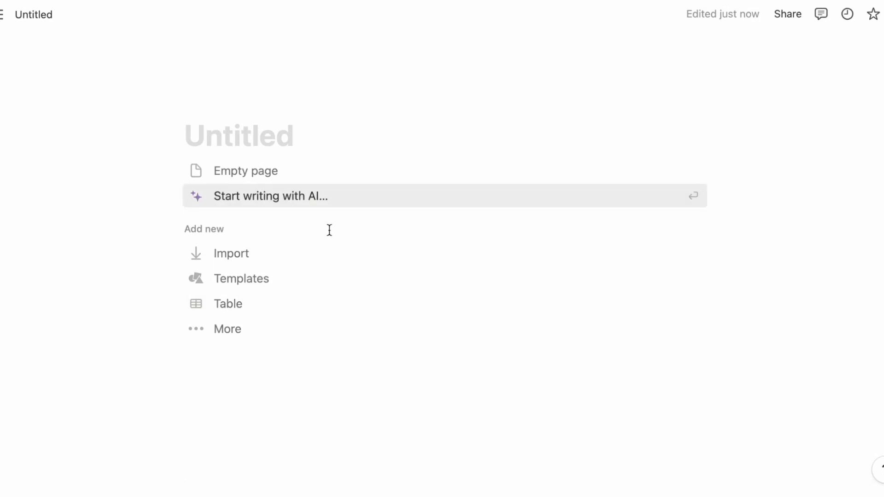
{"action": "mouse_move", "coordinate": [369, 269]}
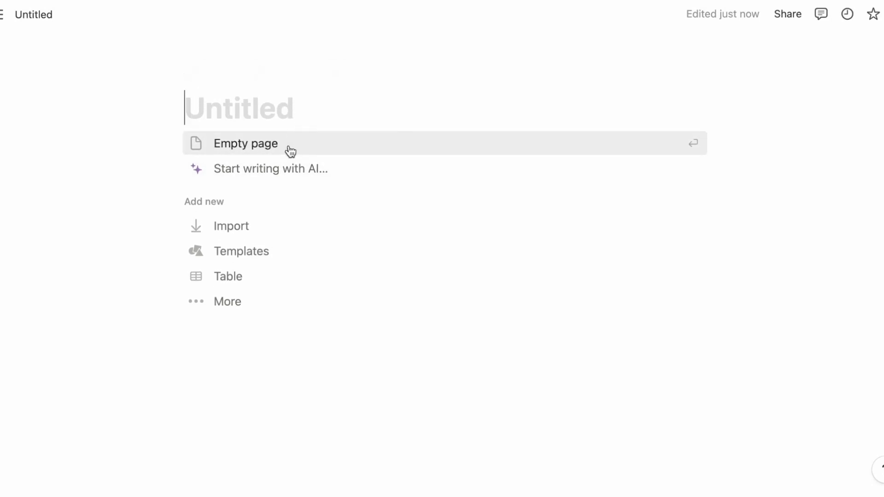
Start an empty page titled 'Budget tracker' and bring up the block menu in the body.
{"action": "left_click", "coordinate": [245, 143]}
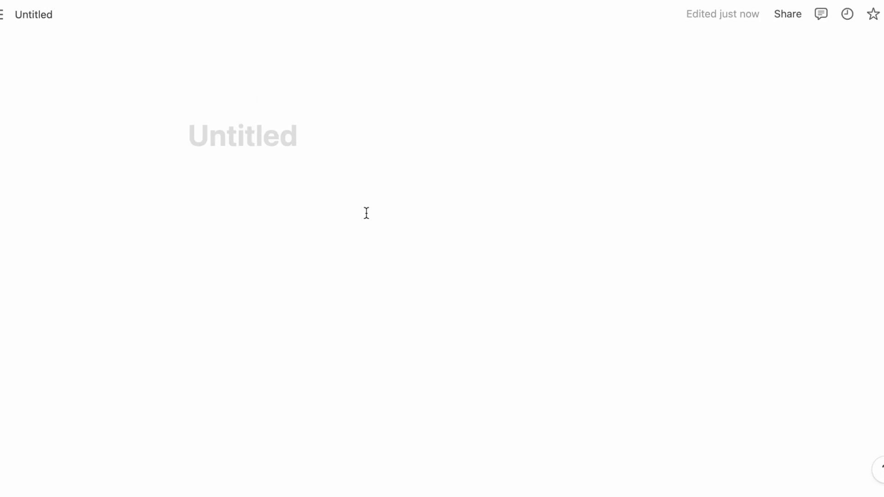
{"action": "type", "text": "Budget tracker"}
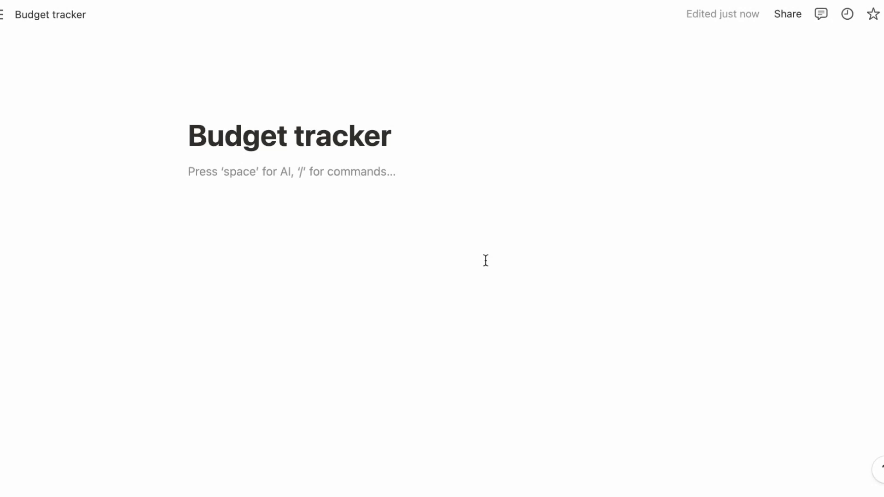
{"action": "type", "text": "/"}
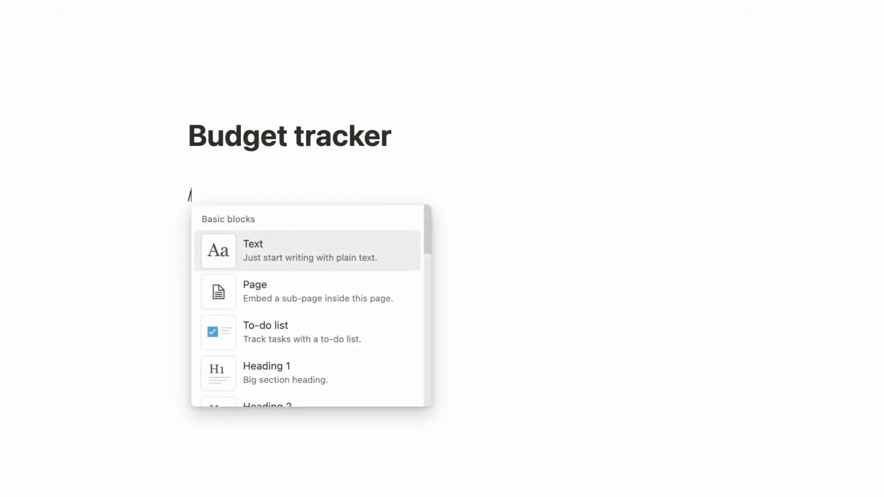
Insert an inline 'Financial Goals' database and show it as a gallery of cards.
{"action": "type", "text": "database"}
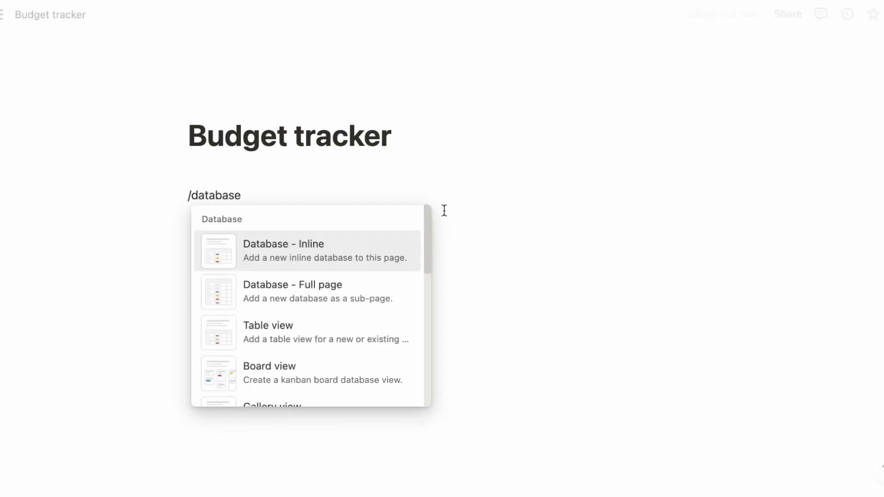
{"action": "left_click", "coordinate": [283, 251]}
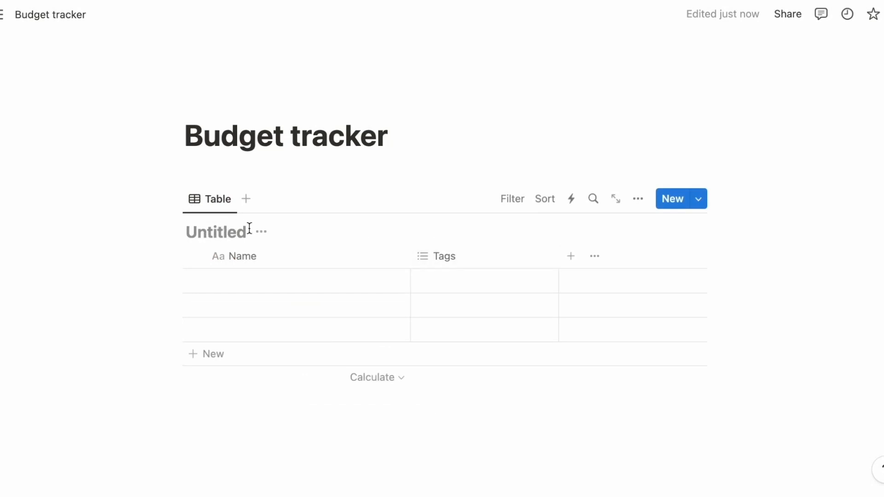
{"action": "type", "text": "Financial Goals"}
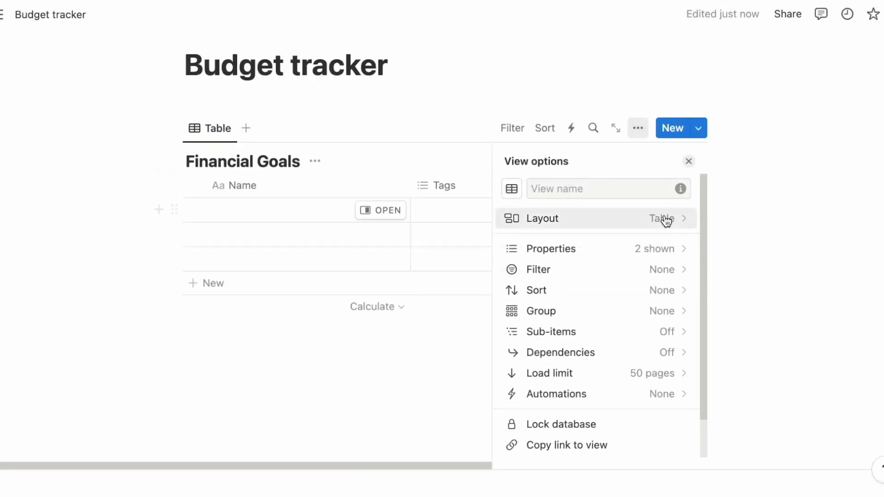
{"action": "left_click", "coordinate": [595, 219]}
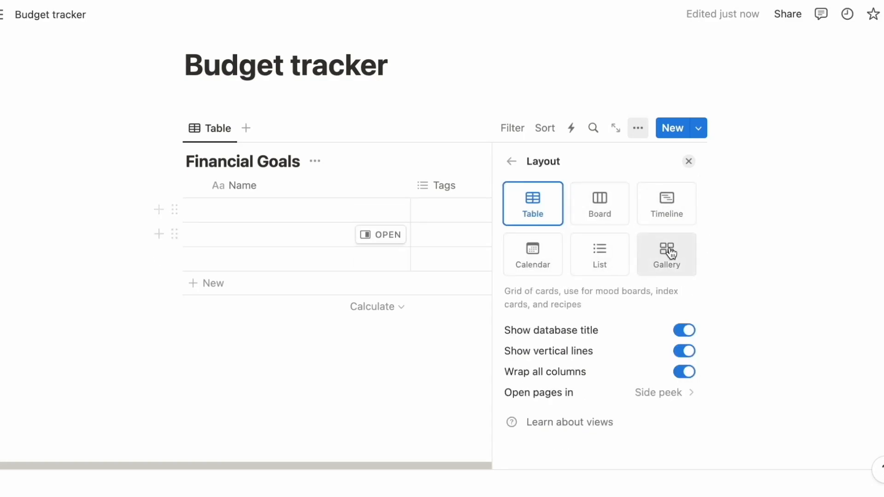
{"action": "left_click", "coordinate": [667, 254]}
{"action": "type", "text": "Emer"}
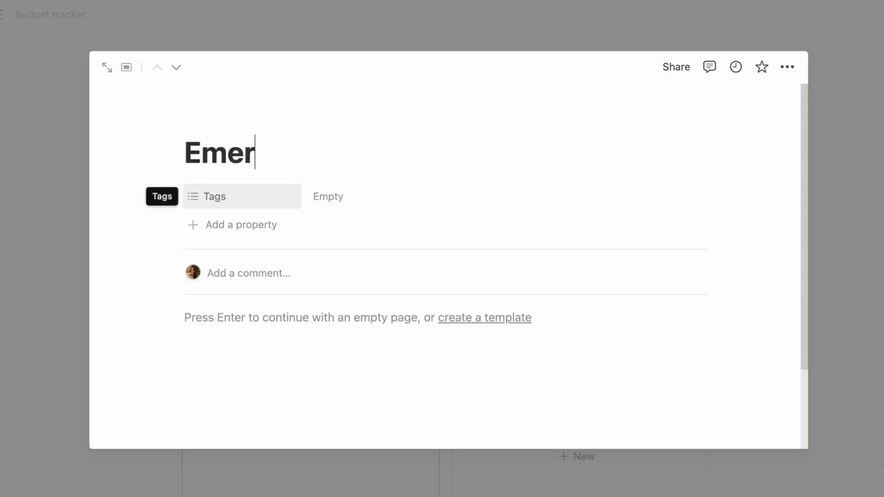
Name the gallery cards Emergency fund and Vacation fund, correcting the 'Vacatiom' typo.
{"action": "type", "text": "gency fund"}
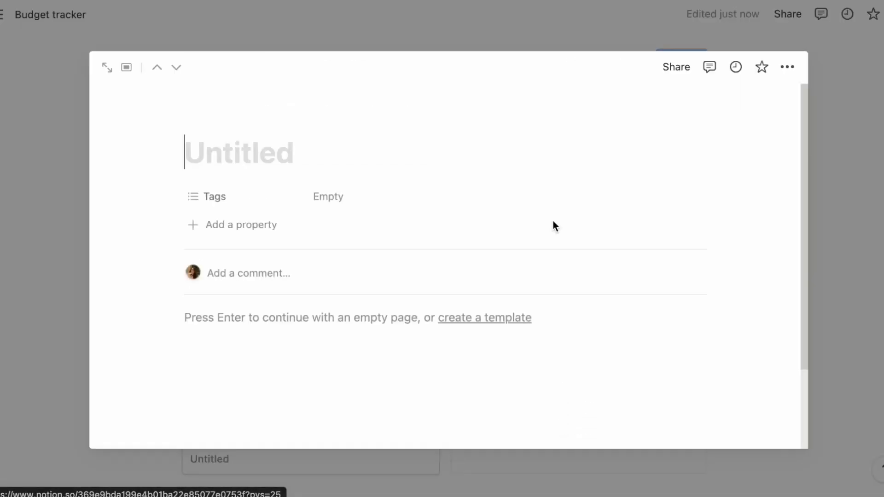
{"action": "type", "text": "Vacatiom"}
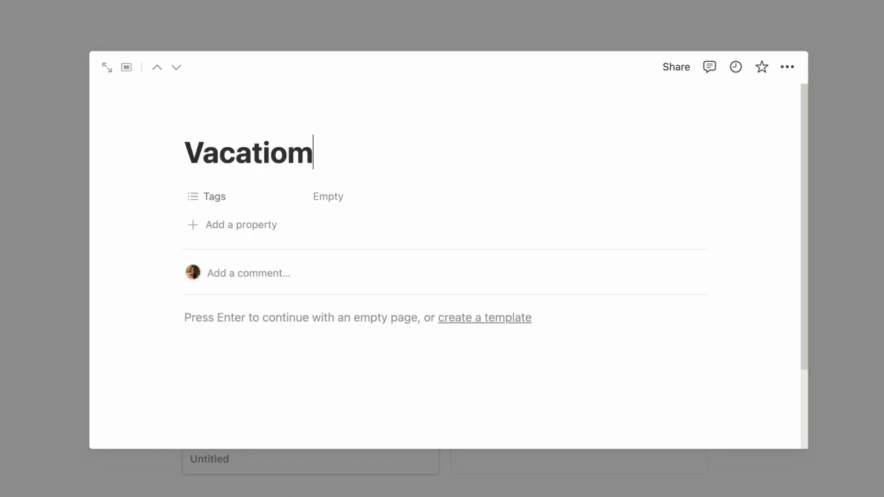
{"action": "type", "text": "Vacation fund"}
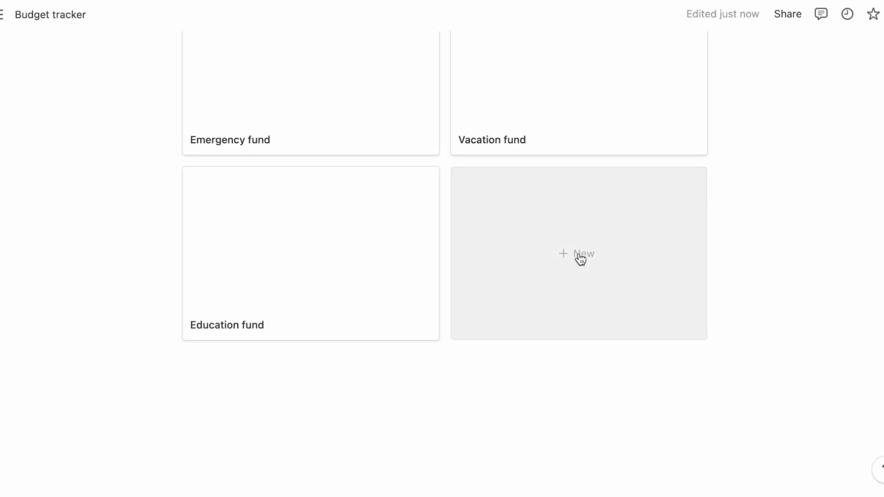
Add a Children's fund card and set the gallery card size to Small.
{"action": "left_click", "coordinate": [576, 256]}
{"action": "type", "text": "Children's fund"}
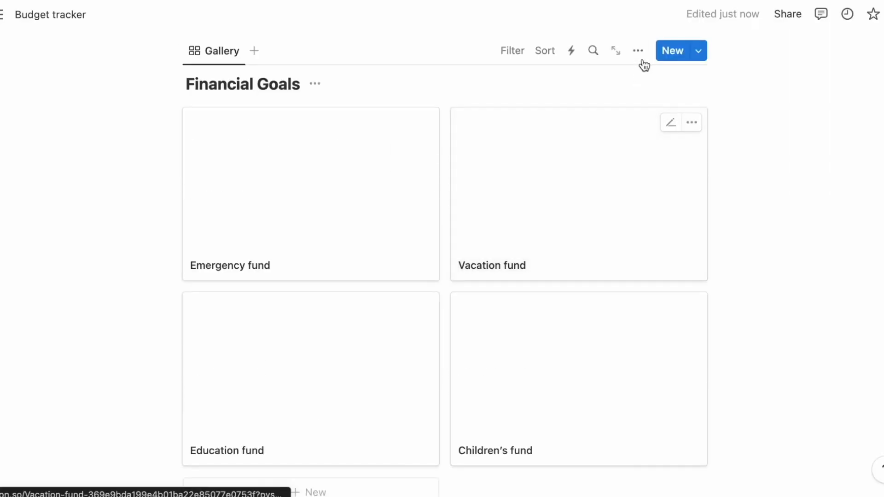
{"action": "left_click", "coordinate": [639, 50]}
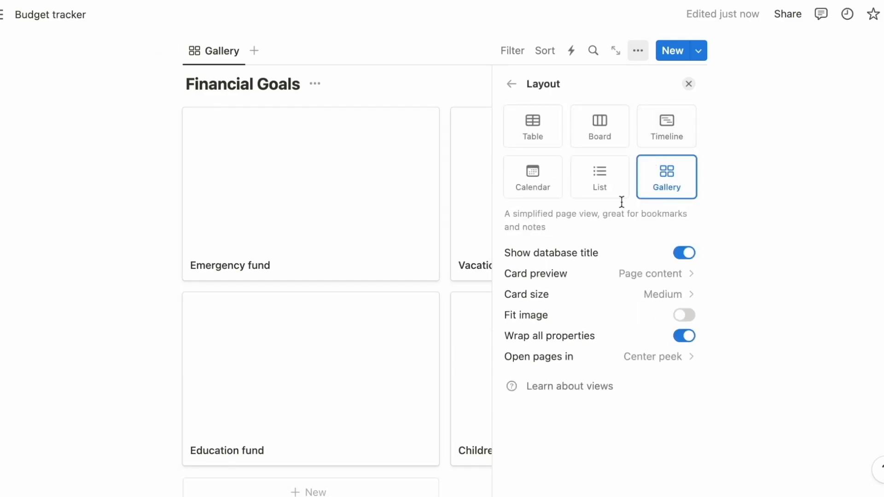
{"action": "left_click", "coordinate": [663, 295]}
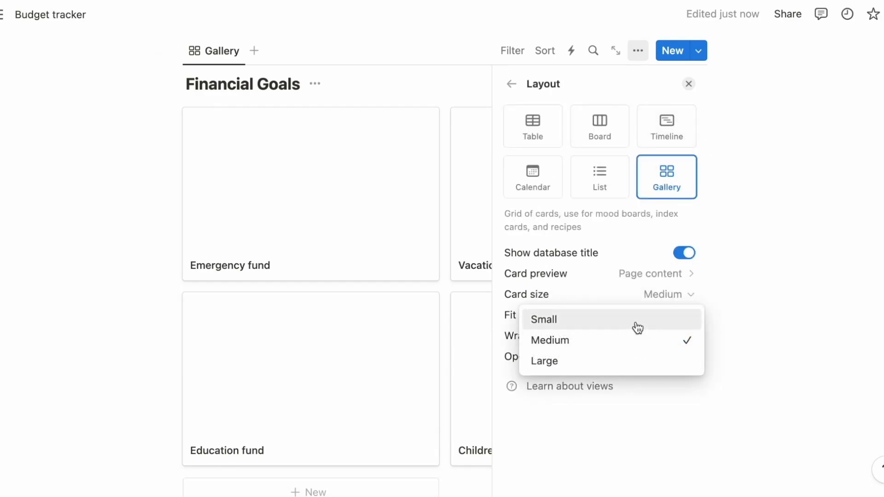
{"action": "left_click", "coordinate": [544, 320]}
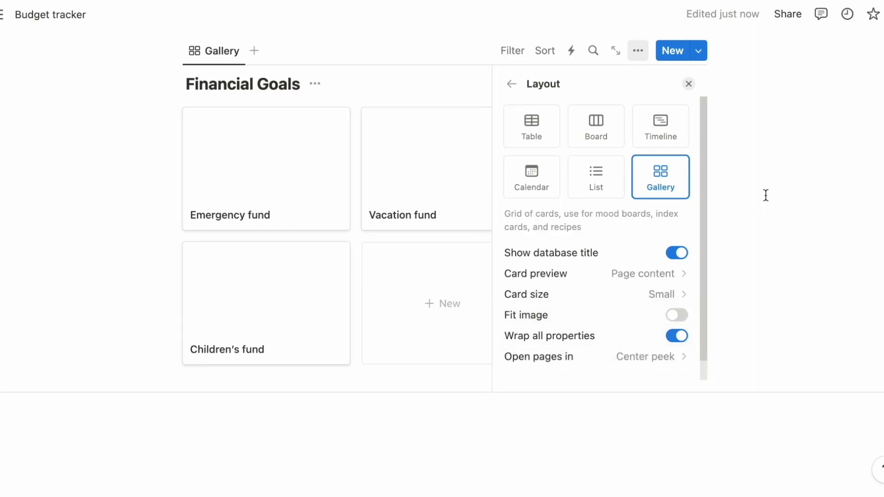
Make the page full width and add a January heading below the gallery.
{"action": "left_click", "coordinate": [688, 84]}
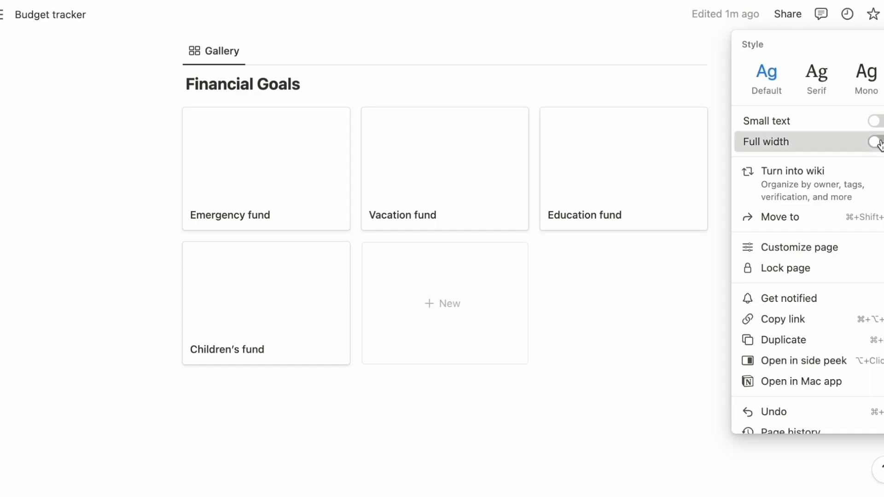
{"action": "left_click", "coordinate": [878, 142]}
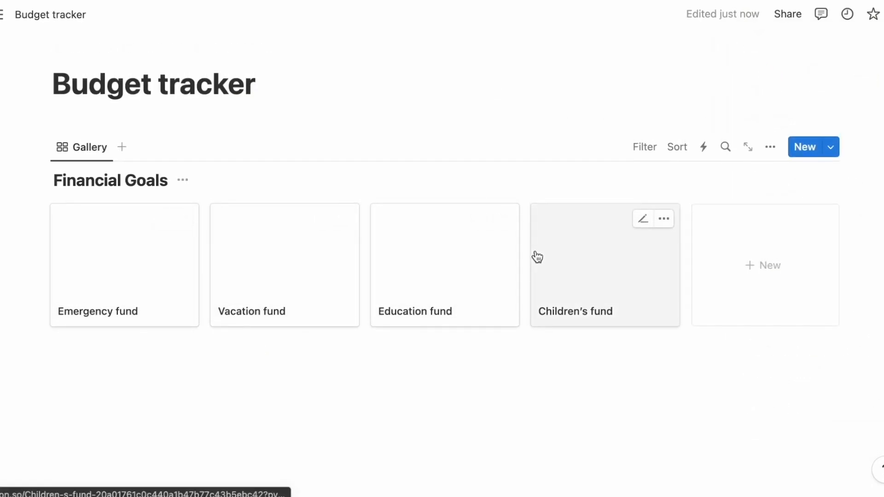
{"action": "type", "text": "/heading"}
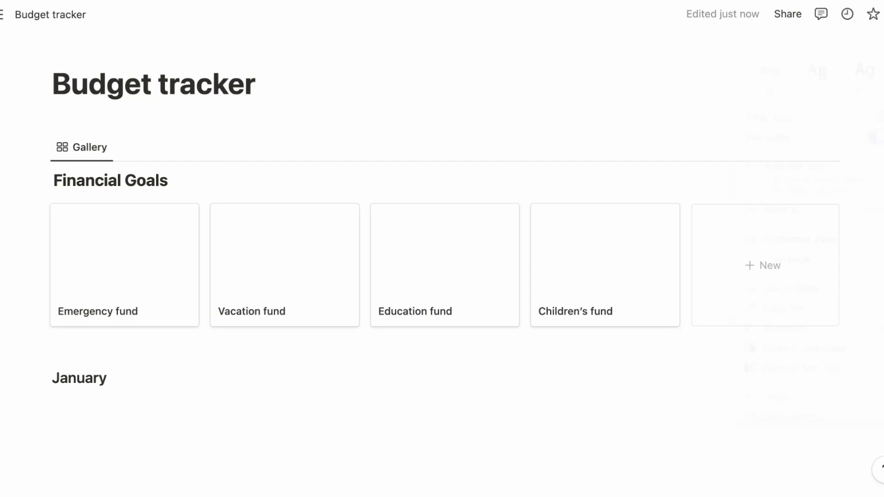
Switch the page to a serif font and add Monthly budget and a second inline table under January.
{"action": "left_click", "coordinate": [883, 14]}
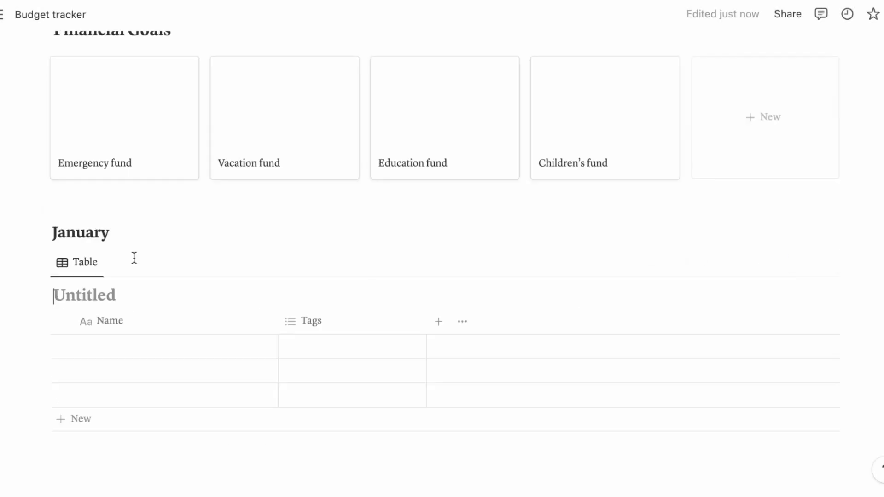
{"action": "type", "text": "Monthly budget"}
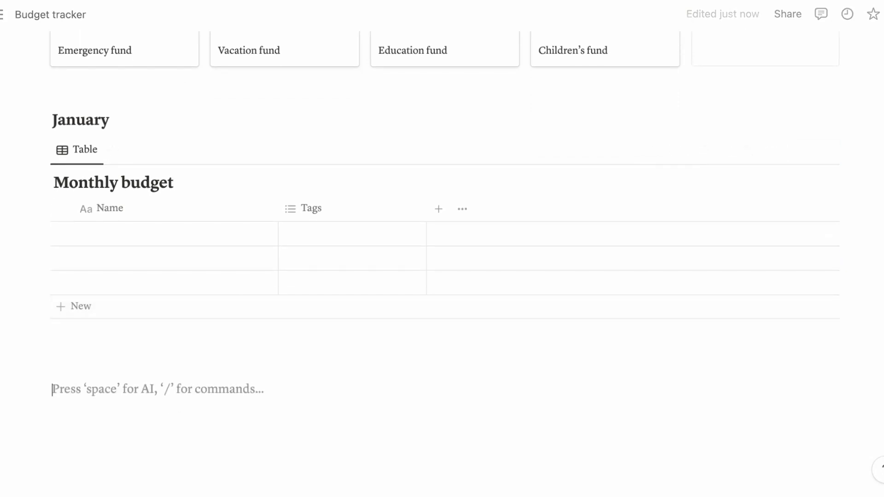
{"action": "type", "text": "/database"}
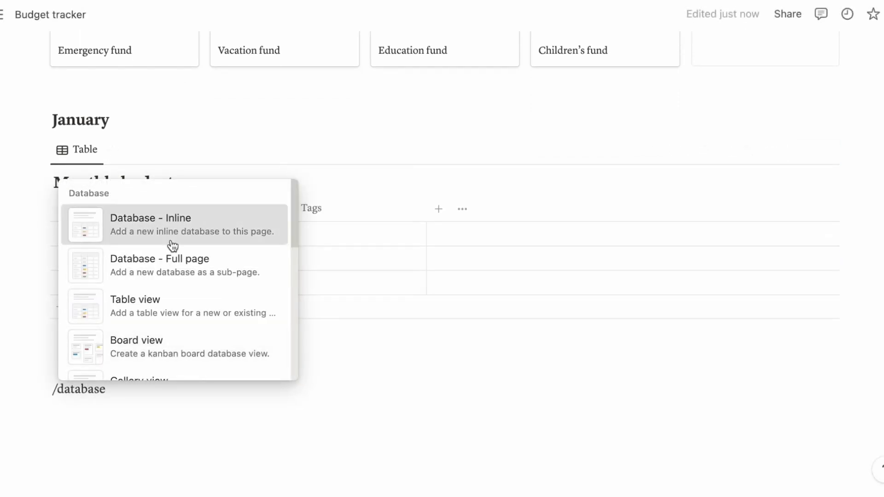
{"action": "left_click", "coordinate": [150, 224]}
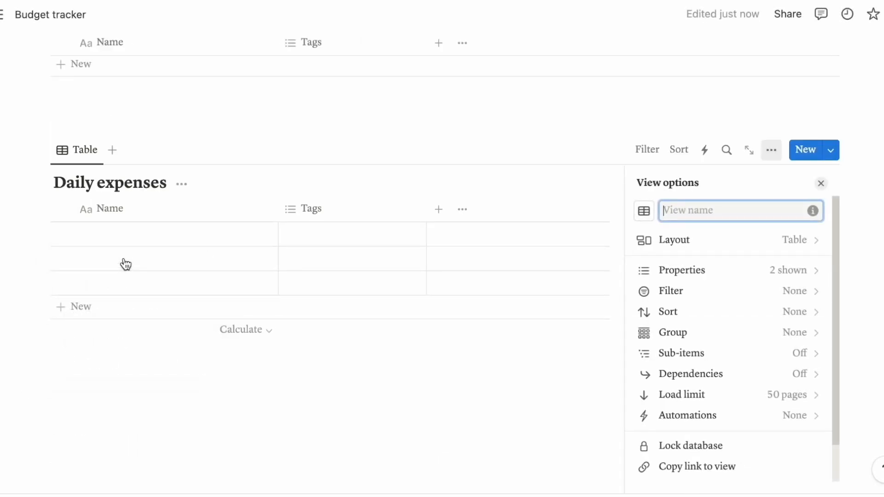
Name the second table's view 2024-Jan and finish the Monthly budget title.
{"action": "type", "text": "2024"}
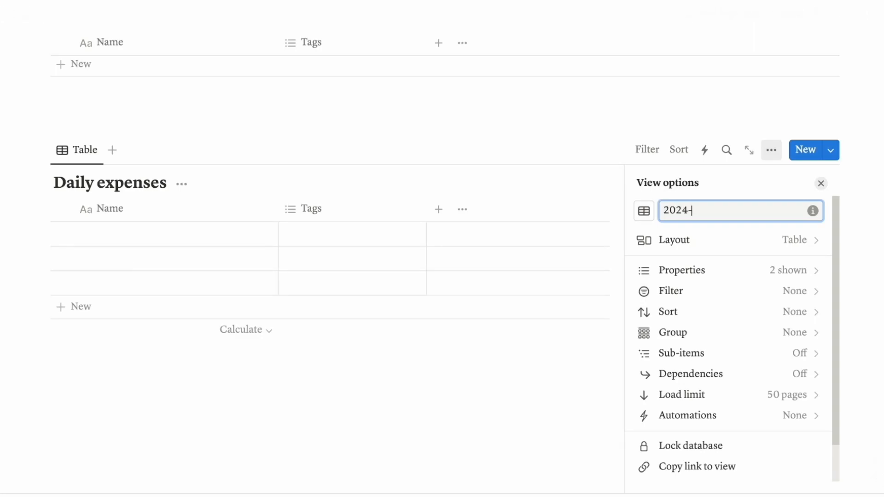
{"action": "type", "text": "-Jan"}
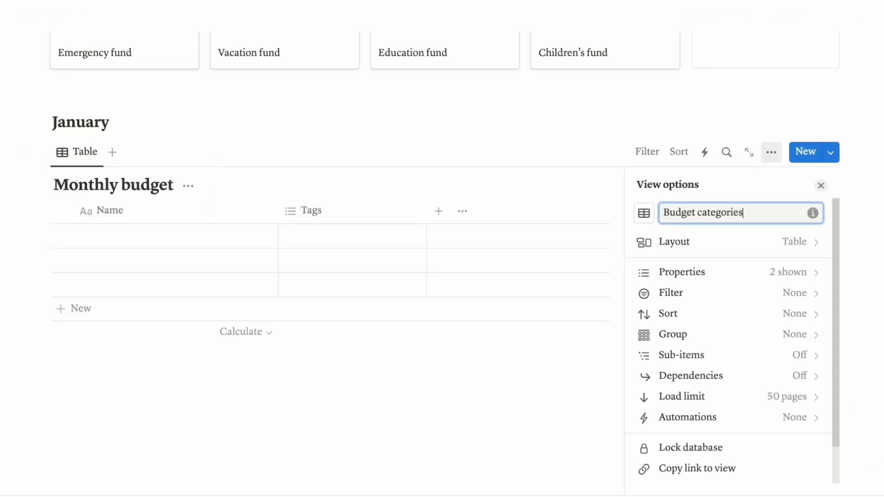
{"action": "type", "text": "Mo"}
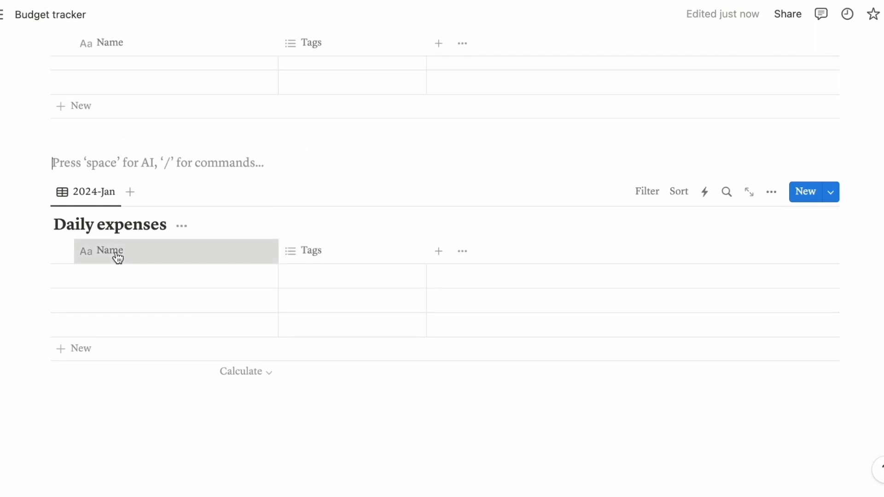
Move Tags before Name in Daily expenses, rename it Date and rename Name to Description.
{"action": "left_click_drag", "start_coordinate": [119, 250], "coordinate": [338, 251]}
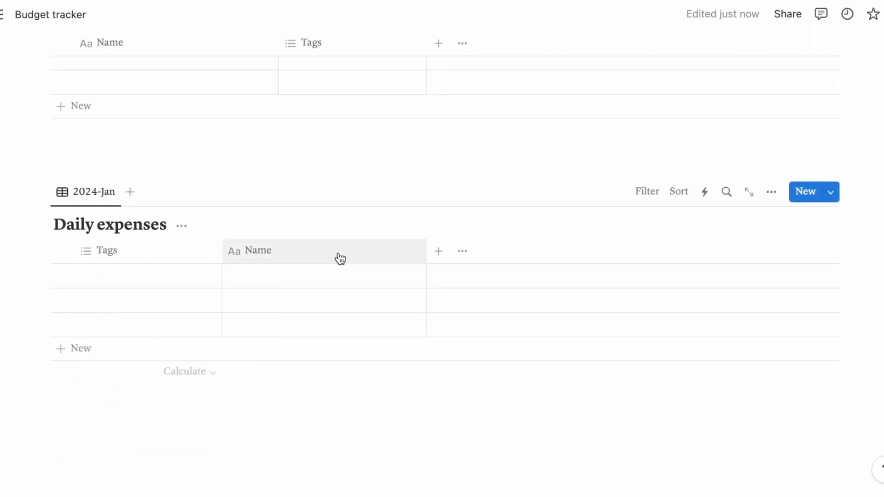
{"action": "left_click", "coordinate": [107, 250]}
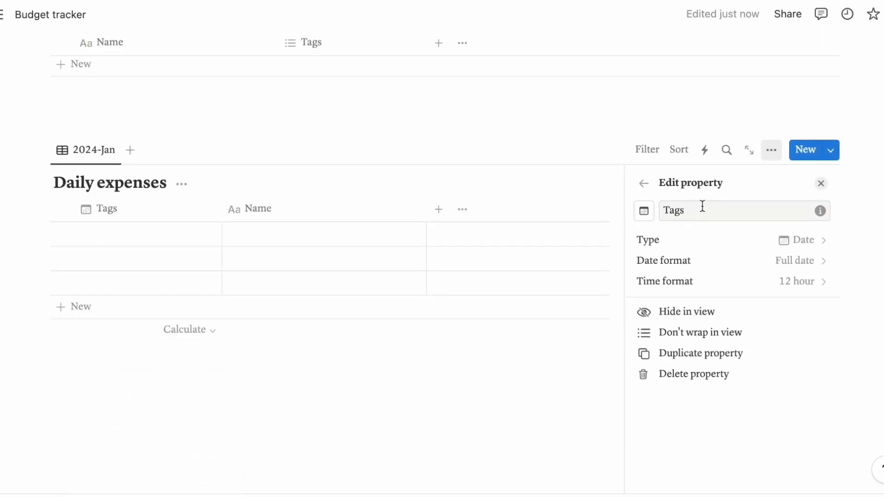
{"action": "type", "text": "DAte"}
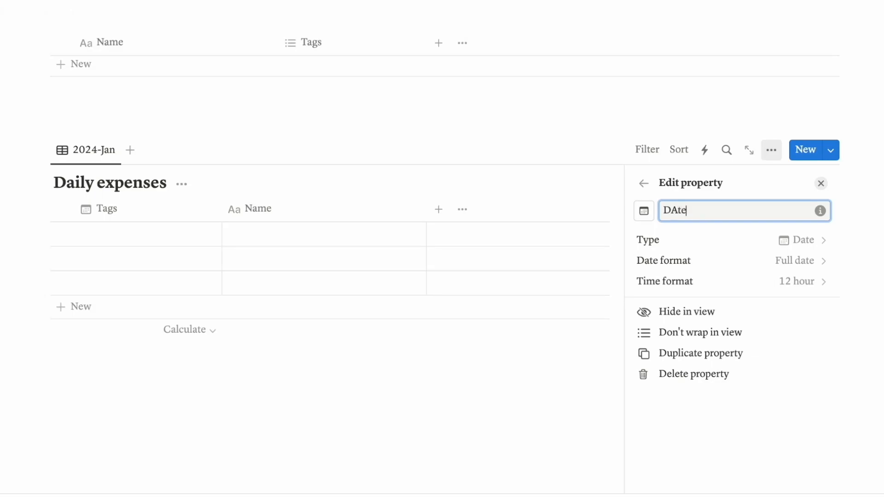
{"action": "type", "text": "Date"}
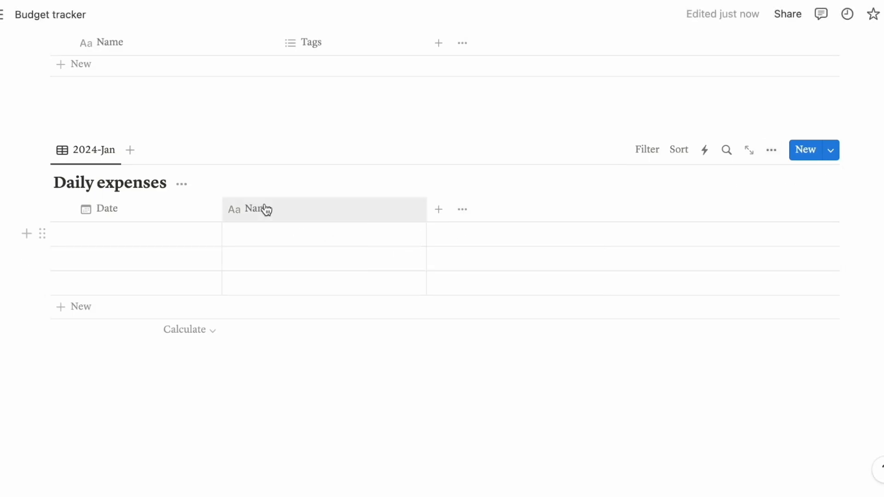
{"action": "left_click", "coordinate": [255, 209]}
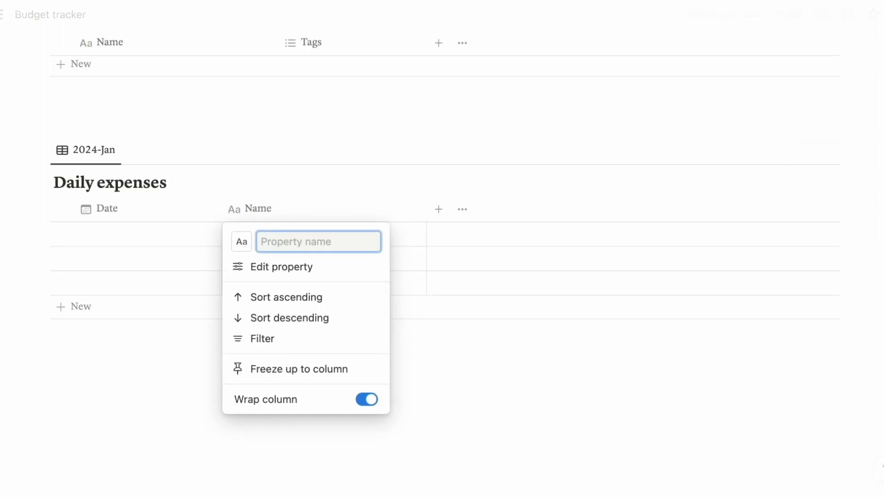
{"action": "type", "text": "Description"}
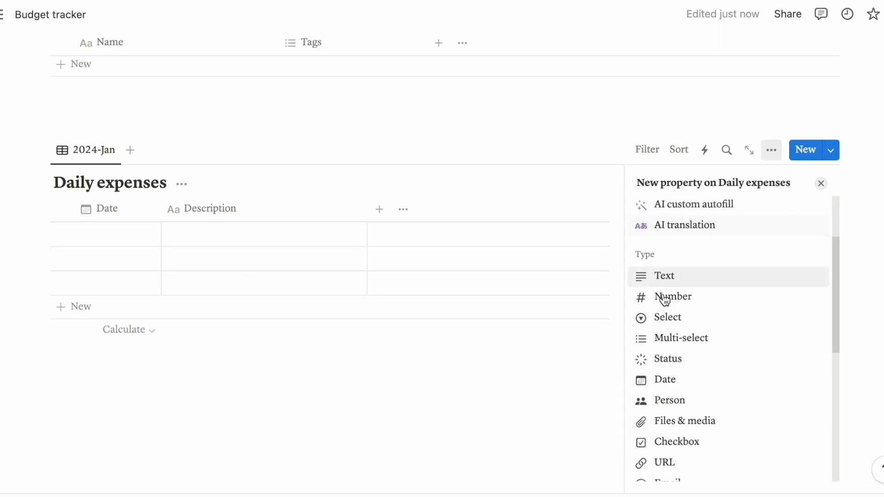
Add a numeric Cost column to Daily expenses and browse its number formats.
{"action": "left_click", "coordinate": [673, 297]}
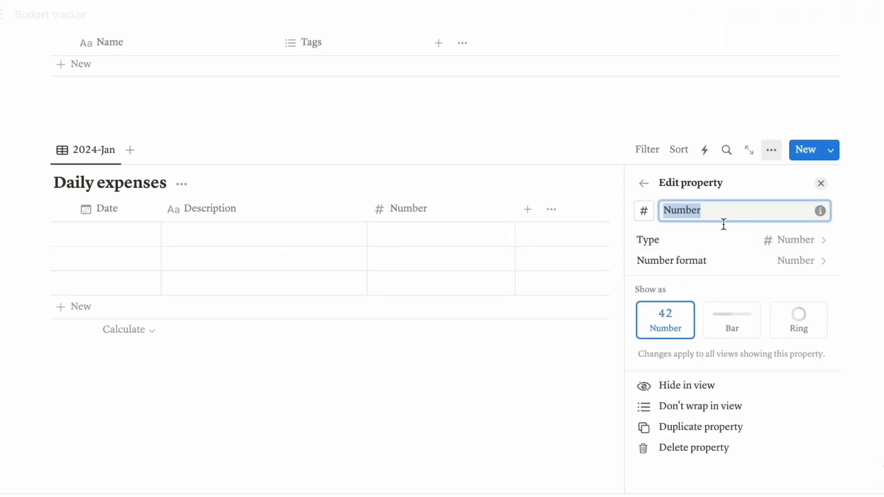
{"action": "type", "text": "Cost"}
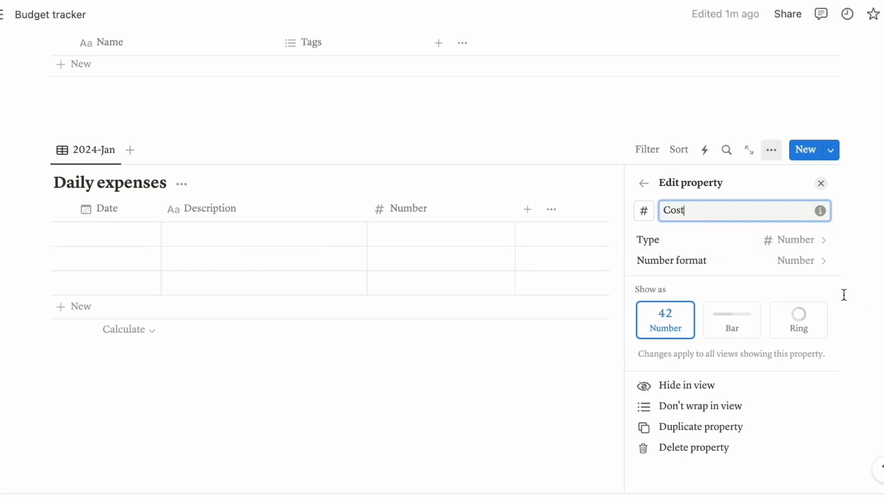
{"action": "left_click", "coordinate": [795, 260]}
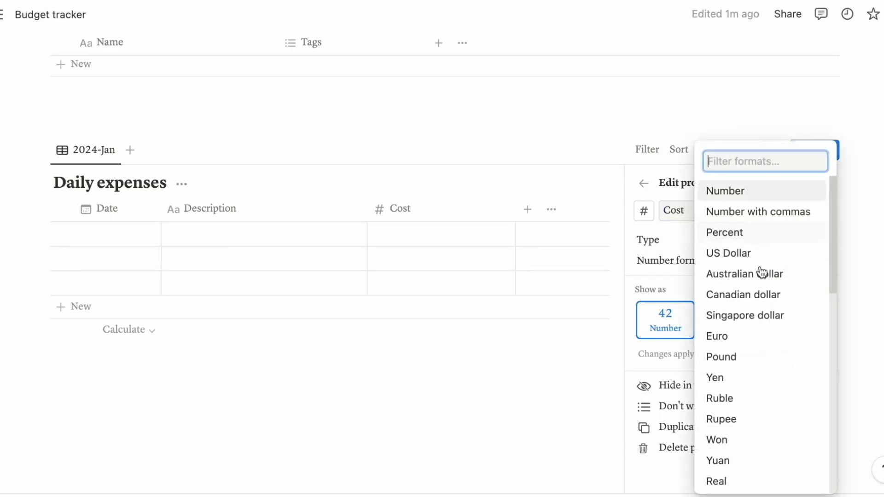
{"action": "scroll", "scroll_direction": "down", "scroll_amount": 3}
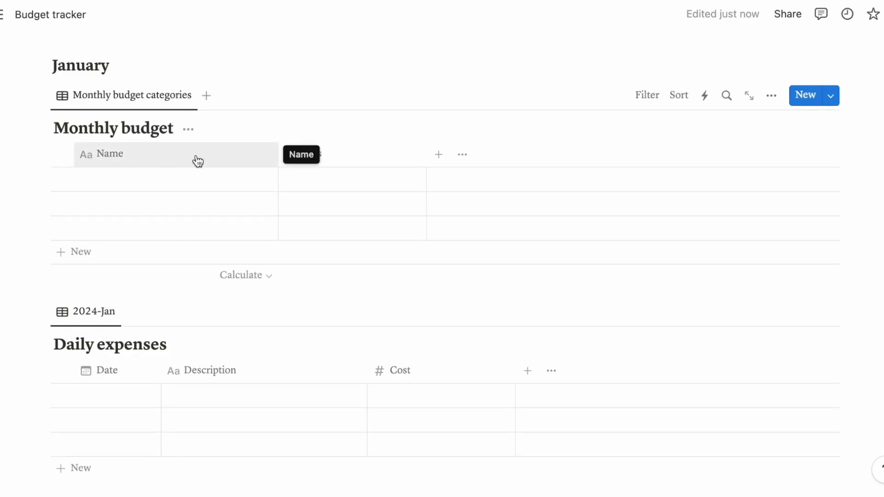
Rename Monthly budget's Name column to Categories and turn Tags into a numeric Budget column.
{"action": "left_click", "coordinate": [108, 154]}
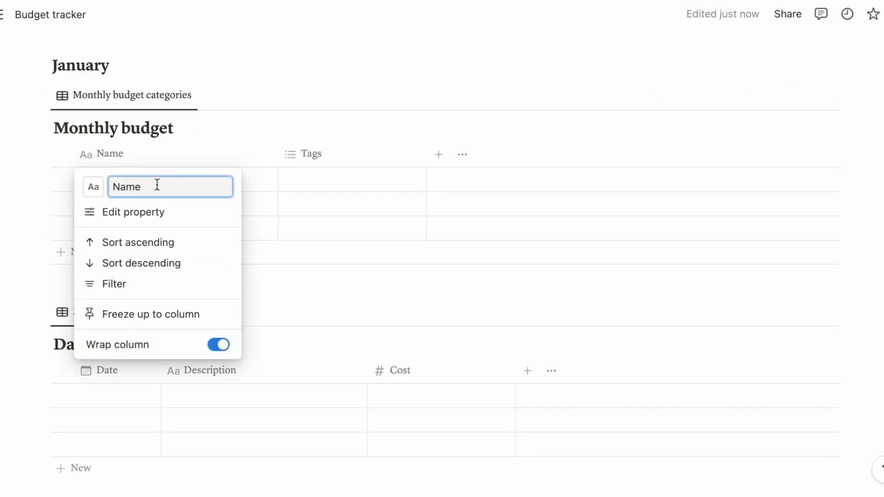
{"action": "type", "text": "Categories"}
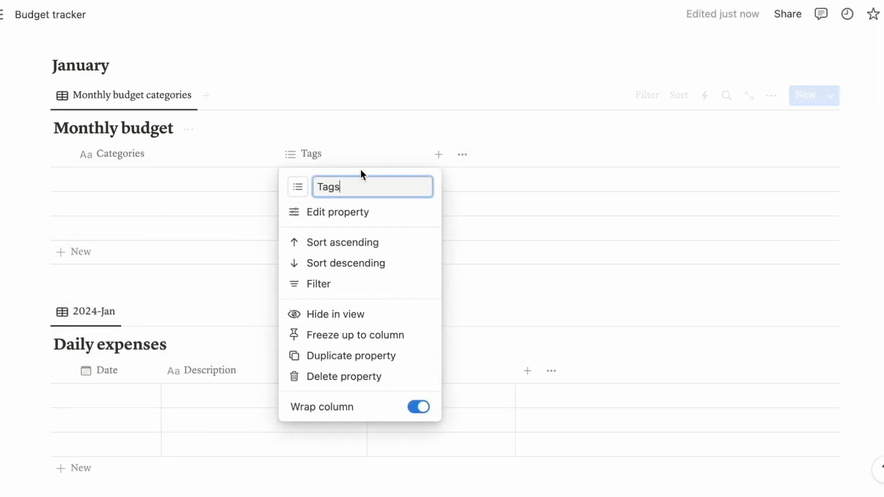
{"action": "left_click", "coordinate": [337, 212]}
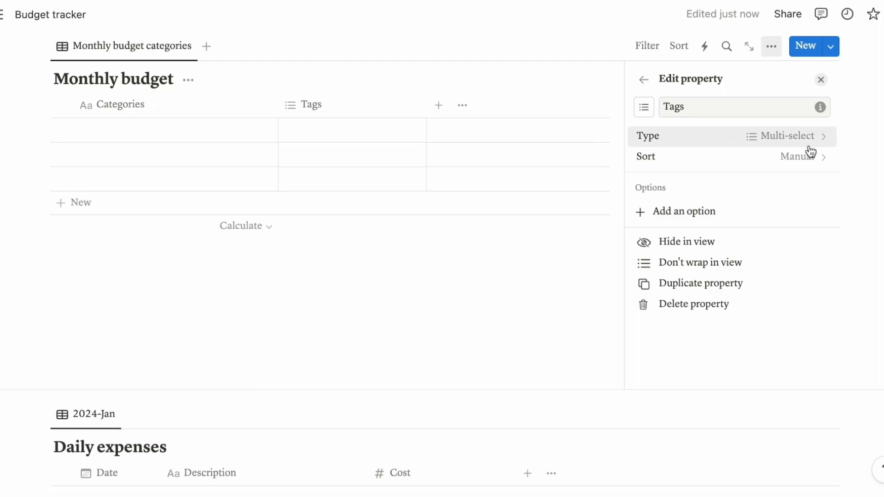
{"action": "left_click", "coordinate": [787, 136]}
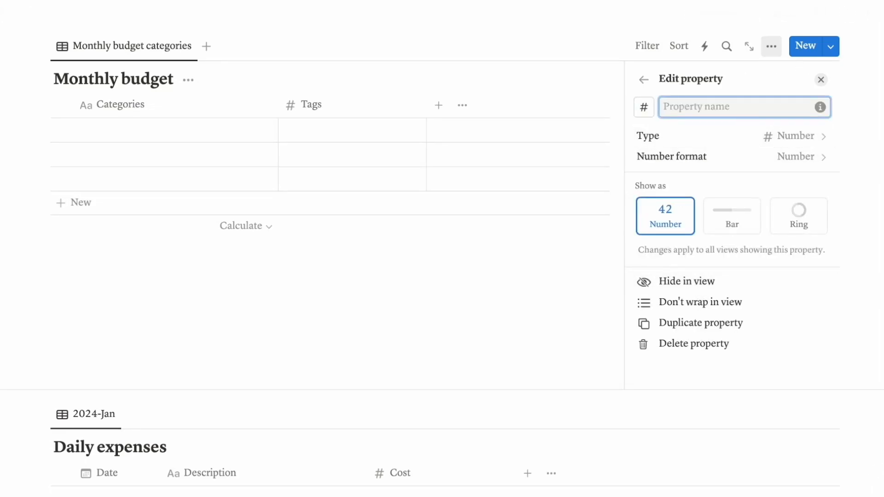
{"action": "type", "text": "Budget"}
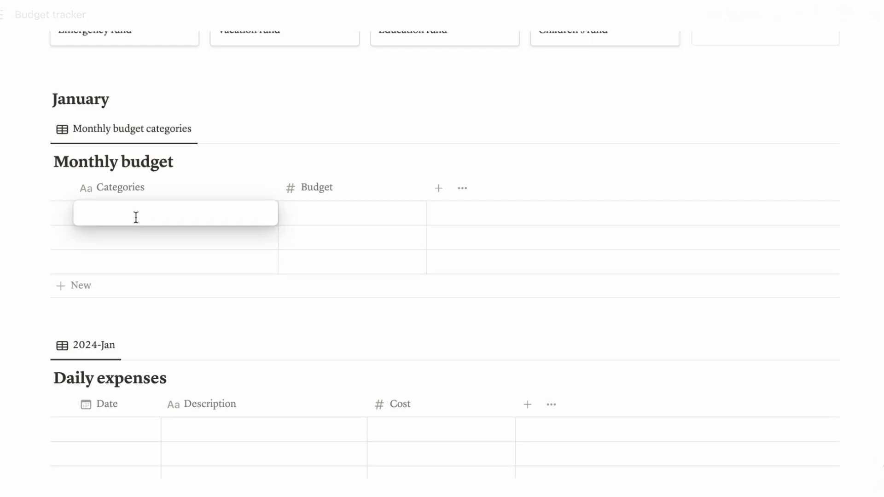
Enter the categories Nafkah, Zakat, Mortgage/Rent, Utilities, Home wifi, Cellphone, Insurance, Car, Bike and Fixed expenses.
{"action": "type", "text": "Nafkah"}
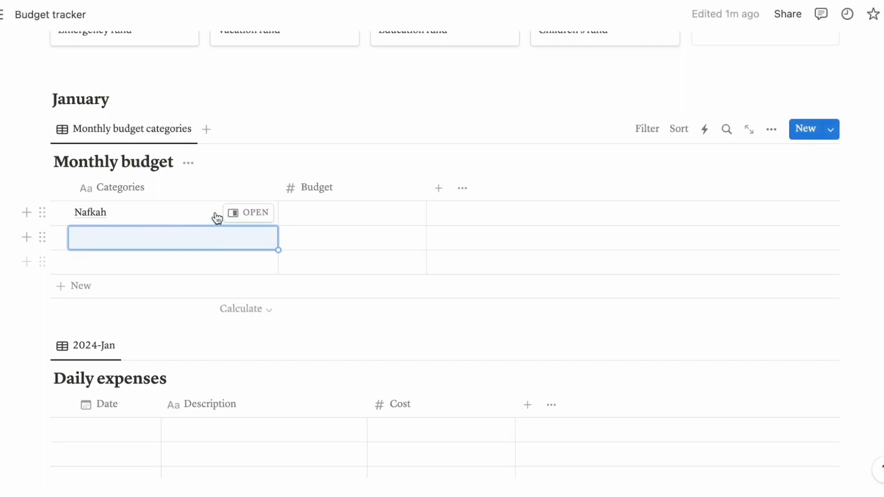
{"action": "type", "text": "Zakat"}
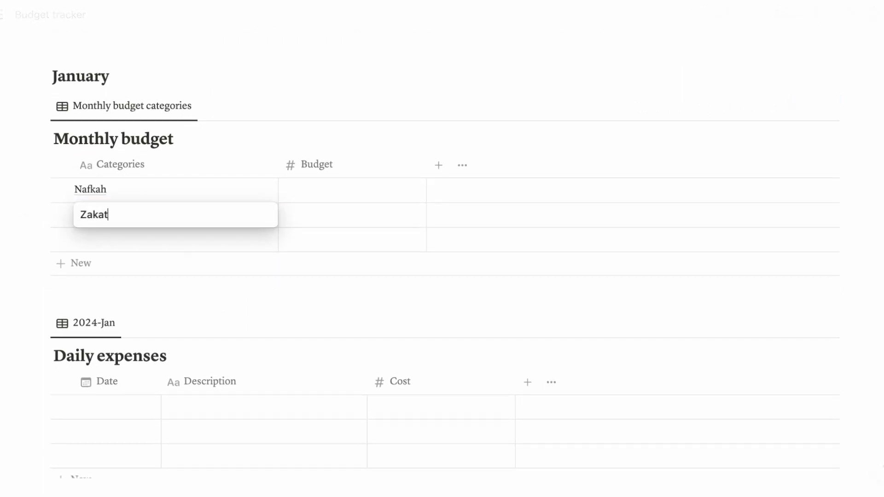
{"action": "type", "text": "Mort"}
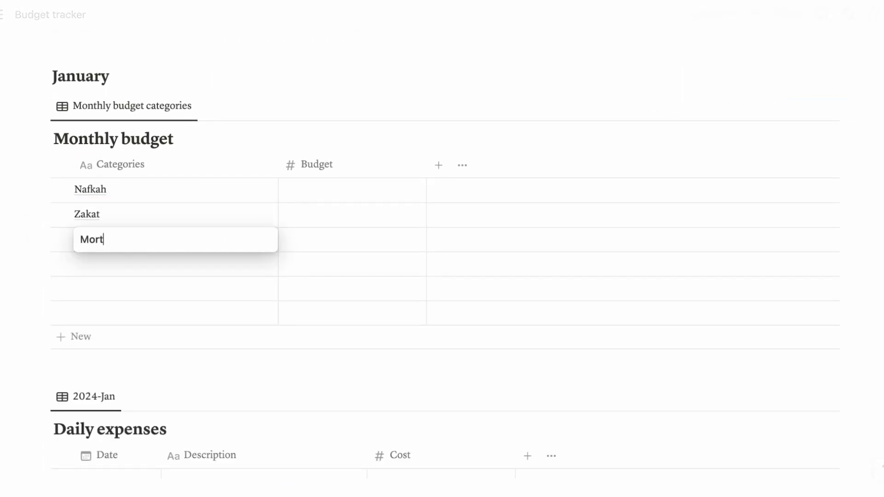
{"action": "type", "text": "gage/Rent"}
{"action": "left_click", "coordinate": [164, 265]}
{"action": "type", "text": "Utilities (electric"}
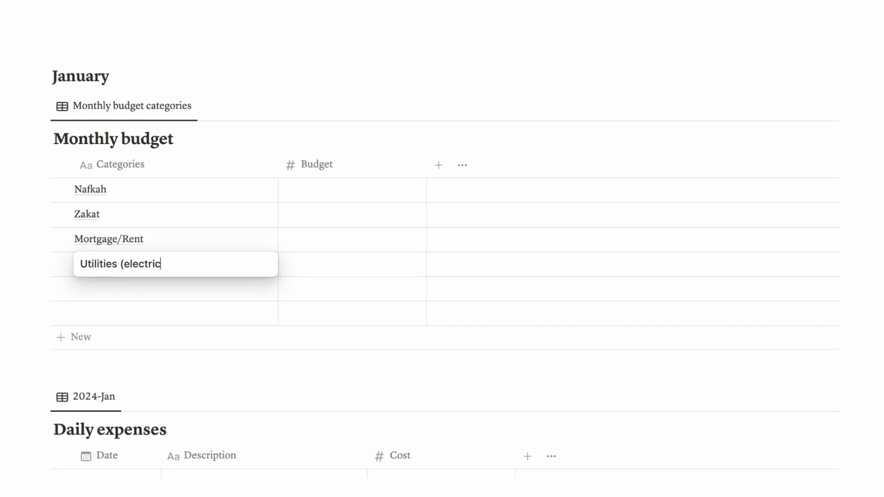
{"action": "type", "text": "i"}
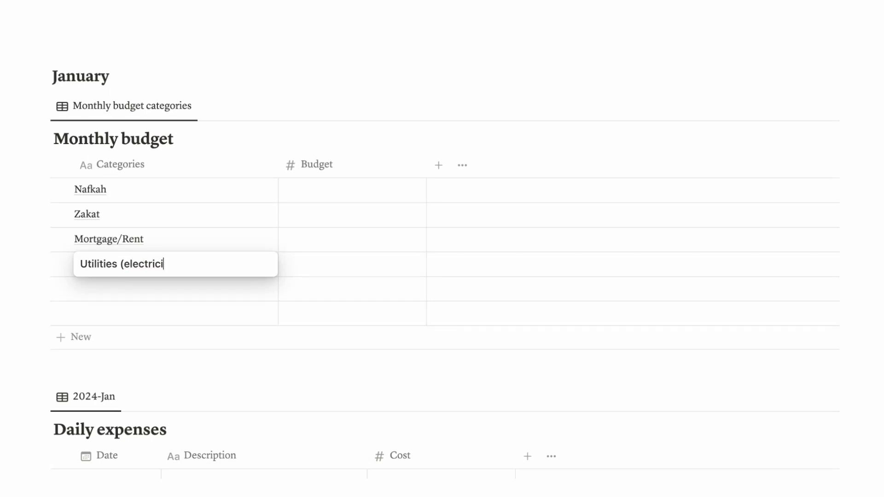
{"action": "key", "text": "Enter"}
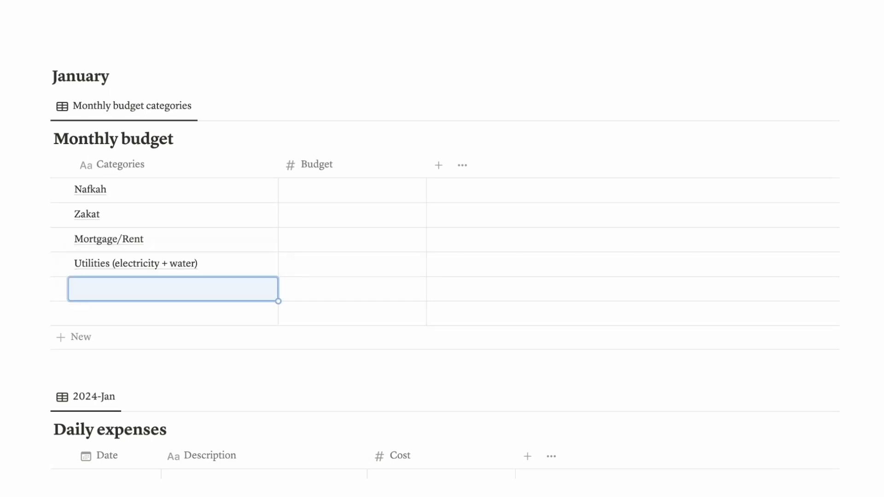
{"action": "type", "text": "Home wifi"}
{"action": "type", "text": "Insurance"}
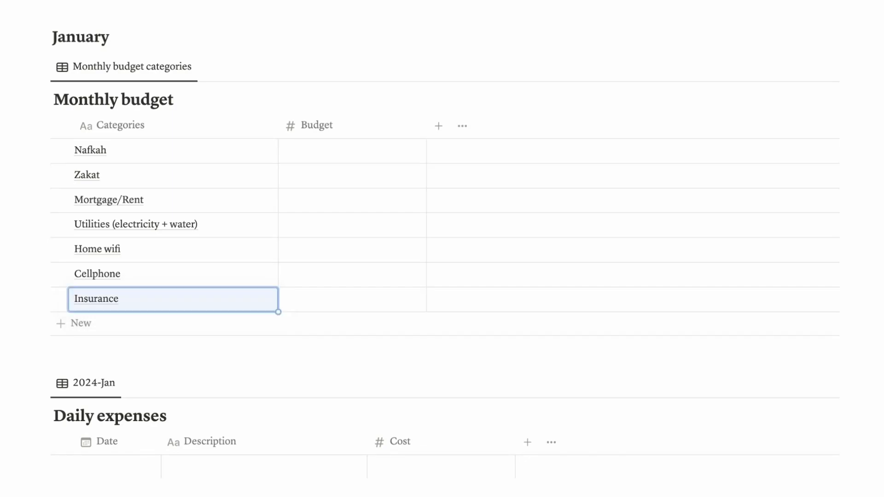
{"action": "type", "text": "Car"}
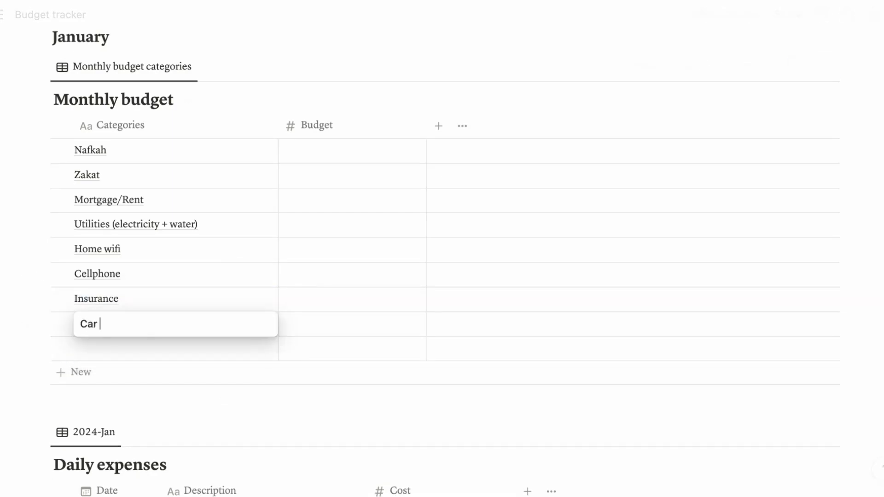
{"action": "key", "text": "Enter"}
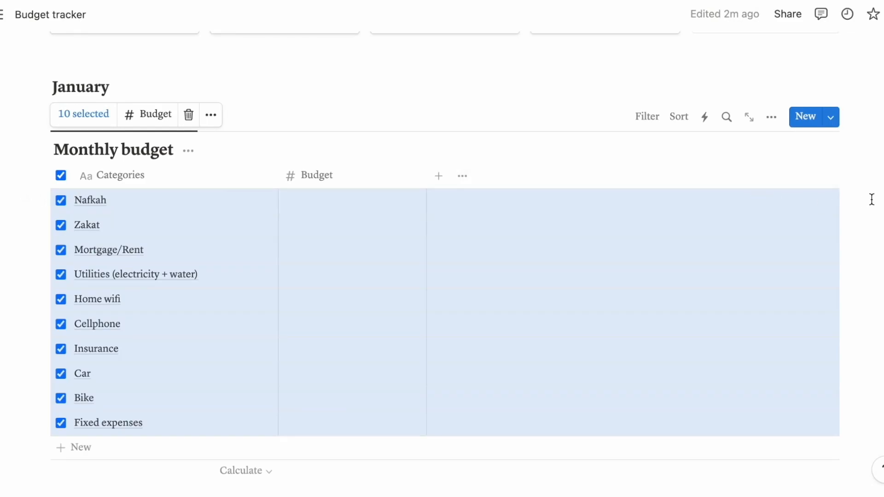
Turn on sub-items for Monthly budget and collapse the nine categories under Fixed expenses.
{"action": "left_click", "coordinate": [772, 117]}
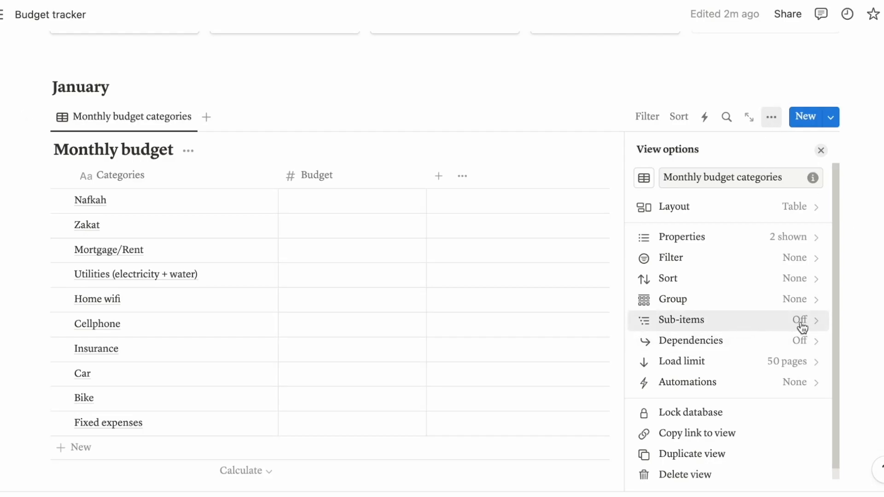
{"action": "left_click", "coordinate": [682, 321]}
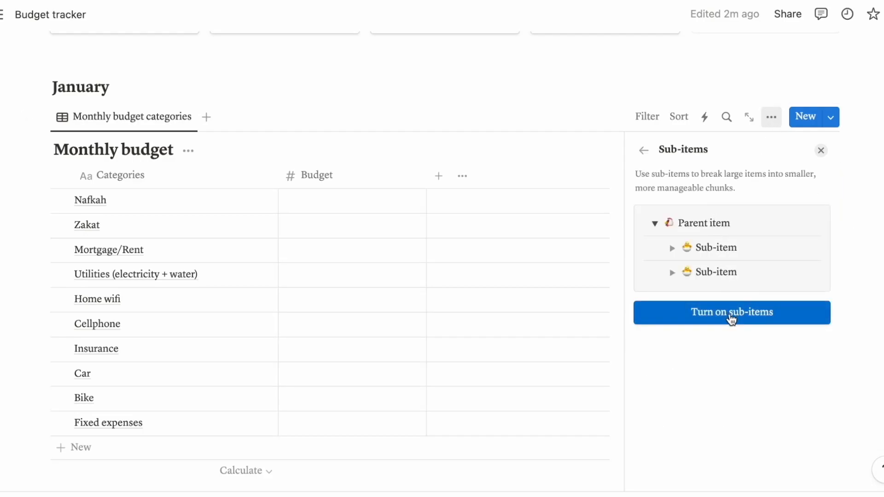
{"action": "left_click", "coordinate": [731, 314]}
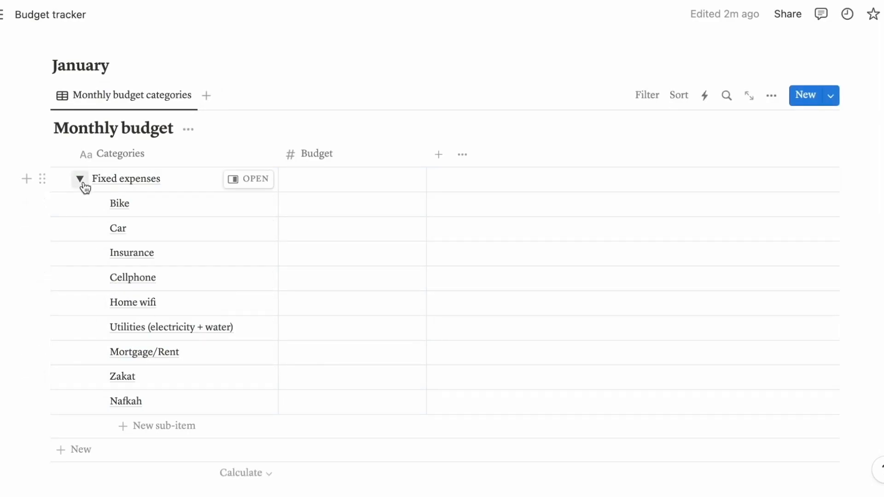
{"action": "scroll", "scroll_direction": "down", "scroll_amount": 3}
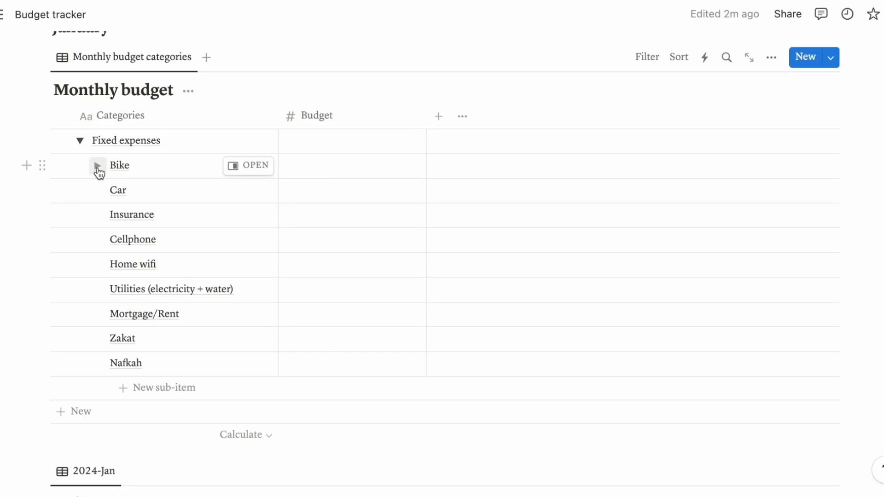
{"action": "left_click", "coordinate": [80, 140]}
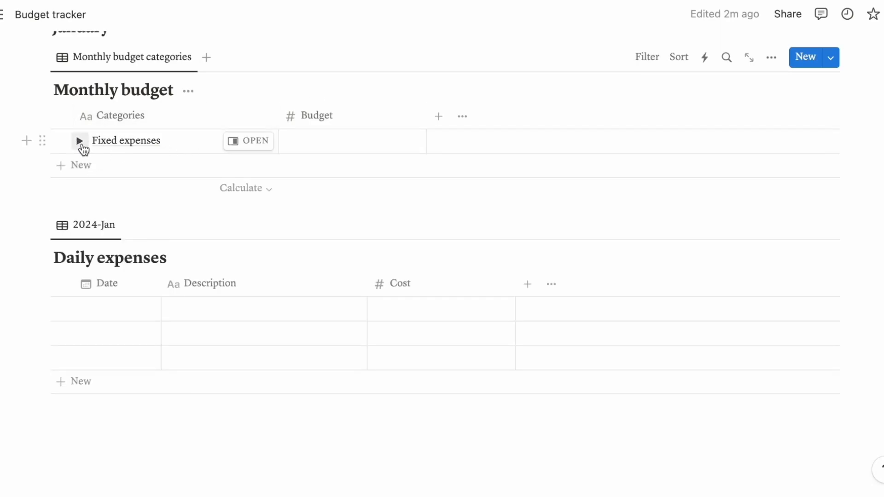
Add a Personal expenses (variable) row with Pet, Toiletries, Groceries, Eating out and Transportation sub-items, collapsed.
{"action": "left_click", "coordinate": [73, 165]}
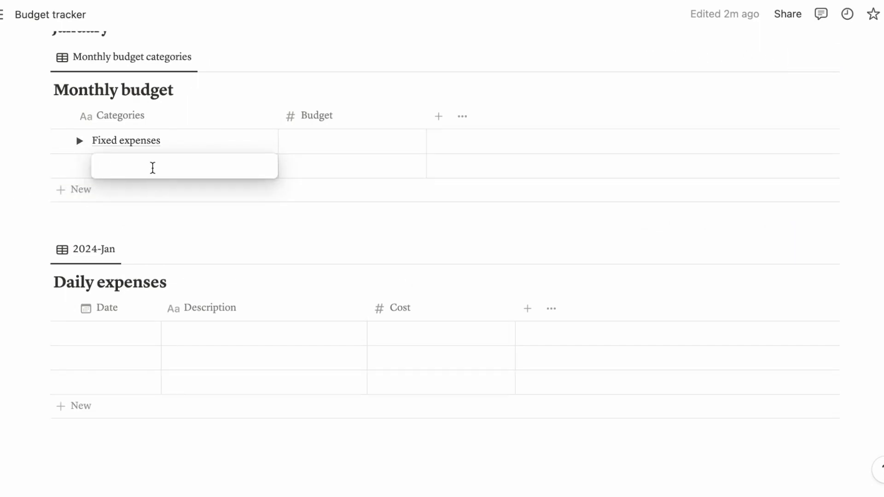
{"action": "type", "text": "Personal expenses"}
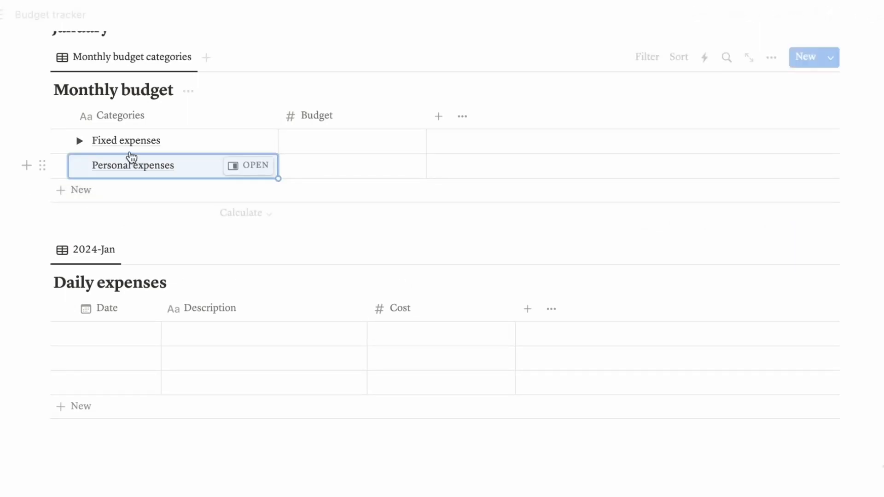
{"action": "left_click", "coordinate": [80, 166]}
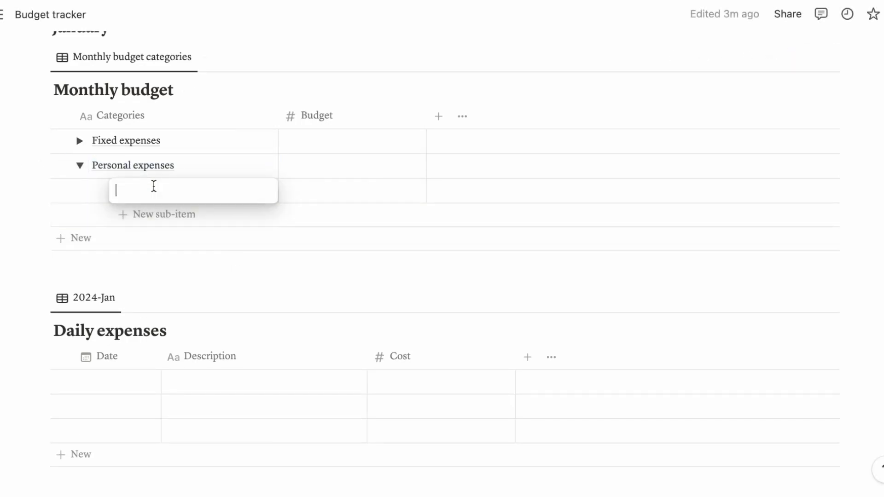
{"action": "type", "text": "PE"}
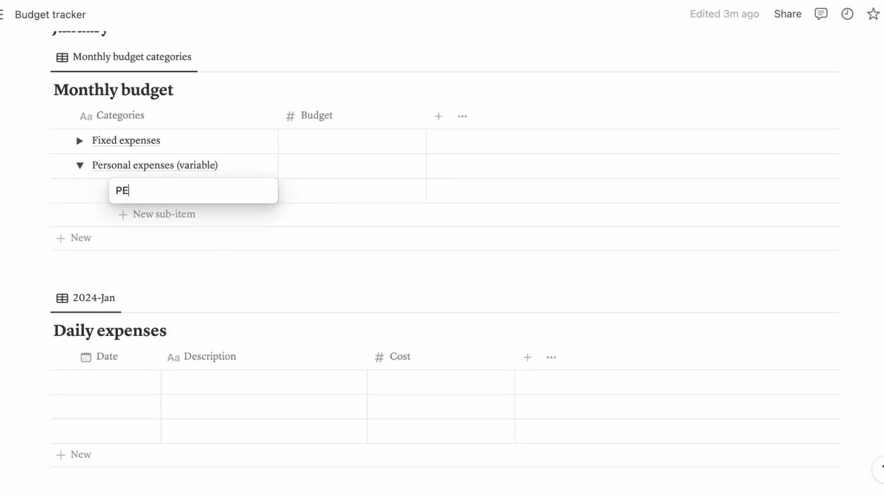
{"action": "type", "text": "Toiletries"}
{"action": "type", "text": "Shop"}
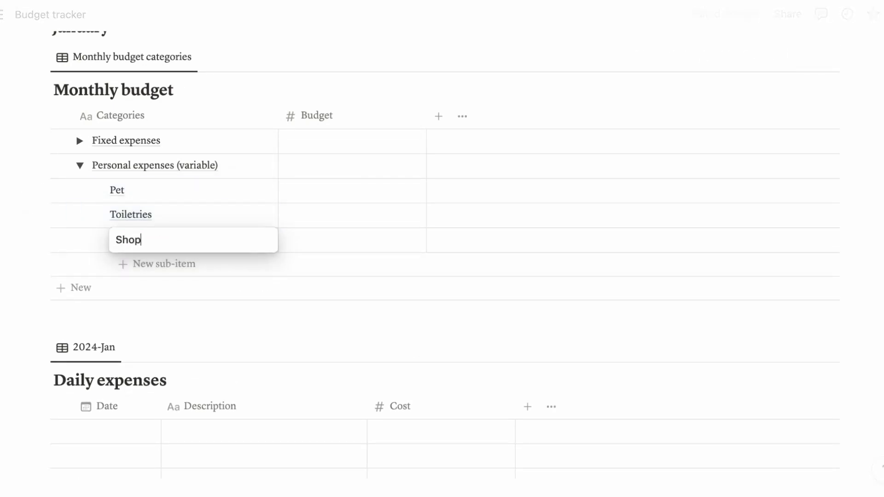
{"action": "type", "text": "Groceries"}
{"action": "type", "text": "Eating out"}
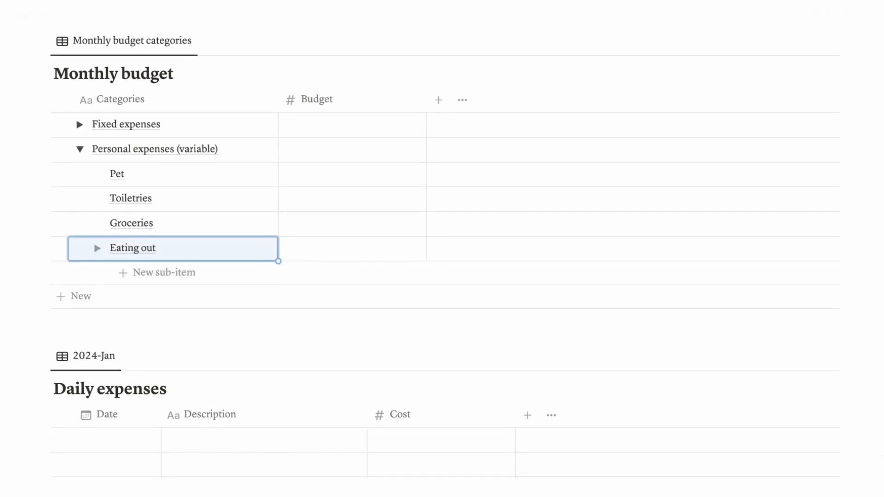
{"action": "type", "text": "Transportation"}
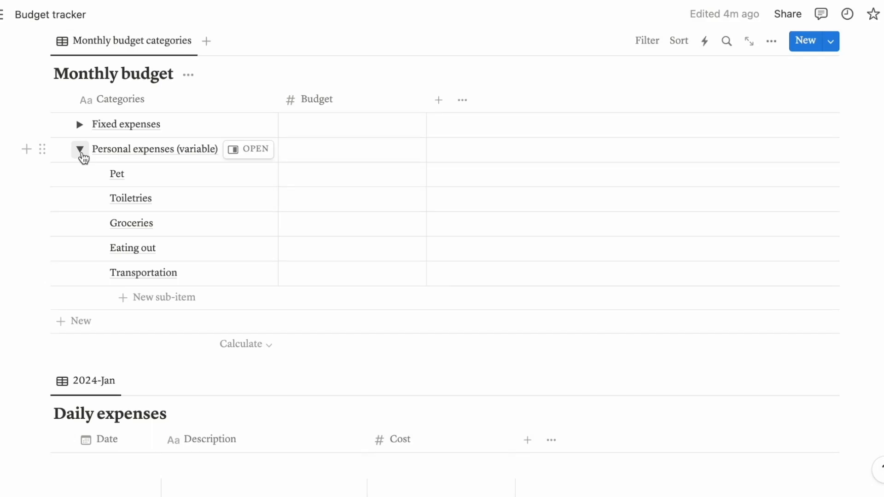
{"action": "left_click", "coordinate": [79, 149]}
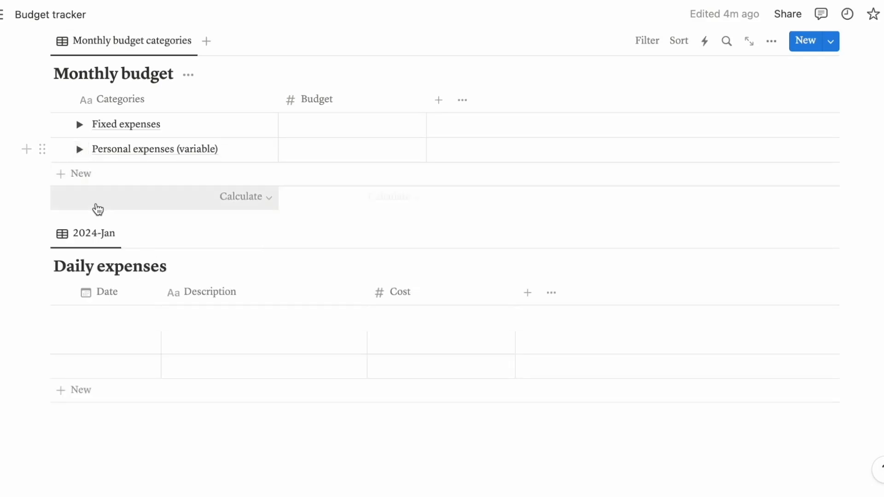
Add a Funds row with Emergency, Vacation, Education and Children's fund sub-items.
{"action": "left_click", "coordinate": [81, 173]}
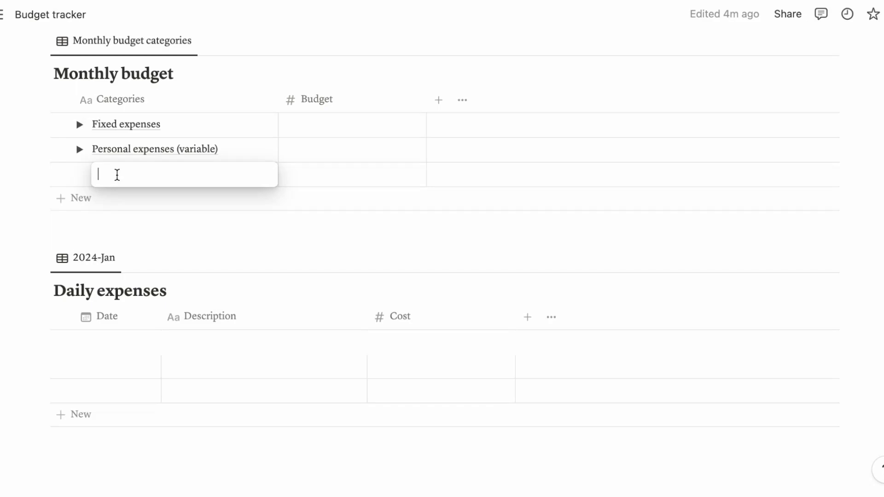
{"action": "type", "text": "Funds"}
{"action": "type", "text": "Emergency fund"}
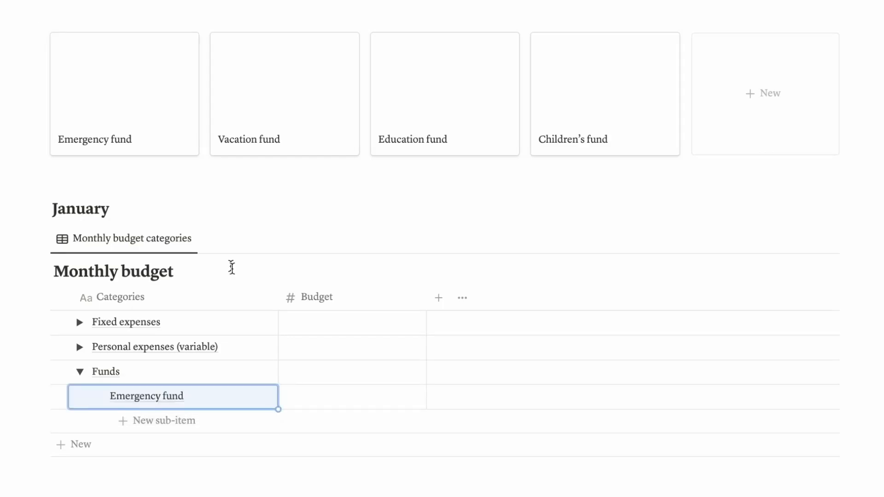
{"action": "type", "text": "Vaca"}
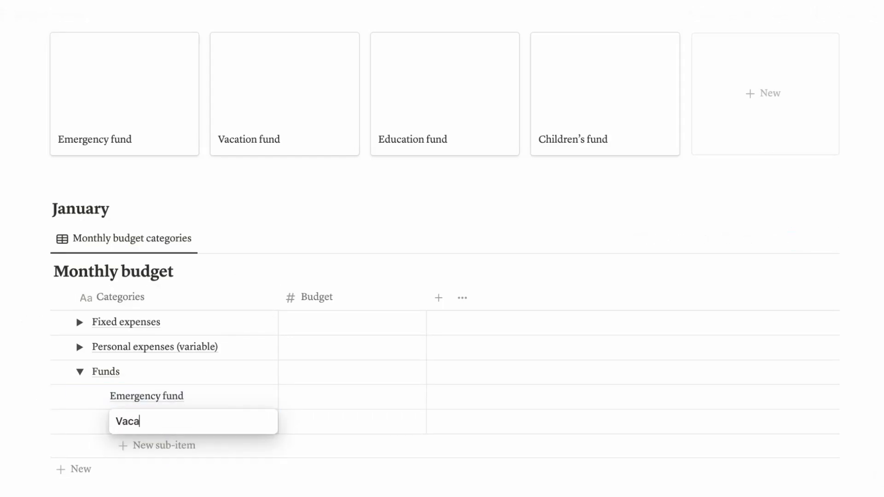
{"action": "type", "text": "Education fund"}
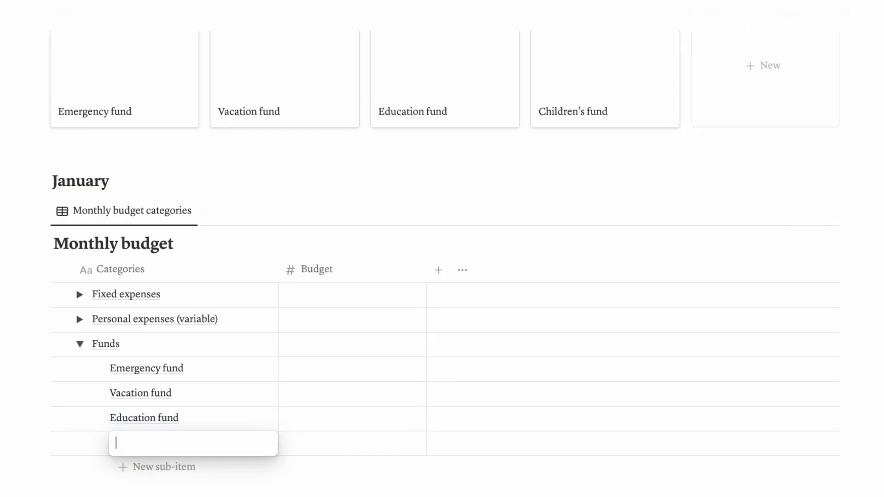
{"action": "type", "text": "Children's fu"}
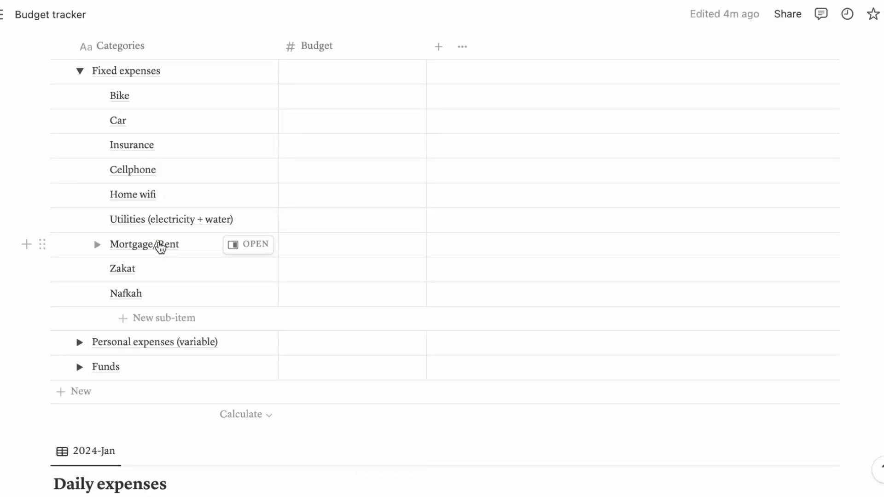
{"action": "mouse_move", "coordinate": [133, 335]}
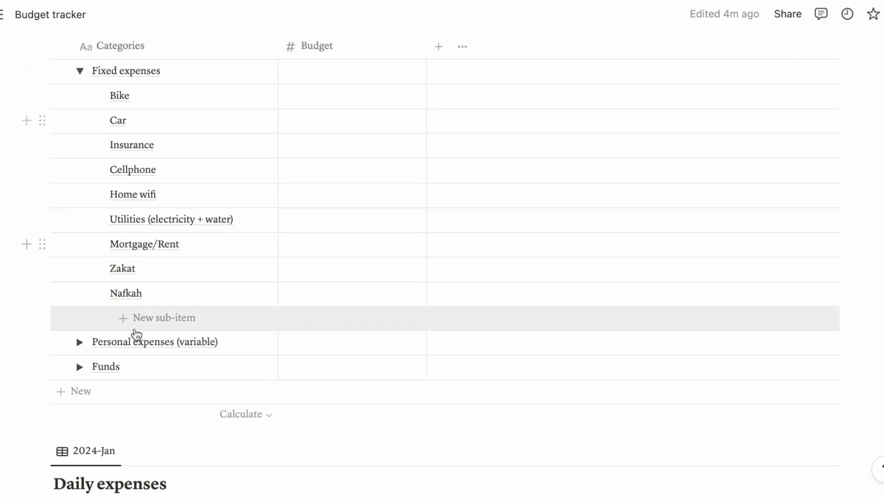
Move Zakat, Nafkah and Mortgage/Rent to the top of Fixed expenses and scroll down to Daily expenses.
{"action": "left_click", "coordinate": [79, 342]}
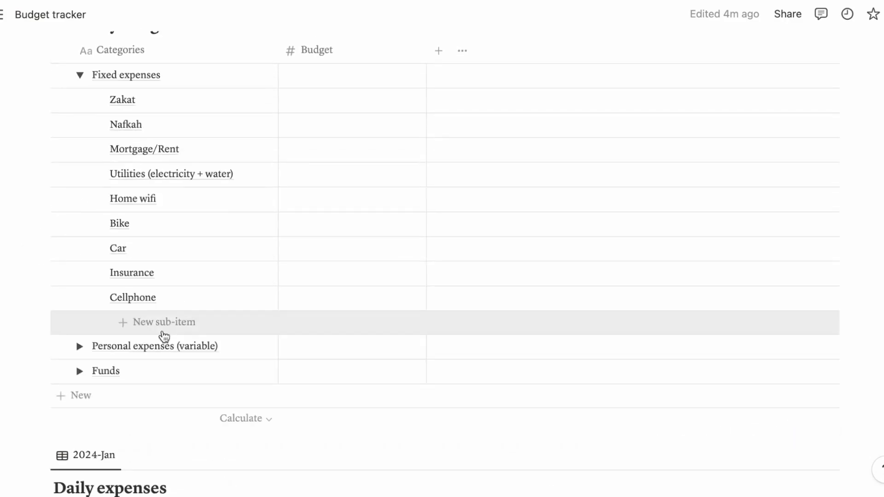
{"action": "scroll", "scroll_direction": "down", "scroll_amount": 3}
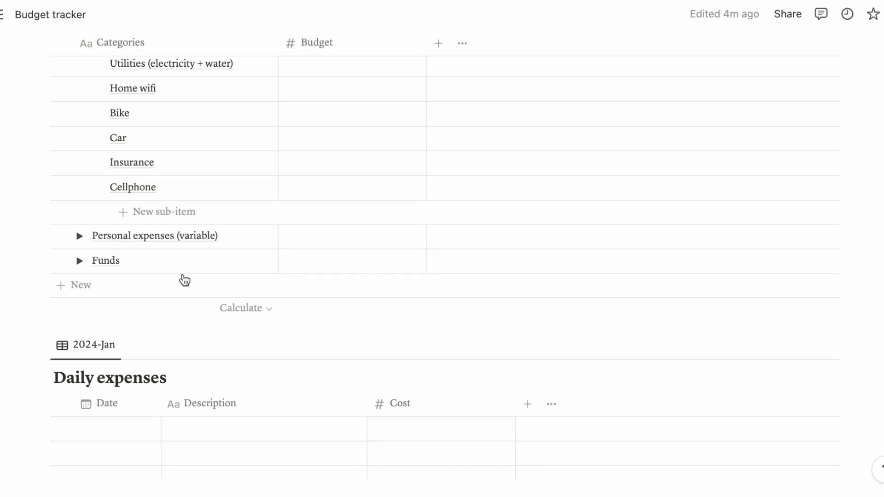
{"action": "scroll", "scroll_direction": "down", "scroll_amount": 3}
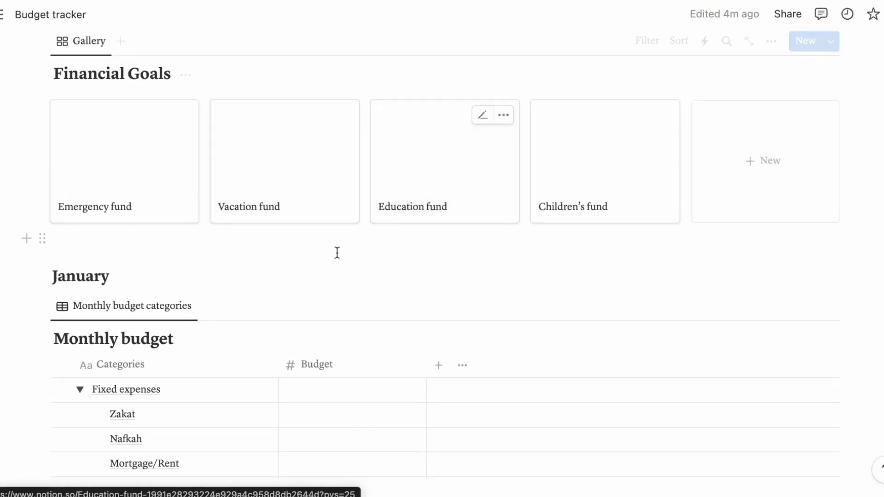
{"action": "scroll", "scroll_direction": "down", "scroll_amount": 3}
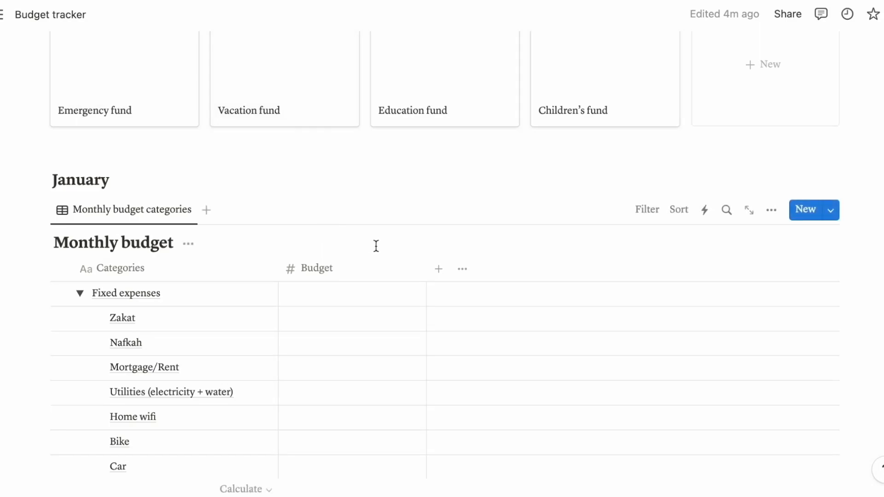
{"action": "scroll", "scroll_direction": "down", "scroll_amount": 3}
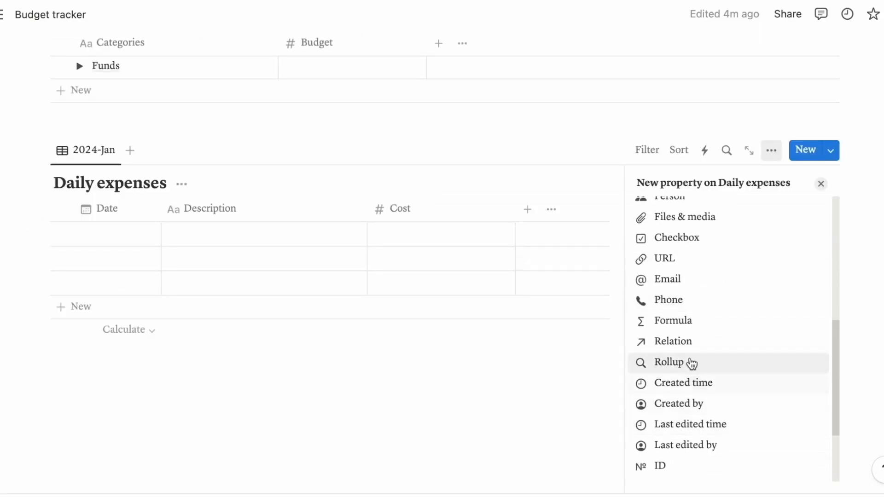
Add a relation property on Daily expenses pointing to the Monthly budget database.
{"action": "left_click", "coordinate": [672, 341]}
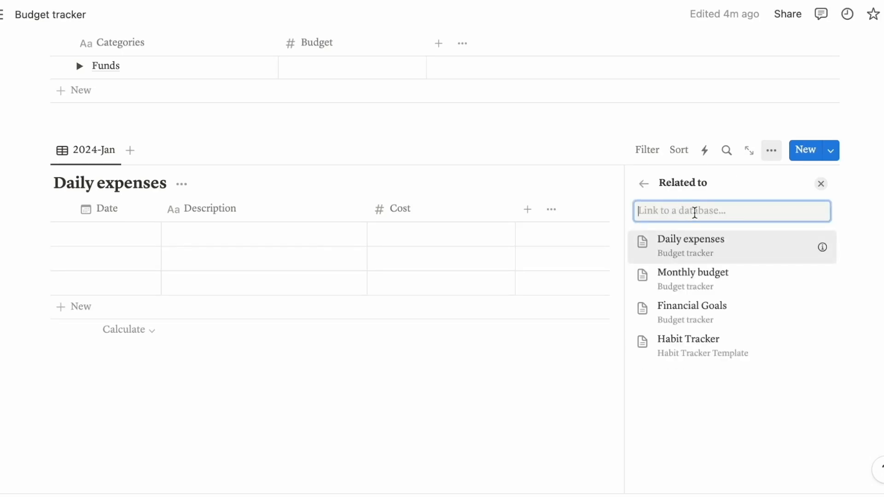
{"action": "mouse_move", "coordinate": [707, 219]}
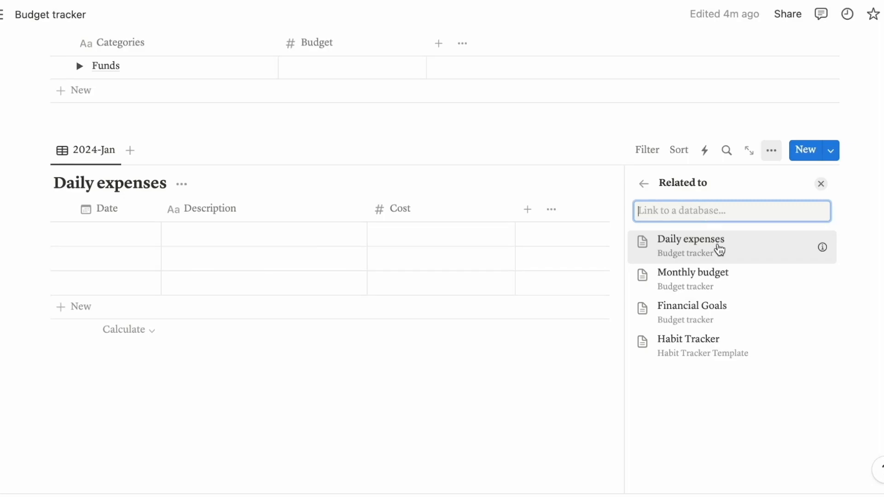
{"action": "mouse_move", "coordinate": [712, 285]}
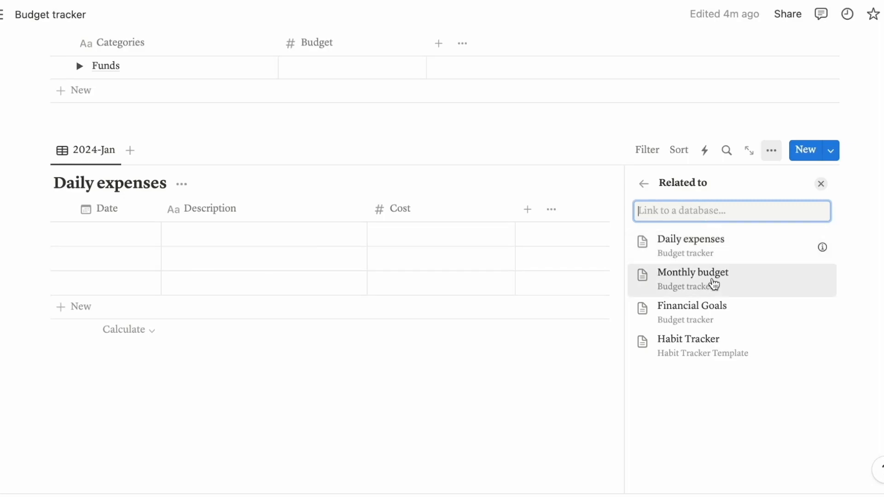
{"action": "left_click", "coordinate": [693, 279]}
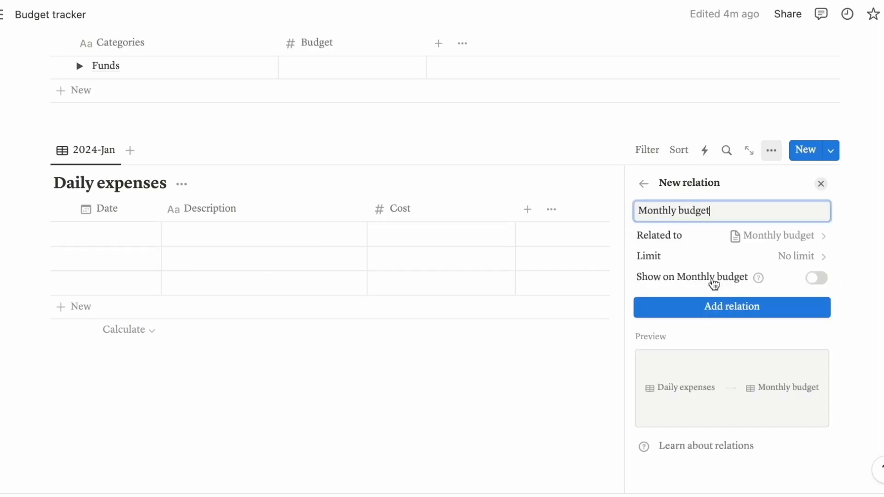
{"action": "mouse_move", "coordinate": [746, 294]}
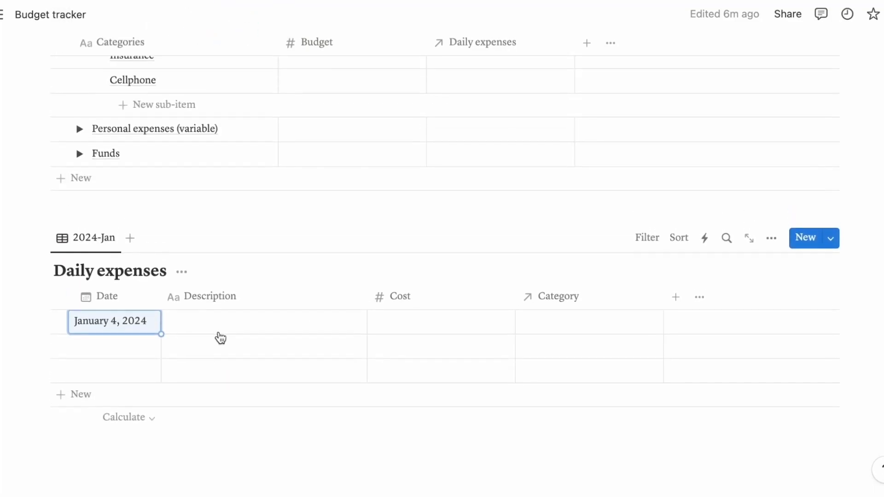
Describe the first expense as 'Chicken and vegetables.' with a cost of $50.00.
{"action": "type", "text": "Gr"}
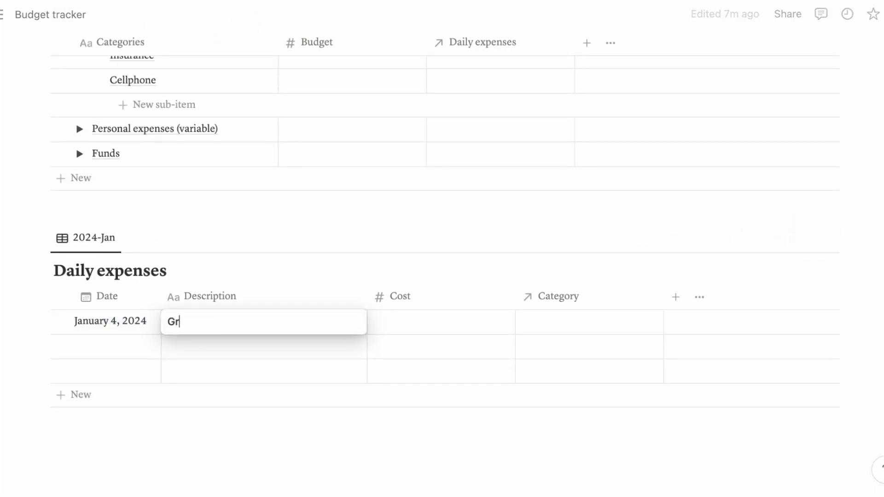
{"action": "key", "text": "Backspace"}
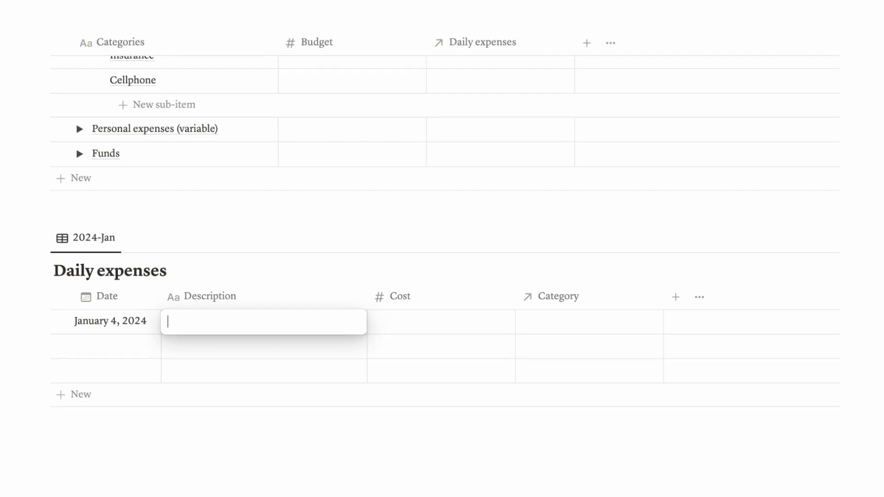
{"action": "type", "text": "Chicken and vege"}
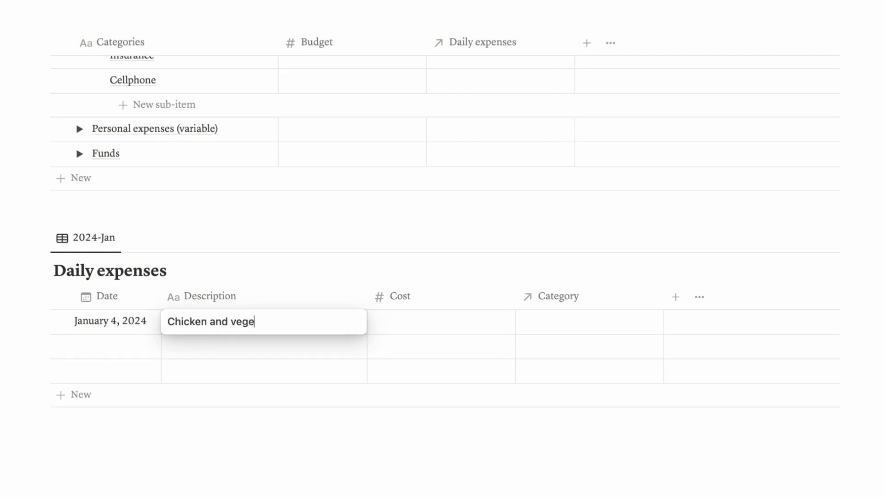
{"action": "left_click", "coordinate": [440, 322]}
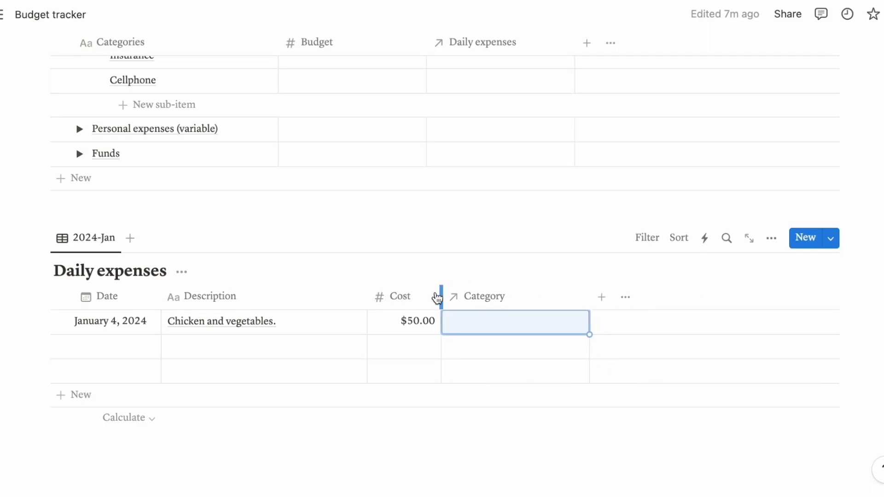
{"action": "left_click", "coordinate": [514, 322]}
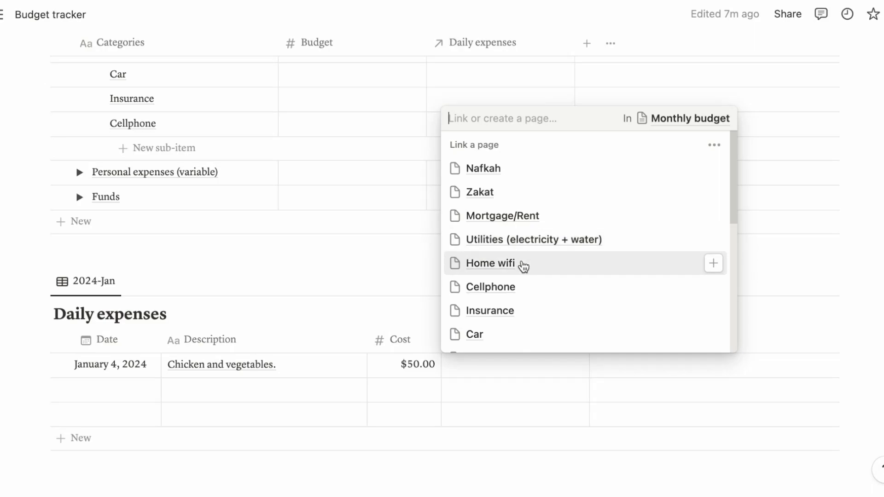
Link the Chicken and vegetables expense to the Groceries category.
{"action": "scroll", "scroll_direction": "down", "scroll_amount": 3}
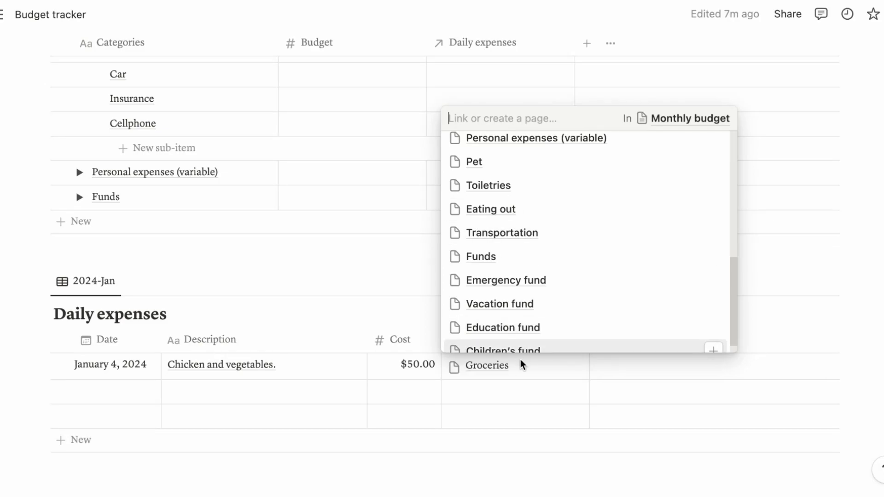
{"action": "left_click", "coordinate": [486, 365]}
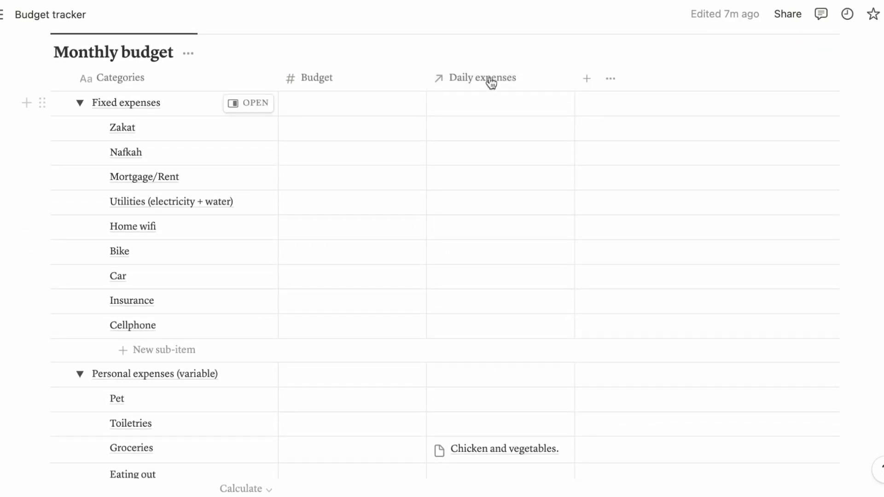
Scroll to the Monthly budget table and collapse the Fixed expenses group.
{"action": "scroll", "scroll_direction": "down", "scroll_amount": 3}
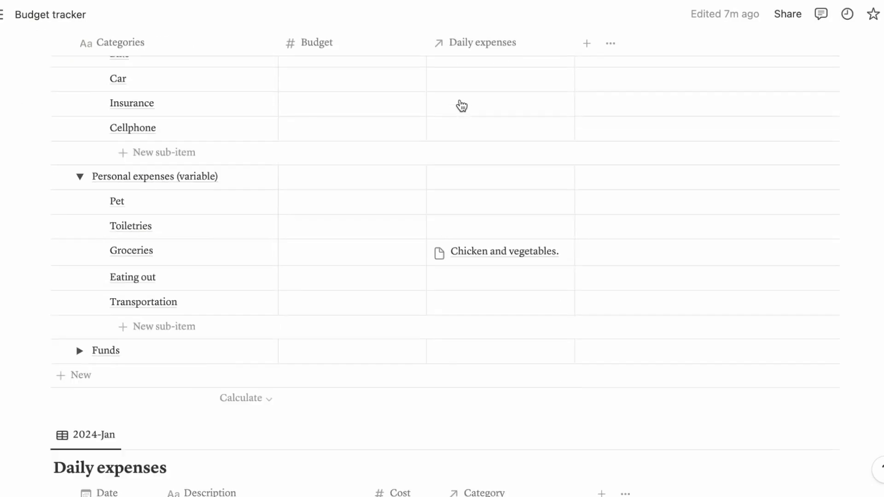
{"action": "scroll", "scroll_direction": "down", "scroll_amount": 3}
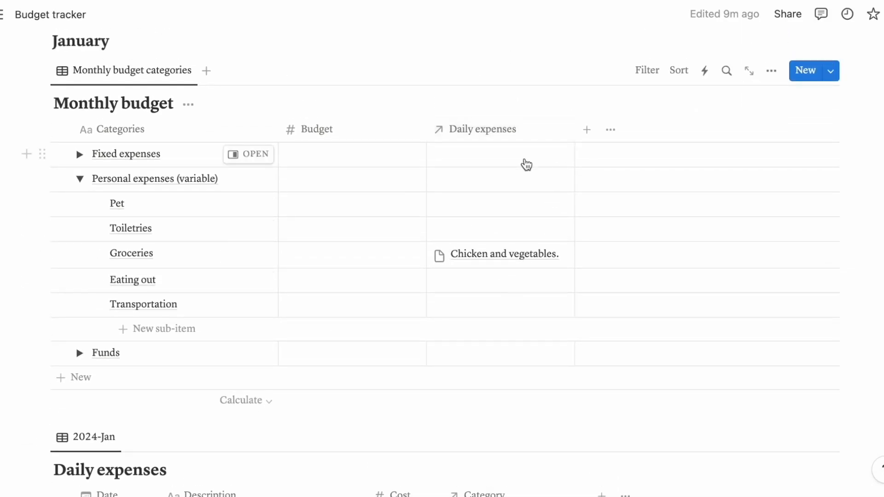
{"action": "mouse_move", "coordinate": [587, 132]}
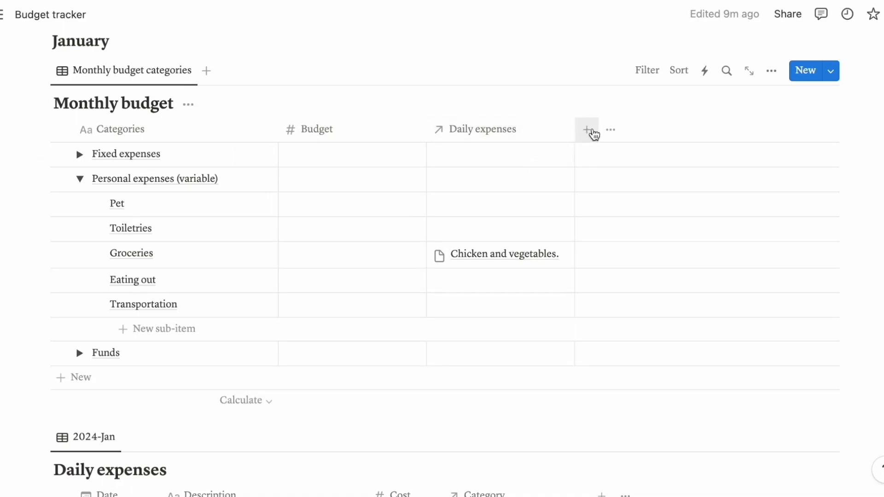
Add a Rollup property on Monthly budget summarising Cost via the Daily expenses relation.
{"action": "left_click", "coordinate": [588, 129]}
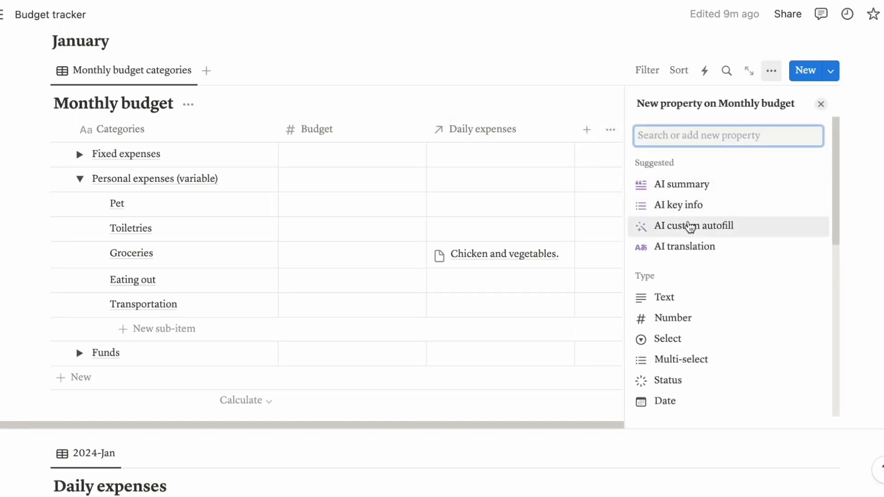
{"action": "scroll", "scroll_direction": "down", "scroll_amount": 3}
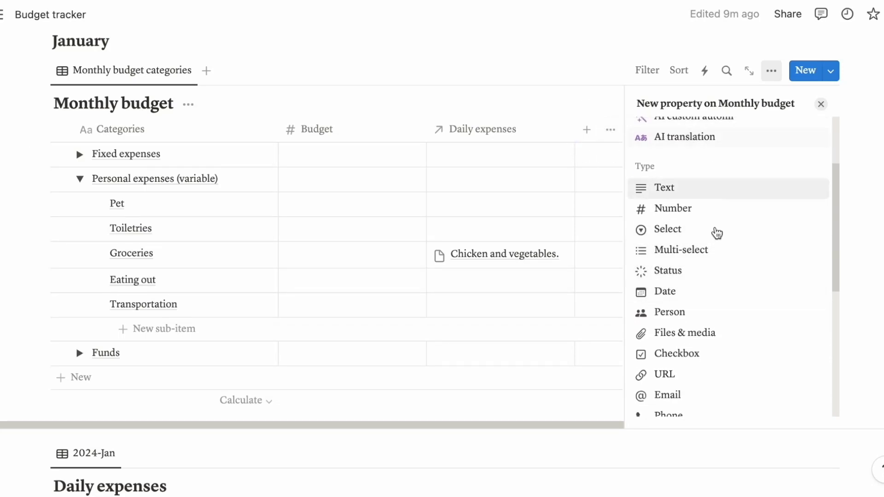
{"action": "scroll", "scroll_direction": "down", "scroll_amount": 3}
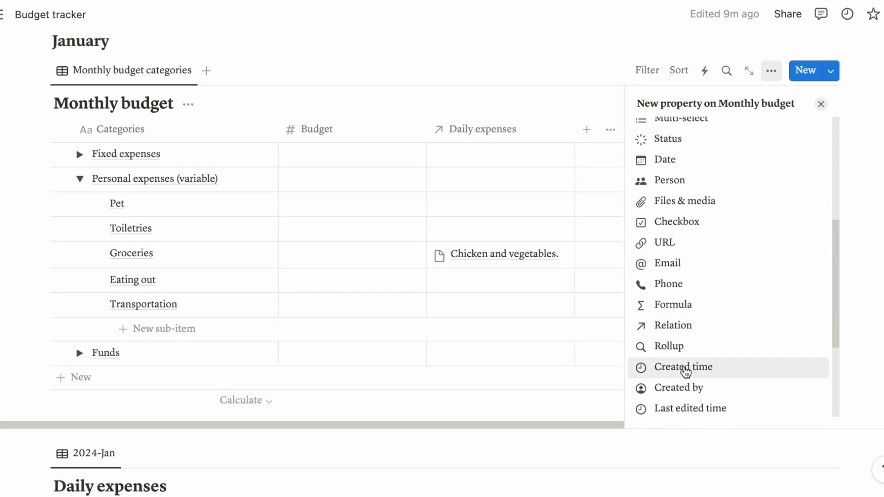
{"action": "left_click", "coordinate": [669, 346]}
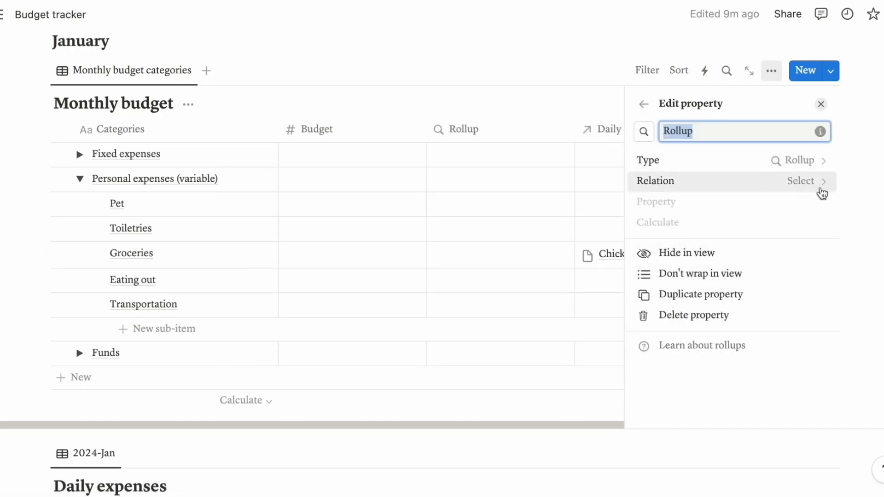
{"action": "left_click", "coordinate": [801, 181]}
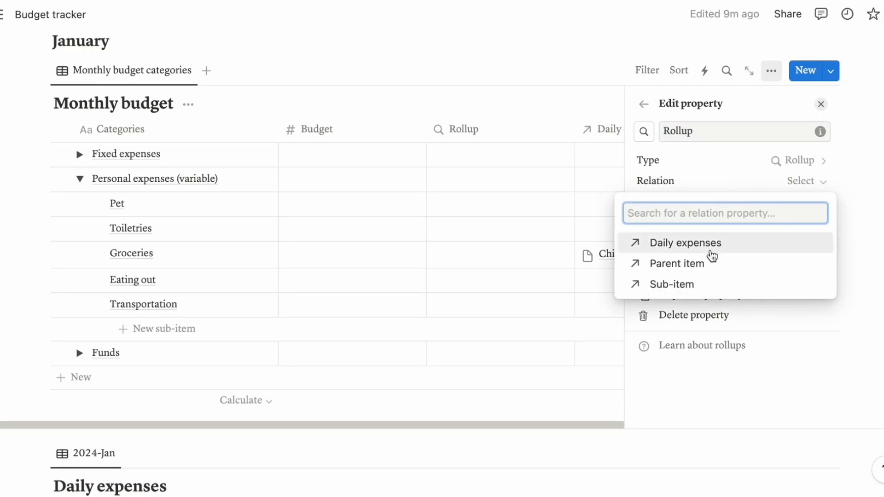
{"action": "mouse_move", "coordinate": [698, 251]}
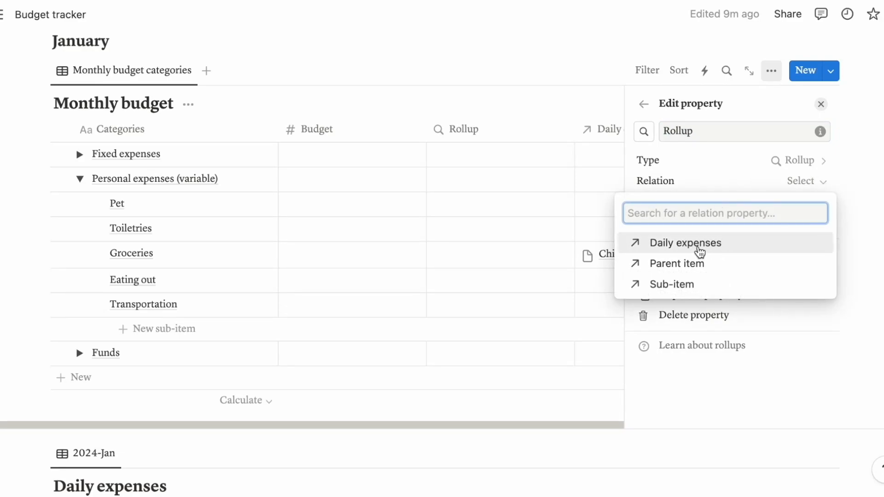
{"action": "left_click", "coordinate": [685, 243]}
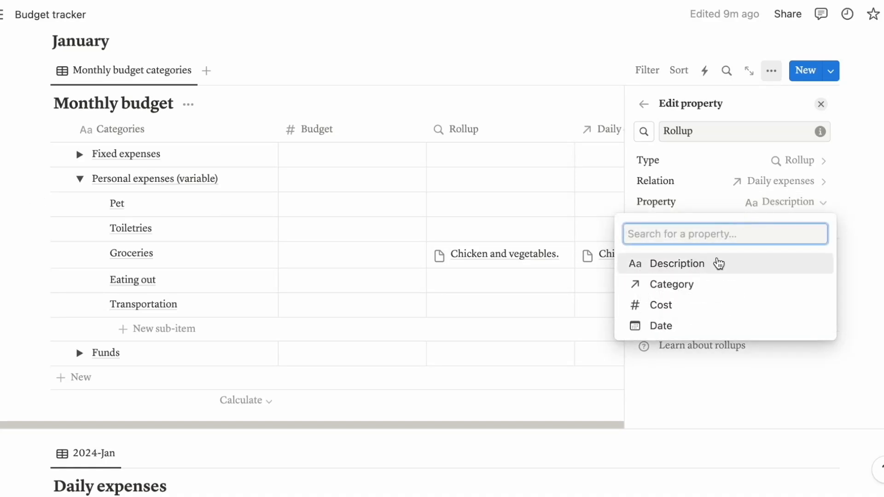
{"action": "mouse_move", "coordinate": [669, 319]}
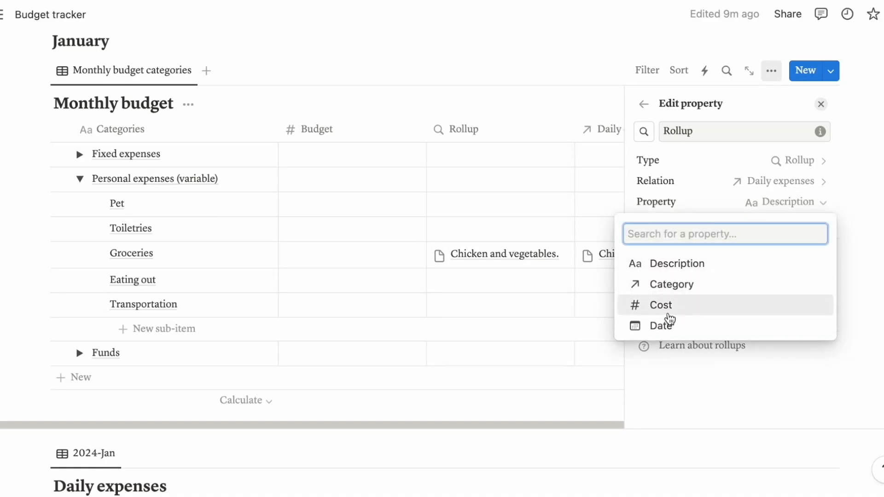
{"action": "left_click", "coordinate": [660, 304]}
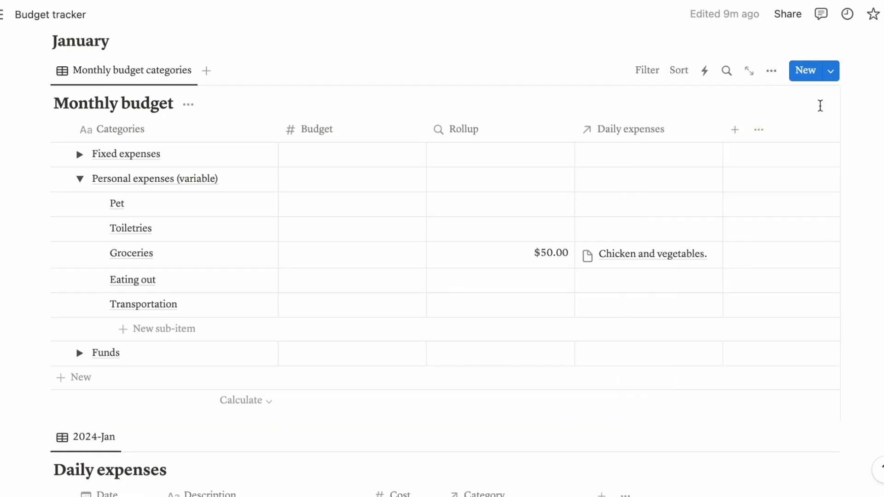
{"action": "mouse_move", "coordinate": [453, 284]}
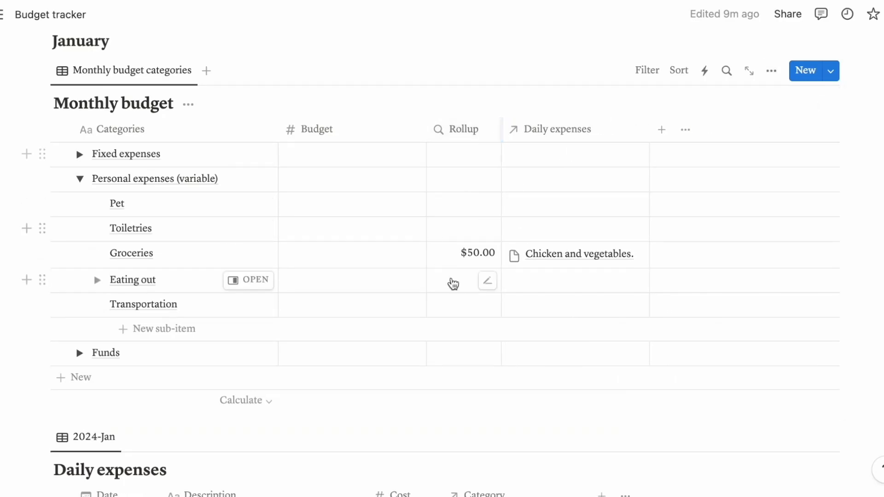
{"action": "scroll", "scroll_direction": "down", "scroll_amount": 3}
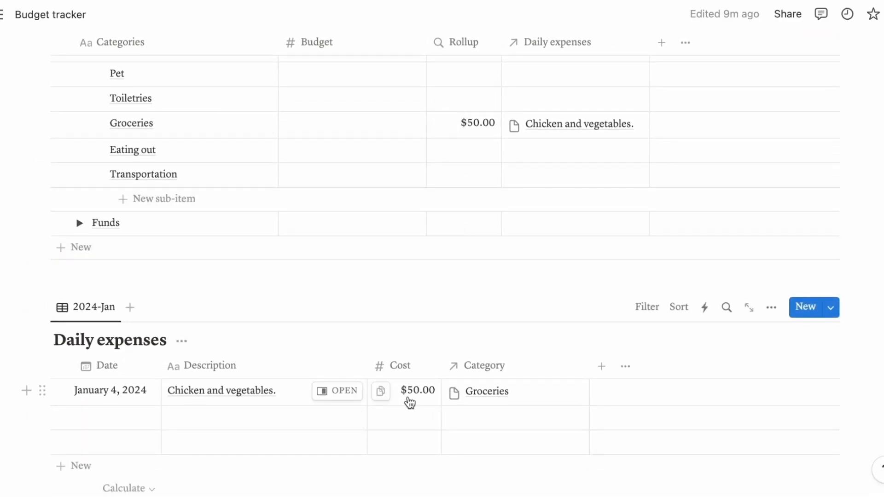
Rename the Rollup column to Amount.
{"action": "left_click", "coordinate": [465, 42]}
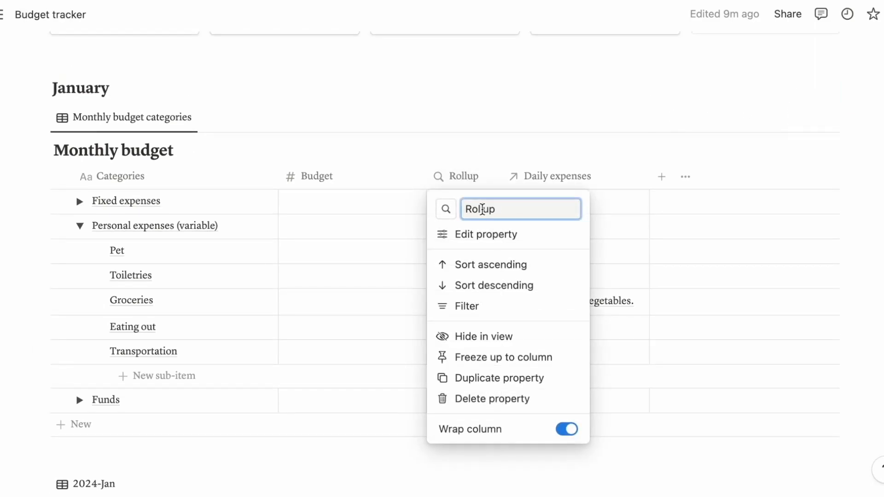
{"action": "type", "text": "Cos"}
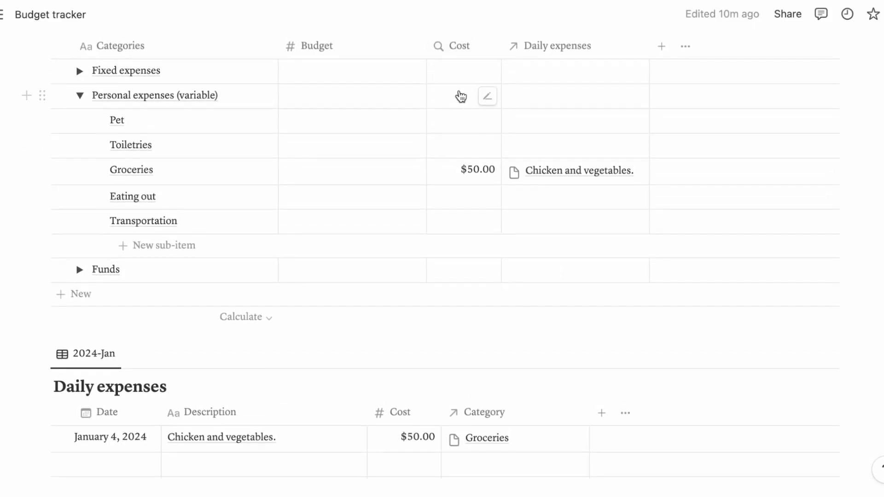
{"action": "left_click", "coordinate": [458, 46]}
{"action": "type", "text": "Amoun"}
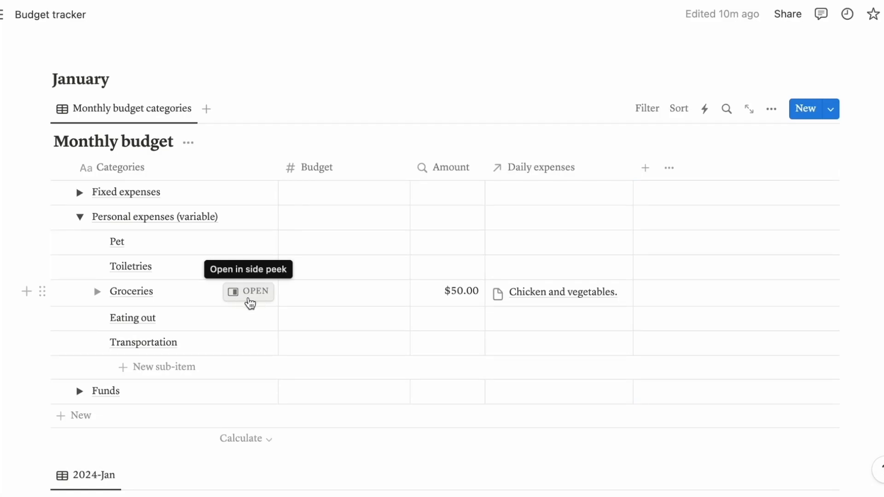
{"action": "left_click", "coordinate": [248, 291]}
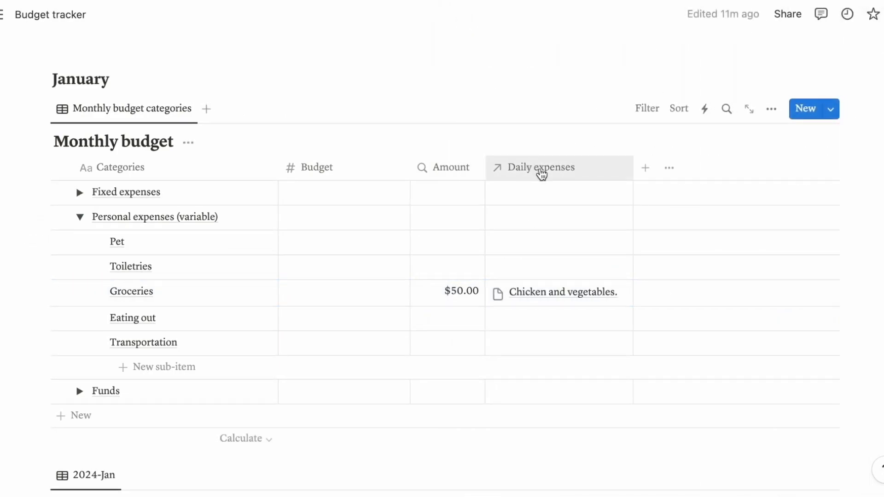
Hide the Daily expenses relation column from the Monthly budget view.
{"action": "left_click", "coordinate": [540, 167]}
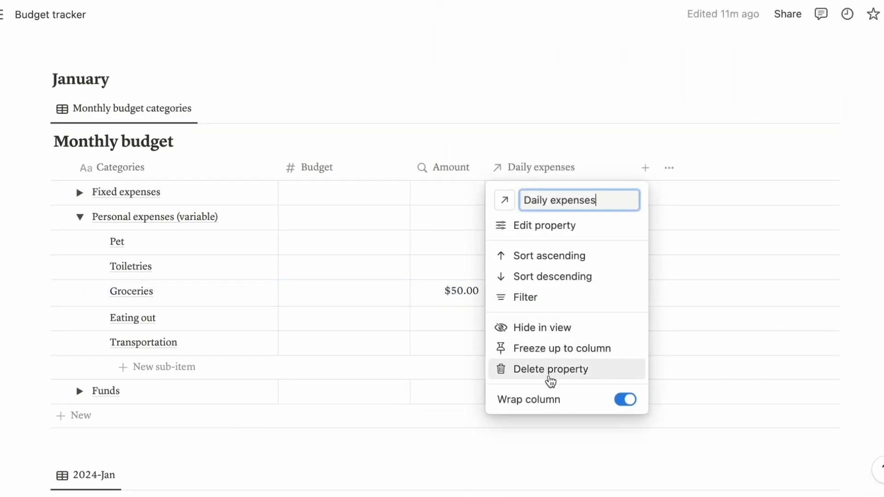
{"action": "left_click", "coordinate": [551, 368]}
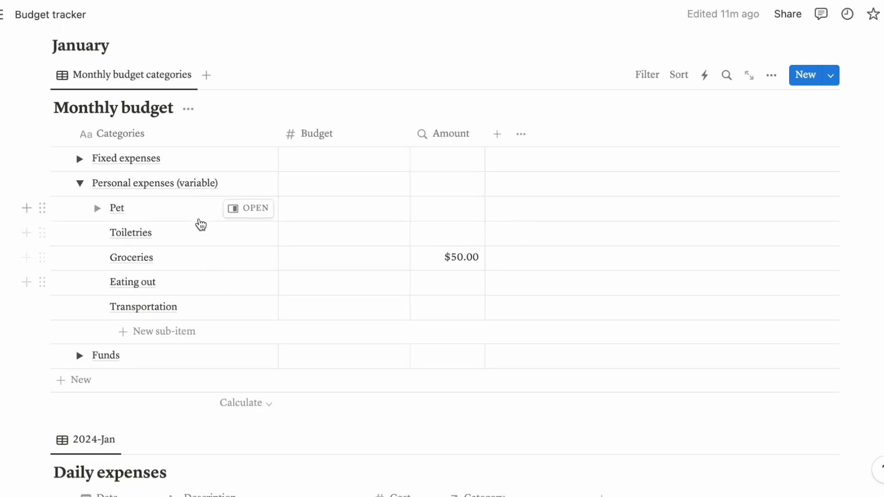
{"action": "mouse_move", "coordinate": [249, 264]}
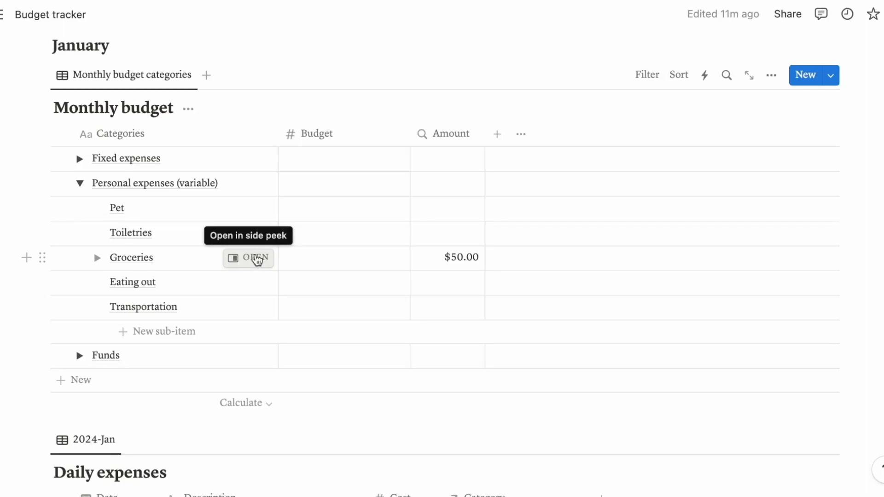
{"action": "mouse_move", "coordinate": [245, 243]}
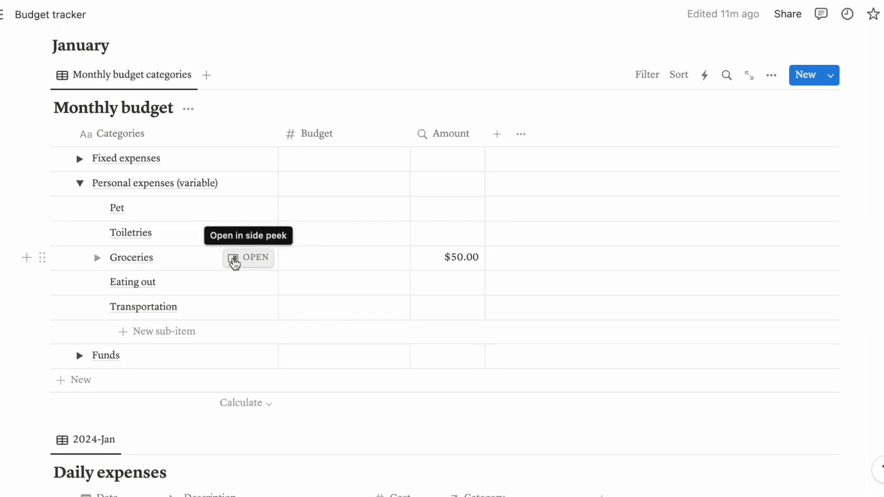
Enter 500.00 as the Budget for the Groceries row.
{"action": "scroll", "scroll_direction": "down", "scroll_amount": 3}
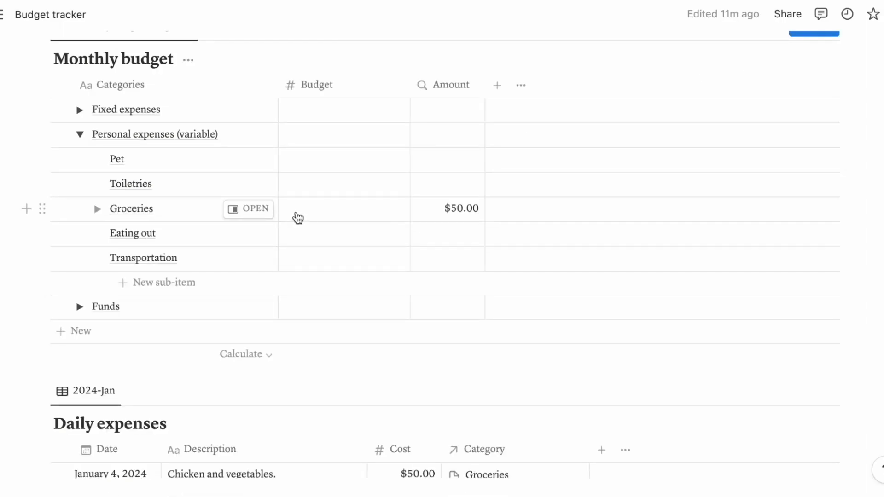
{"action": "mouse_move", "coordinate": [319, 212]}
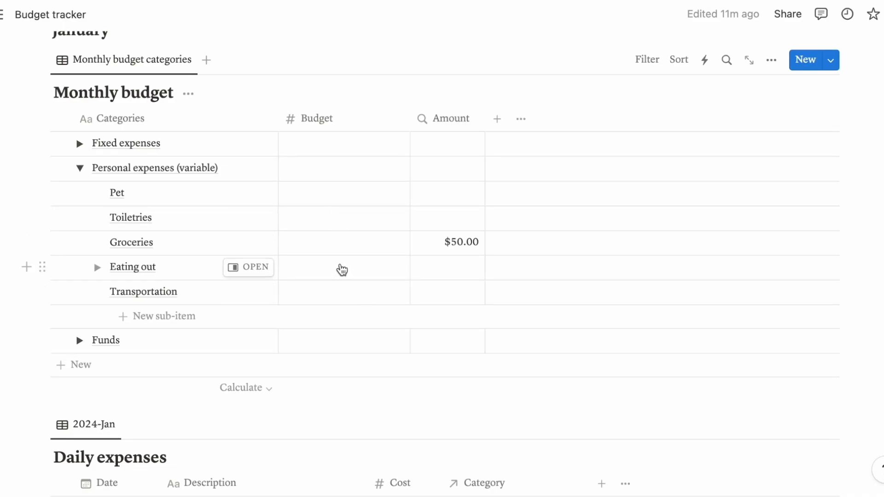
{"action": "mouse_move", "coordinate": [345, 269]}
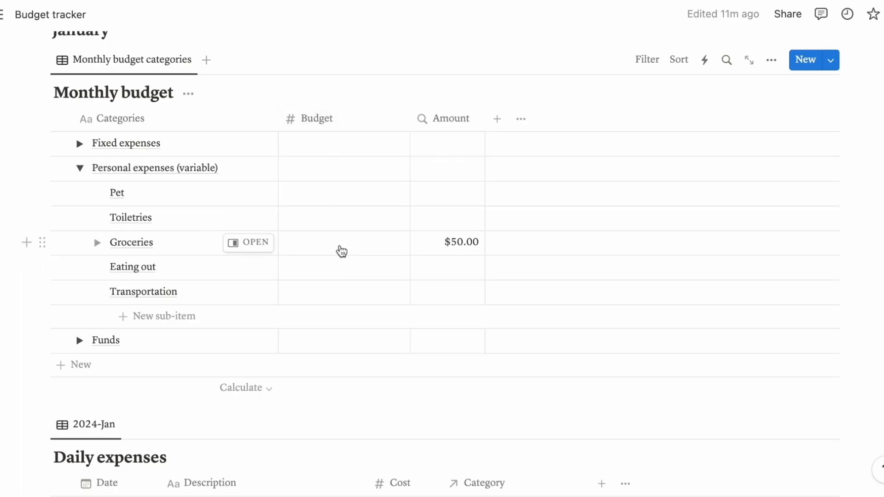
{"action": "left_click", "coordinate": [343, 243]}
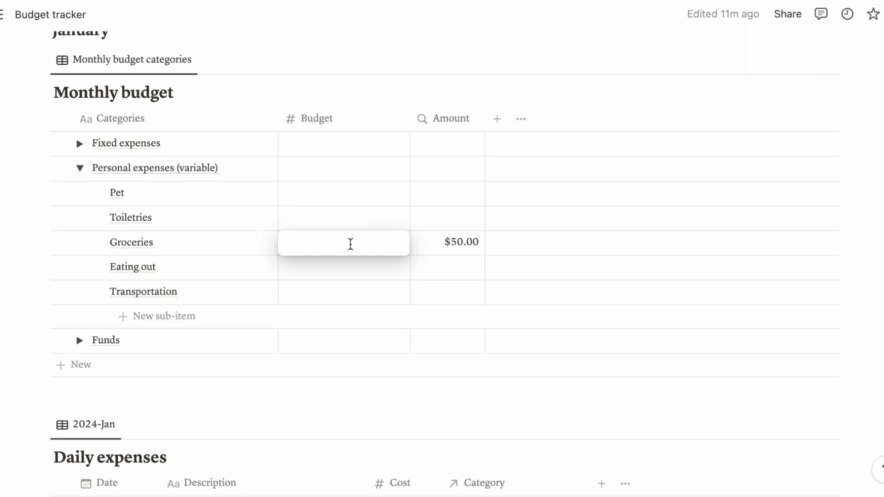
{"action": "type", "text": "500.00"}
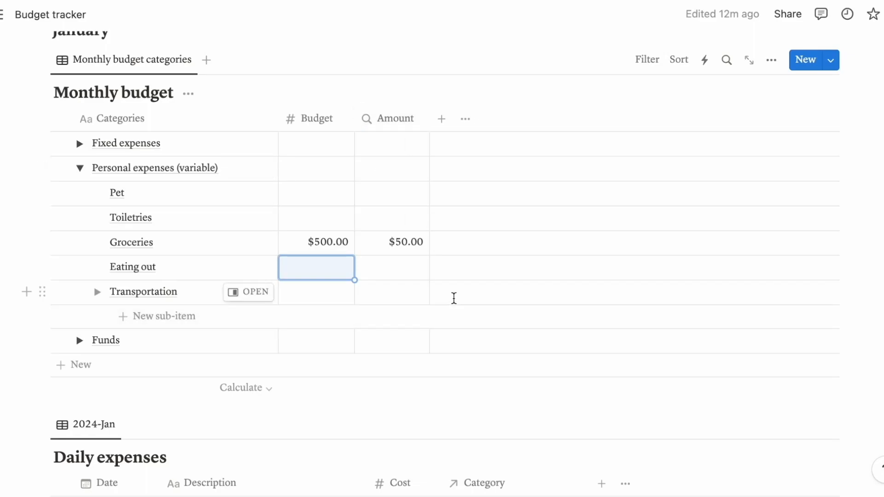
{"action": "mouse_move", "coordinate": [447, 295]}
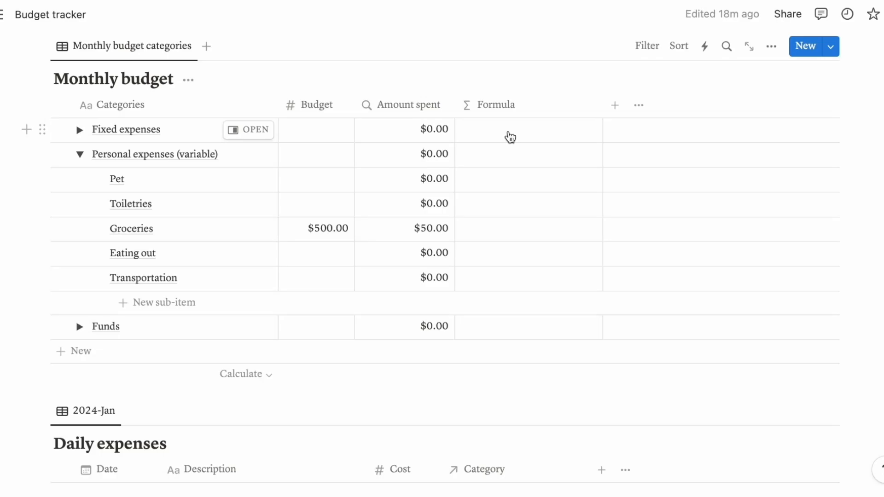
{"action": "mouse_move", "coordinate": [514, 134]}
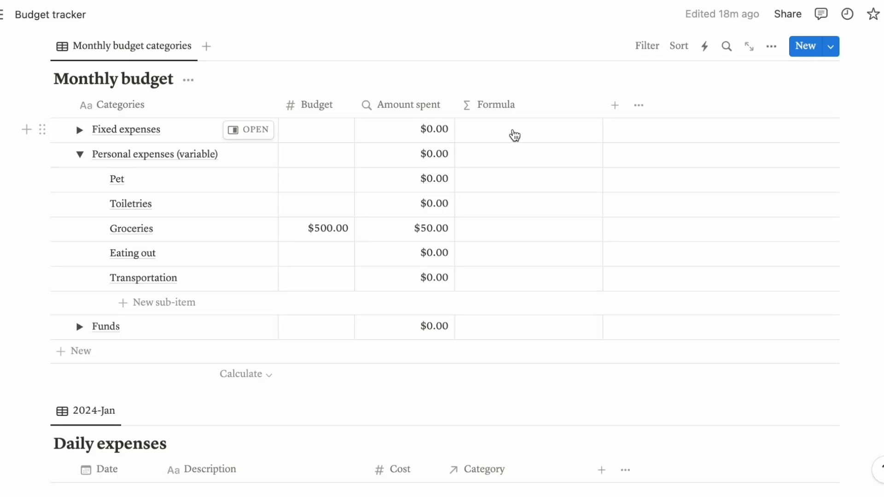
{"action": "mouse_move", "coordinate": [516, 131]}
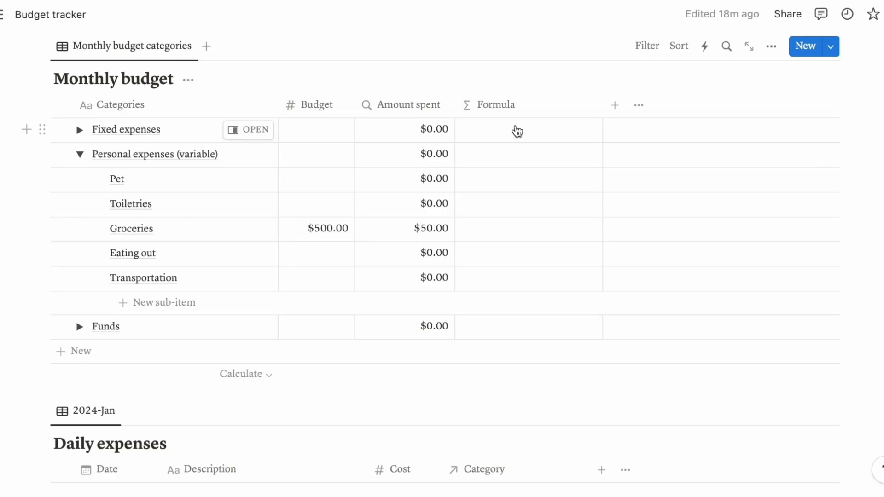
{"action": "mouse_move", "coordinate": [429, 109]}
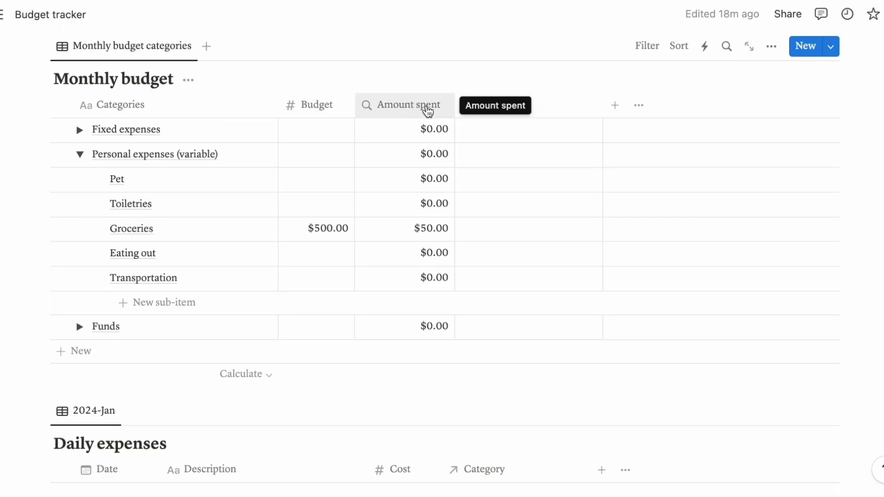
Inspect the Amount spent rollup's Calculate setting in its property panel, then close it.
{"action": "left_click", "coordinate": [407, 104]}
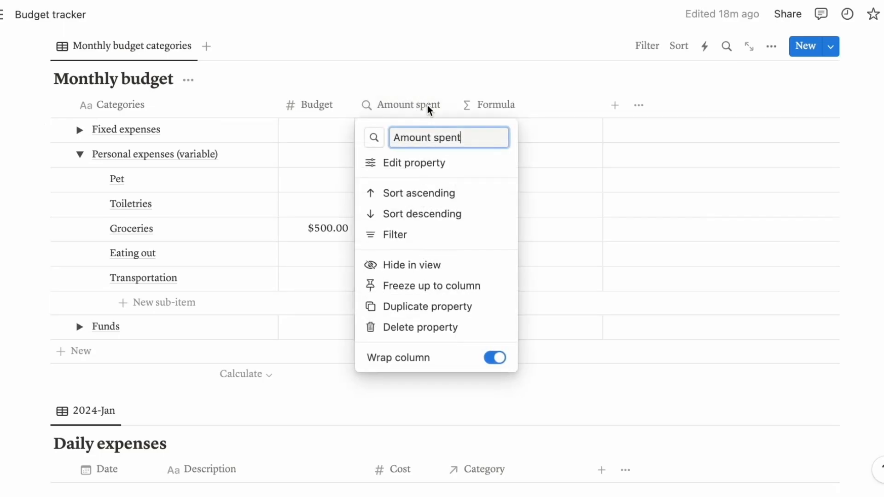
{"action": "left_click", "coordinate": [415, 163]}
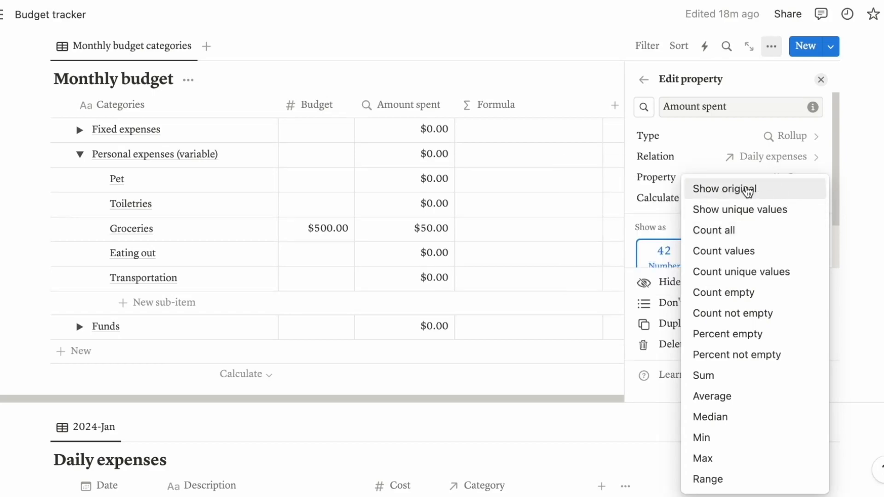
{"action": "mouse_move", "coordinate": [741, 214]}
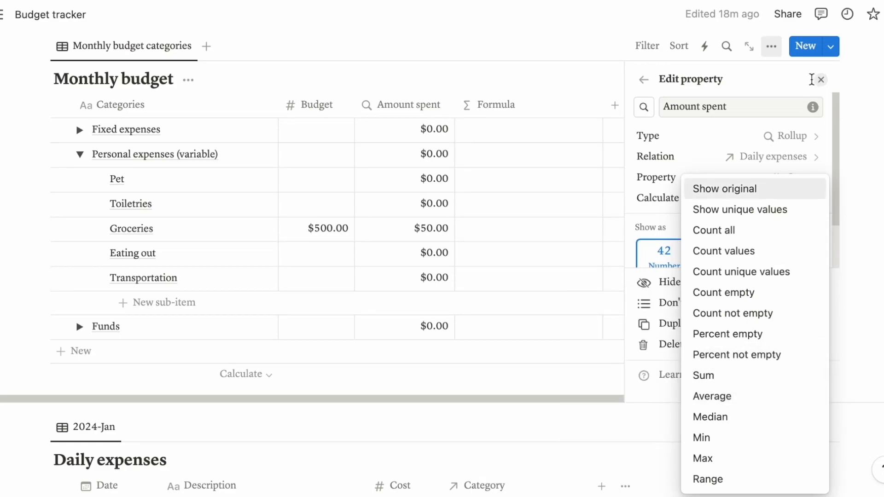
{"action": "left_click", "coordinate": [495, 104]}
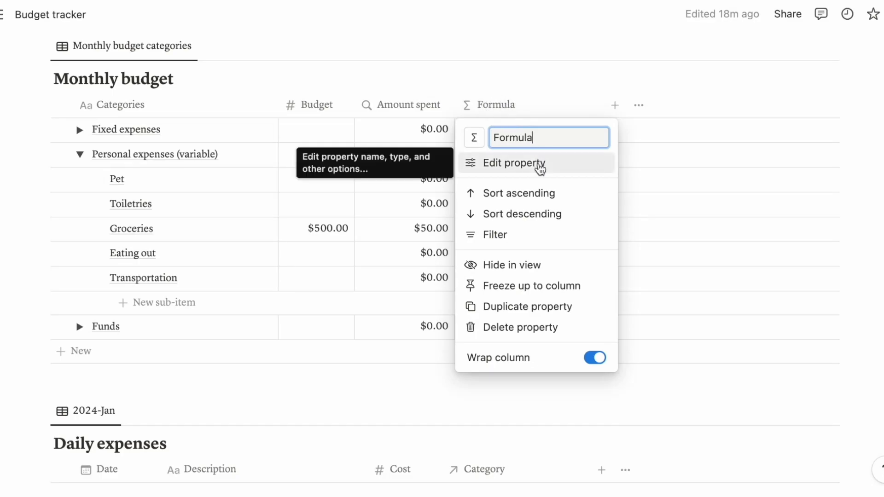
Define the formula Budget - Amount spent and start renaming the column to Remaining budget.
{"action": "left_click", "coordinate": [514, 163]}
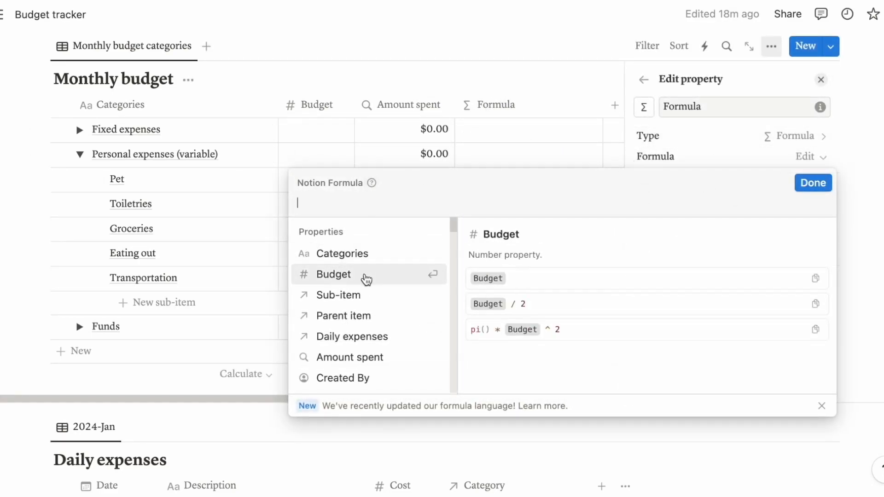
{"action": "left_click", "coordinate": [334, 275]}
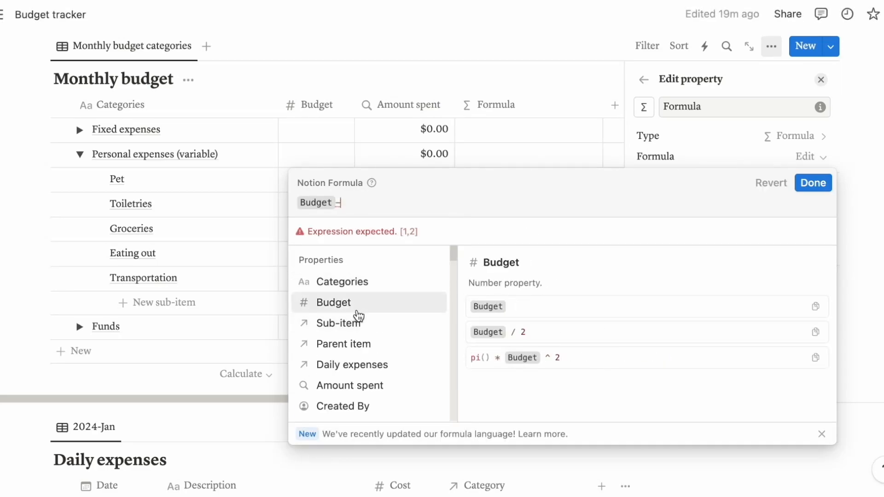
{"action": "left_click", "coordinate": [350, 385]}
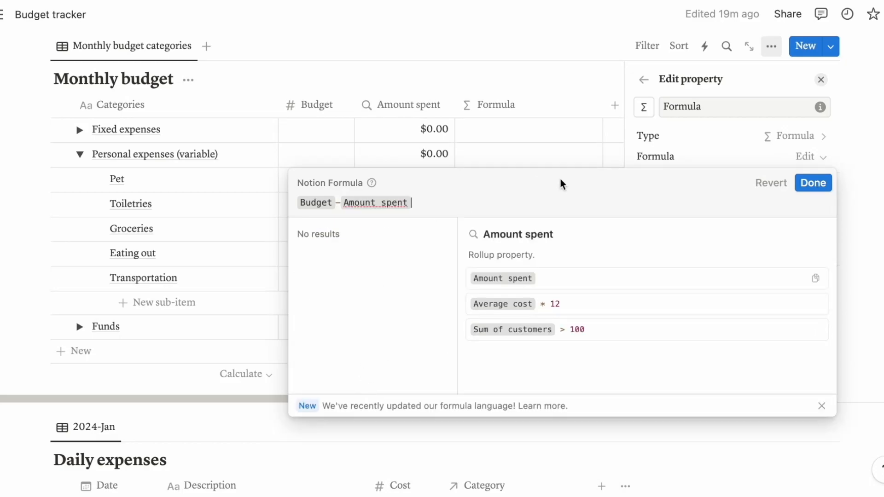
{"action": "left_click", "coordinate": [814, 183]}
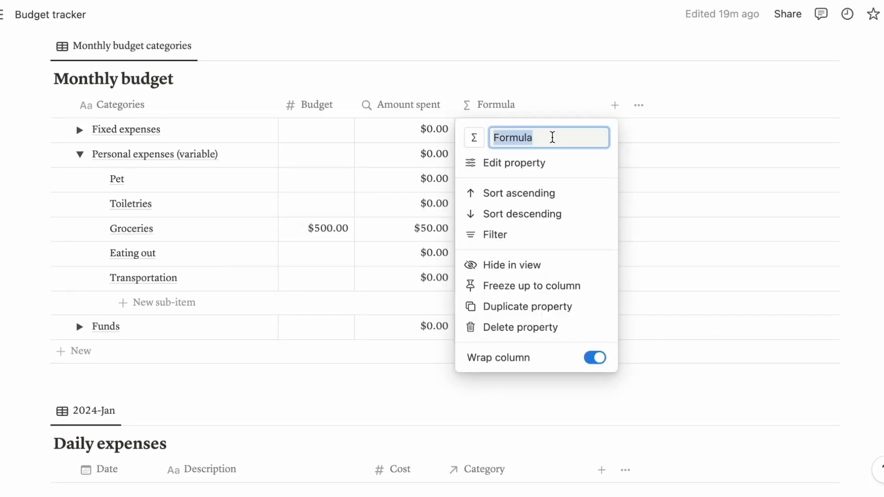
{"action": "type", "text": "Remiani"}
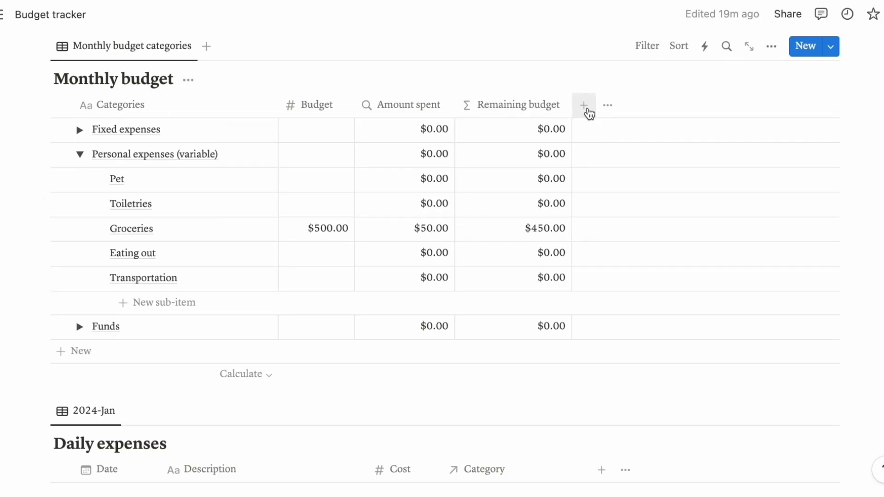
Duplicate Remaining budget as Chart, formatted Percent with formula (Budget - Amount spent)/Budget.
{"action": "left_click", "coordinate": [608, 104]}
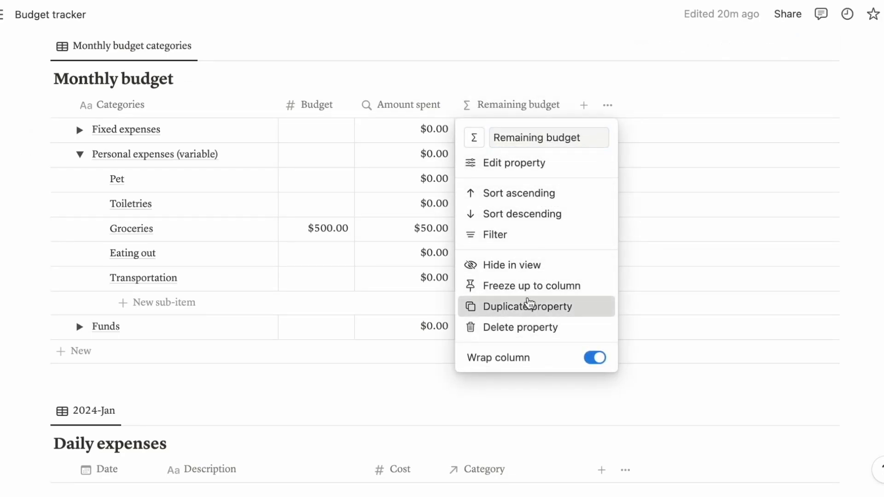
{"action": "left_click", "coordinate": [527, 306]}
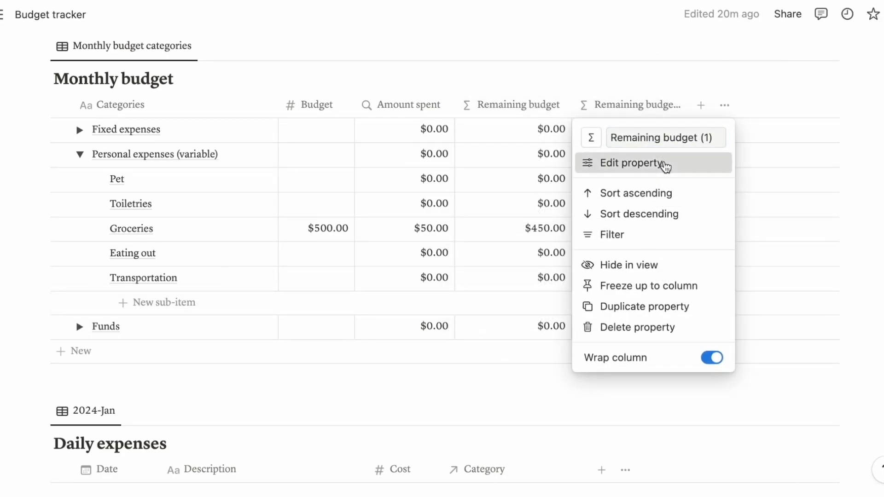
{"action": "left_click", "coordinate": [631, 164]}
{"action": "type", "text": "Chart"}
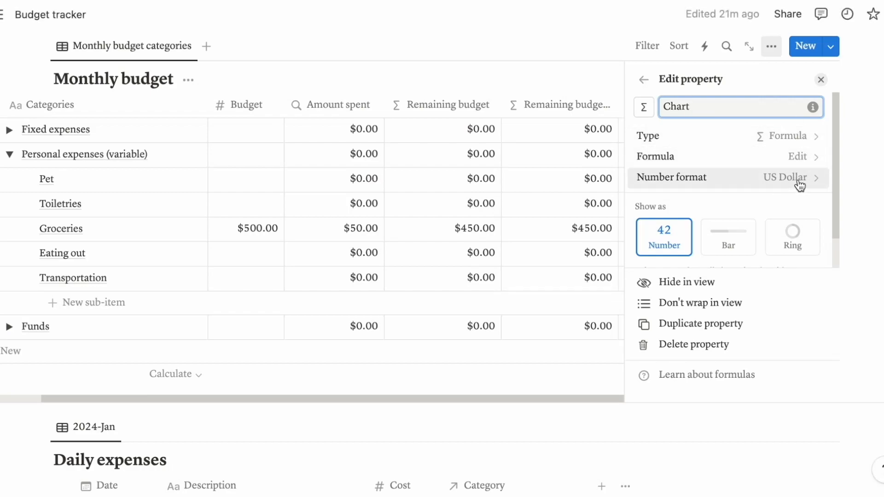
{"action": "left_click", "coordinate": [790, 178]}
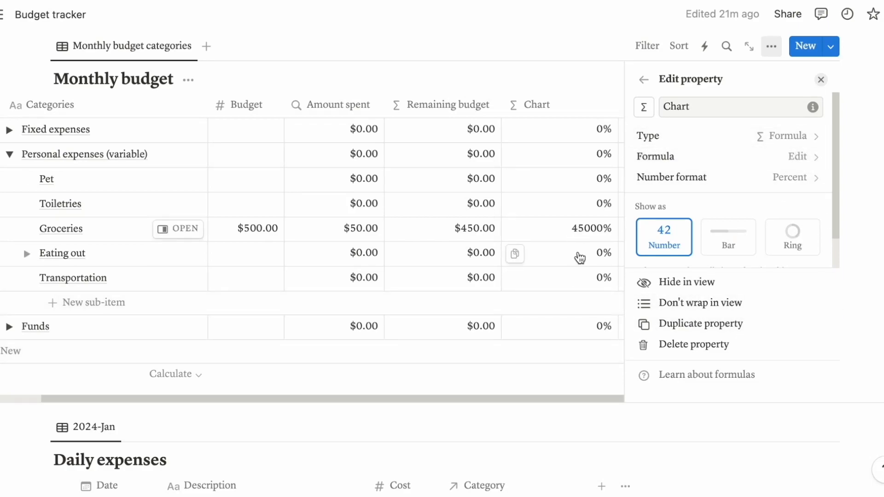
{"action": "left_click", "coordinate": [645, 79]}
{"action": "type", "text": "(Budget - Amount spent) /"}
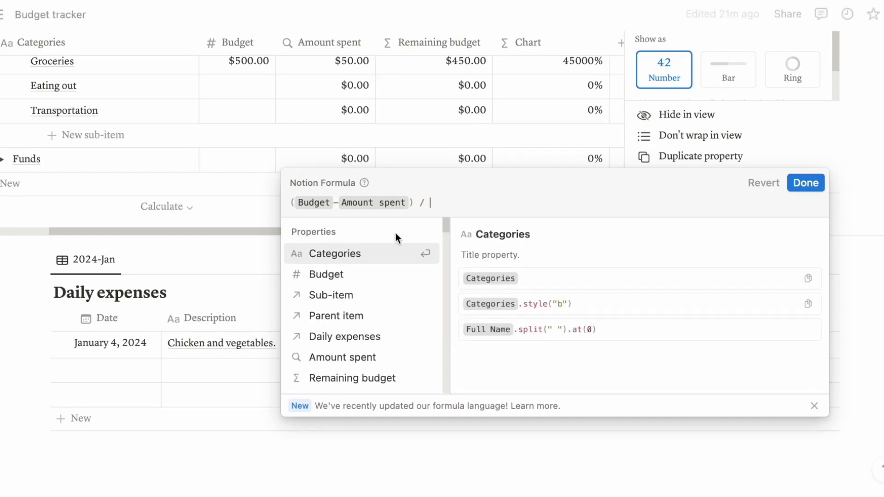
{"action": "left_click", "coordinate": [326, 275]}
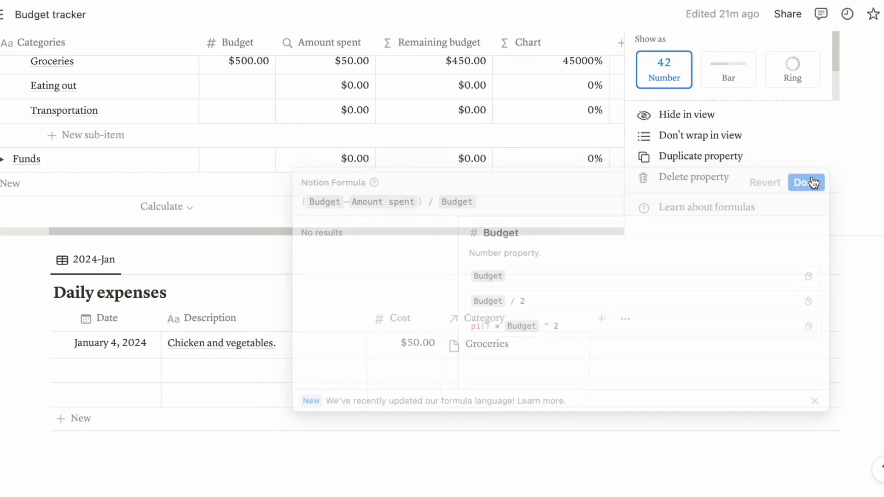
{"action": "left_click", "coordinate": [806, 182]}
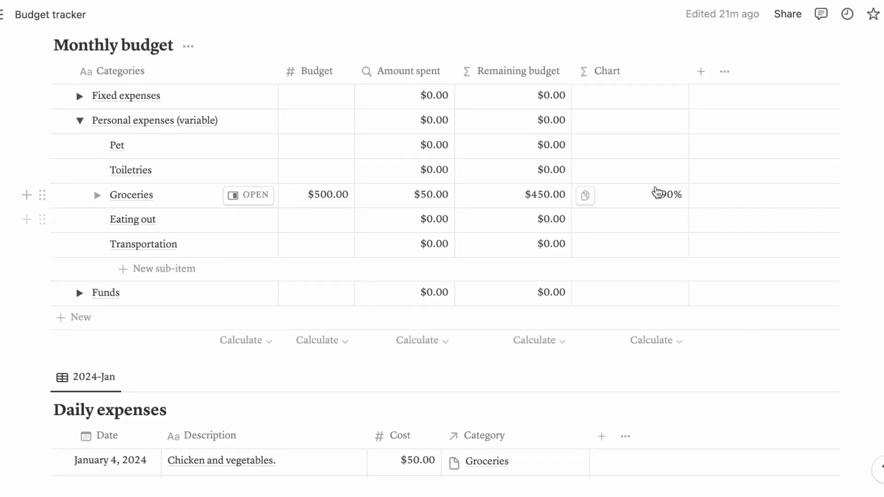
Show Chart as a red progress bar and narrow the column.
{"action": "left_click", "coordinate": [610, 72]}
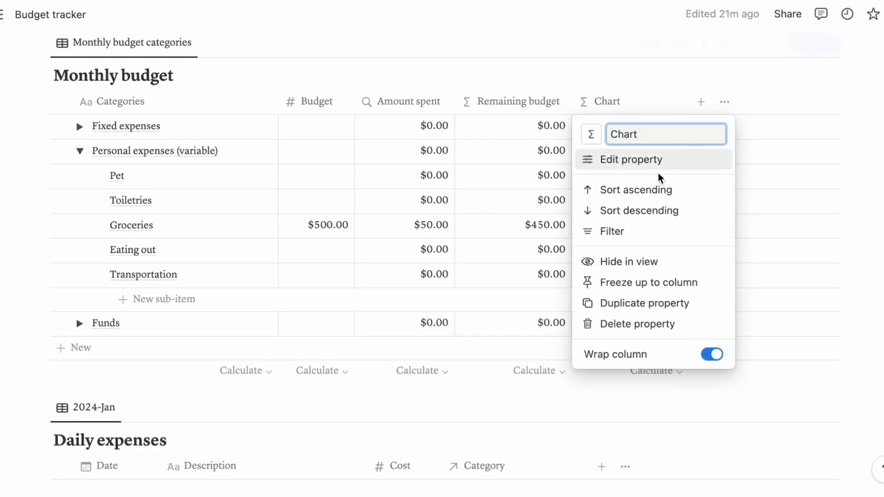
{"action": "left_click", "coordinate": [631, 159]}
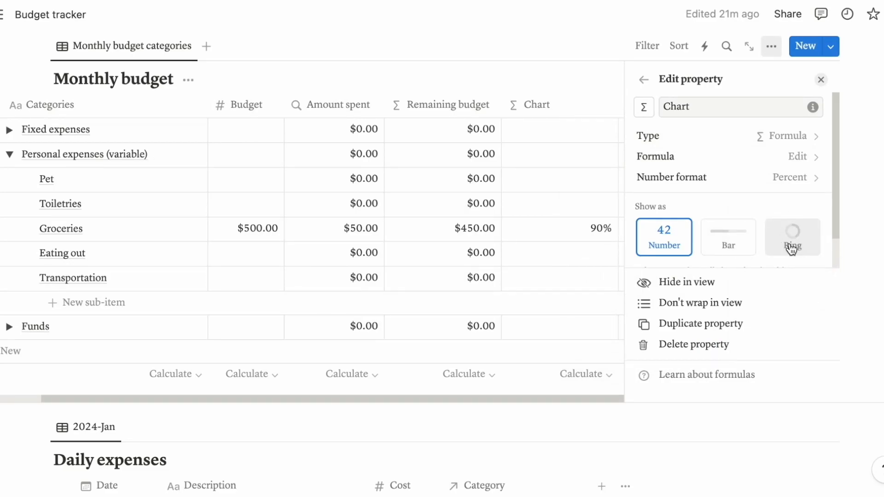
{"action": "left_click", "coordinate": [727, 237]}
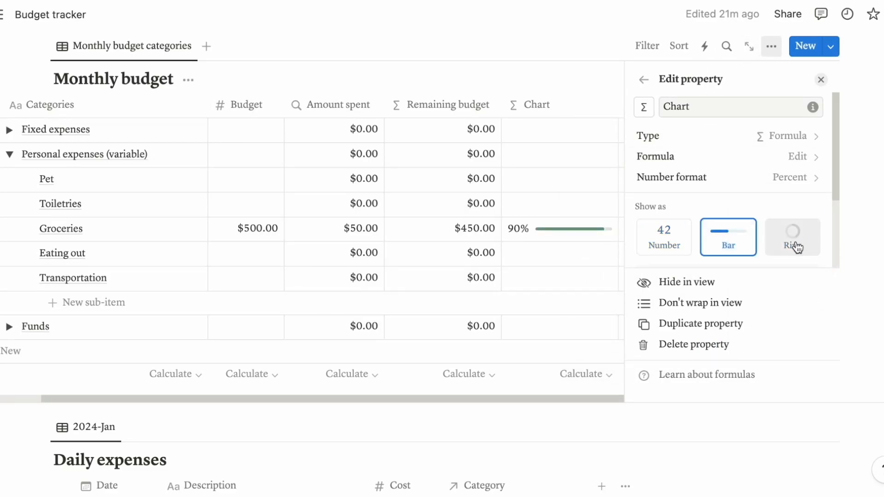
{"action": "left_click", "coordinate": [822, 79]}
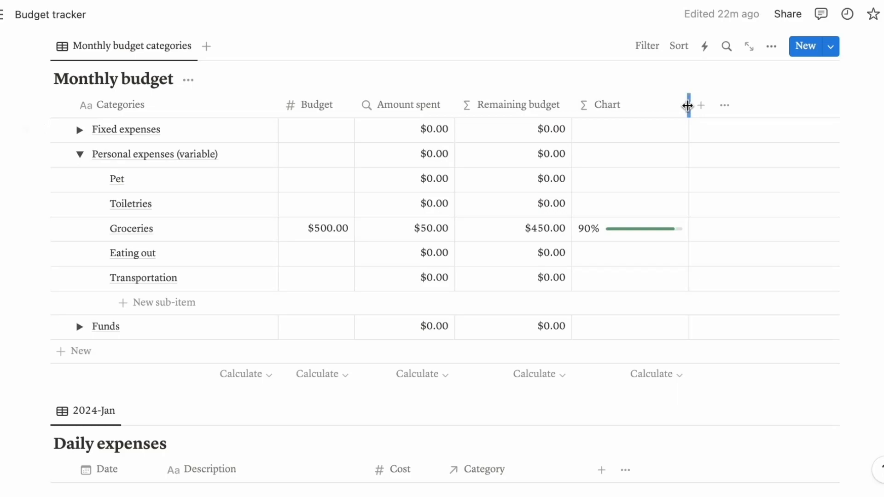
{"action": "left_click_drag", "start_coordinate": [687, 105], "coordinate": [646, 105]}
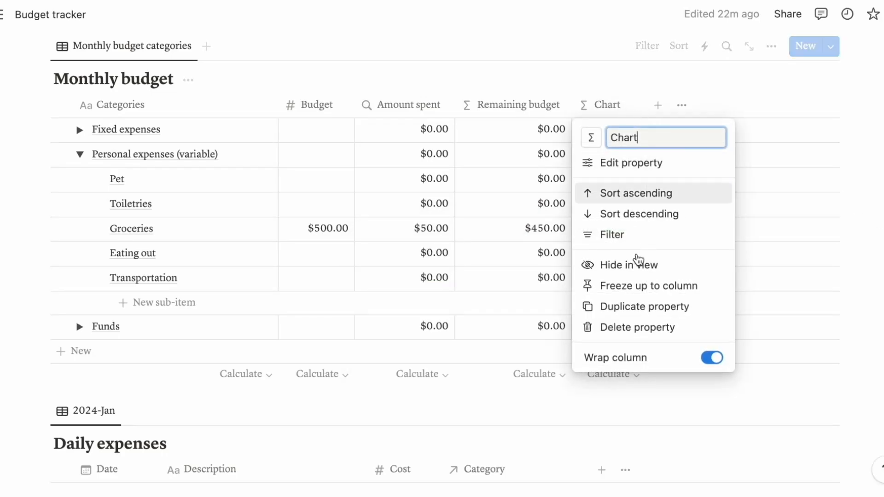
{"action": "left_click", "coordinate": [631, 163]}
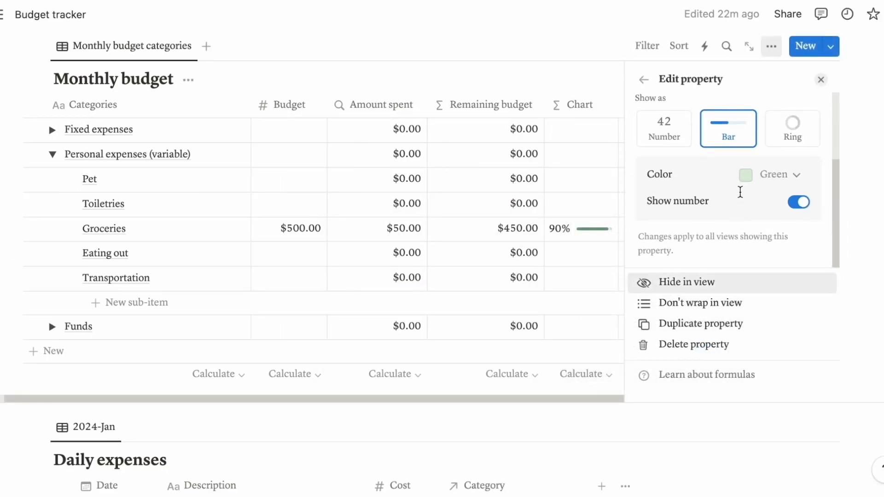
{"action": "left_click", "coordinate": [777, 175]}
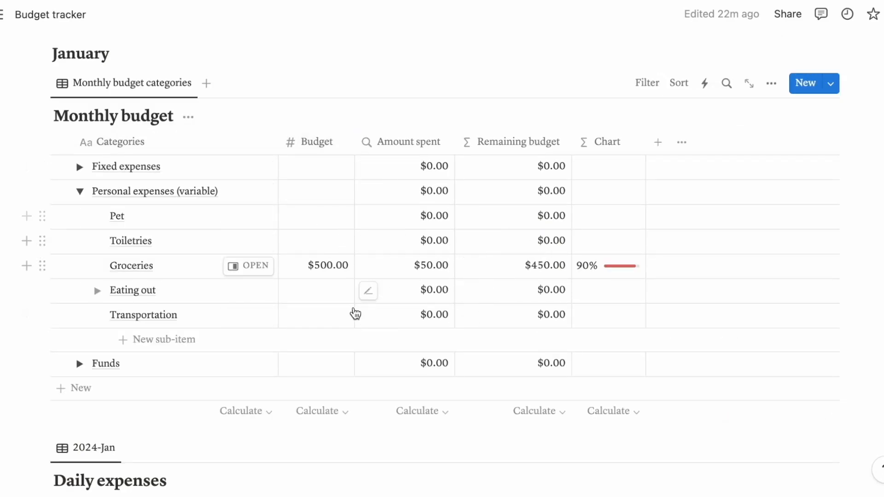
Enter a $100 budget in Pet's Budget cell.
{"action": "left_click", "coordinate": [316, 215]}
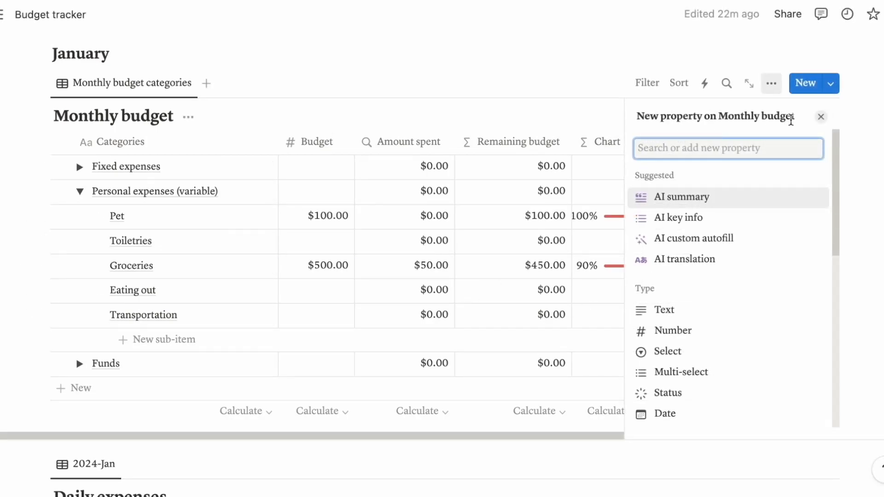
{"action": "left_click", "coordinate": [821, 117]}
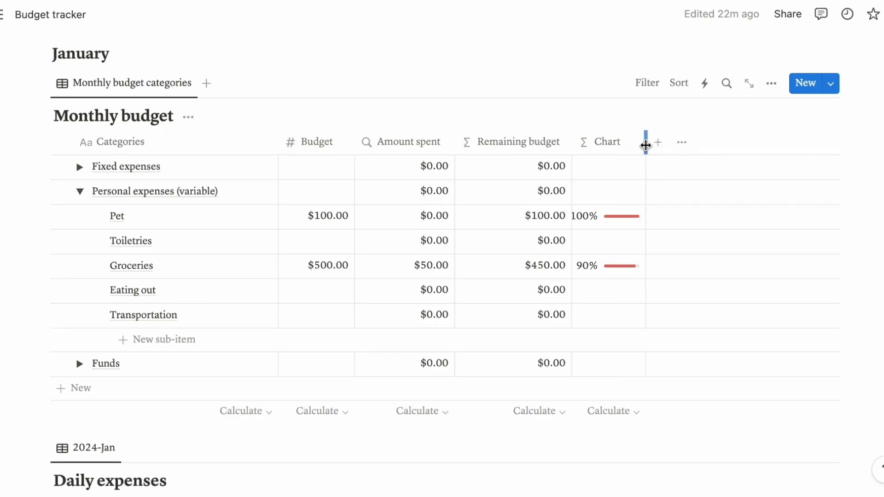
{"action": "scroll", "scroll_direction": "down", "scroll_amount": 3}
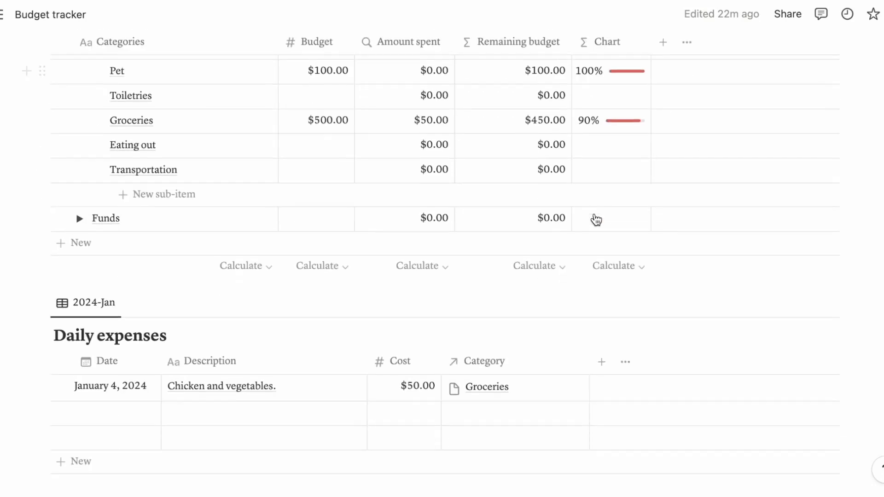
Add a Daily expenses row 'Kibbles' costing $10 linked to the Pet category.
{"action": "left_click", "coordinate": [111, 386]}
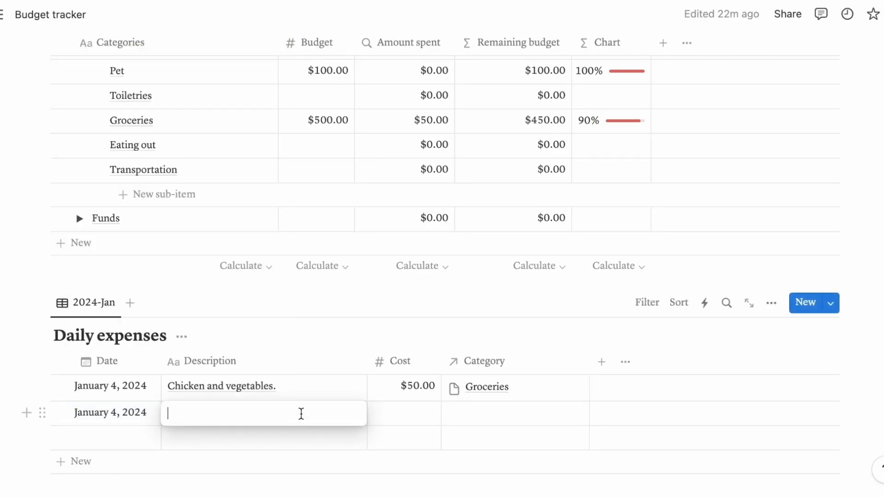
{"action": "type", "text": "Kibbles"}
{"action": "left_click", "coordinate": [405, 412]}
{"action": "type", "text": "$10.00"}
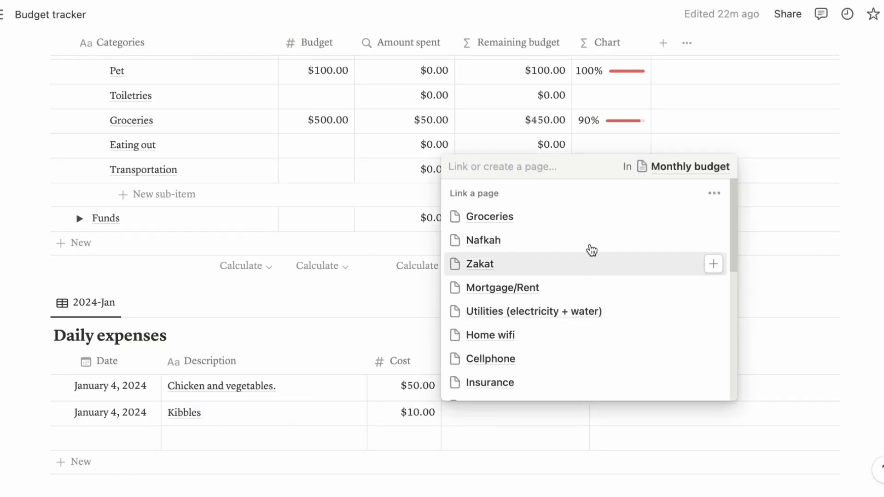
{"action": "scroll", "scroll_direction": "down", "scroll_amount": 3}
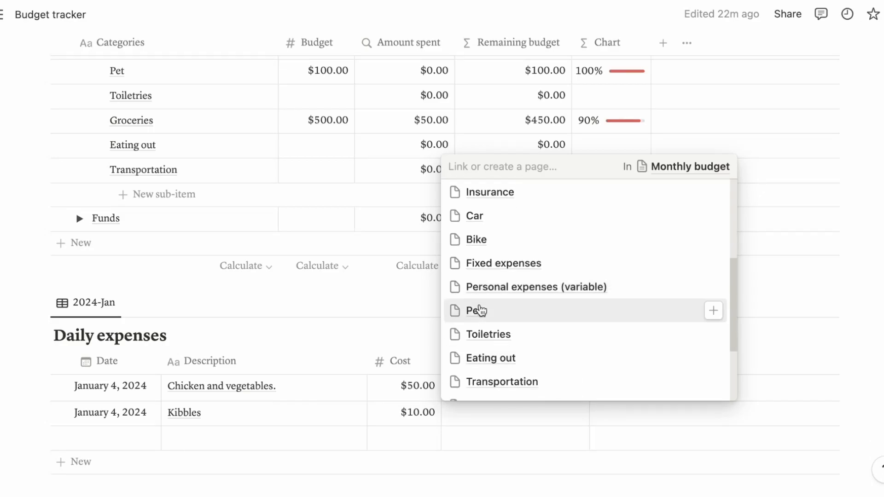
{"action": "left_click", "coordinate": [474, 311]}
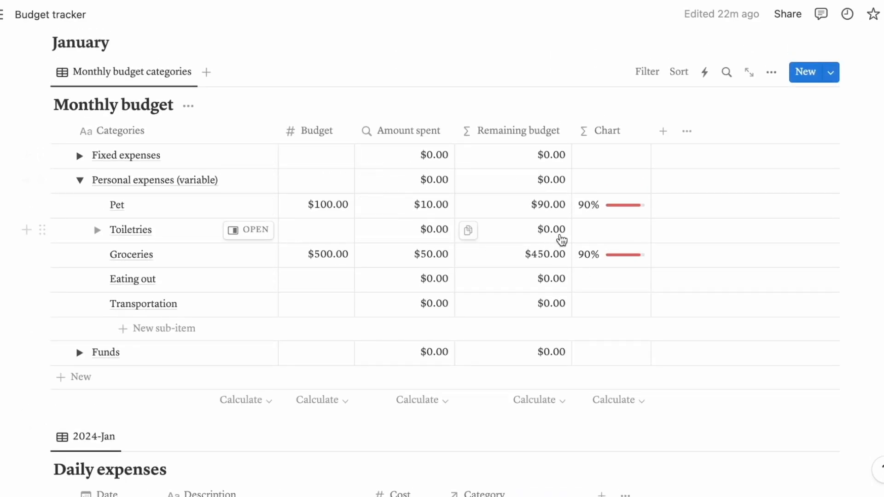
{"action": "scroll", "scroll_direction": "down", "scroll_amount": 3}
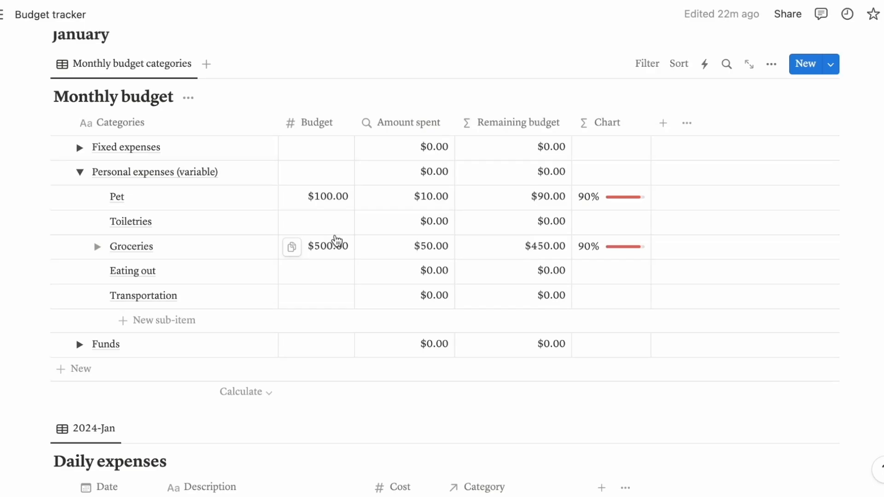
{"action": "scroll", "scroll_direction": "down", "scroll_amount": 3}
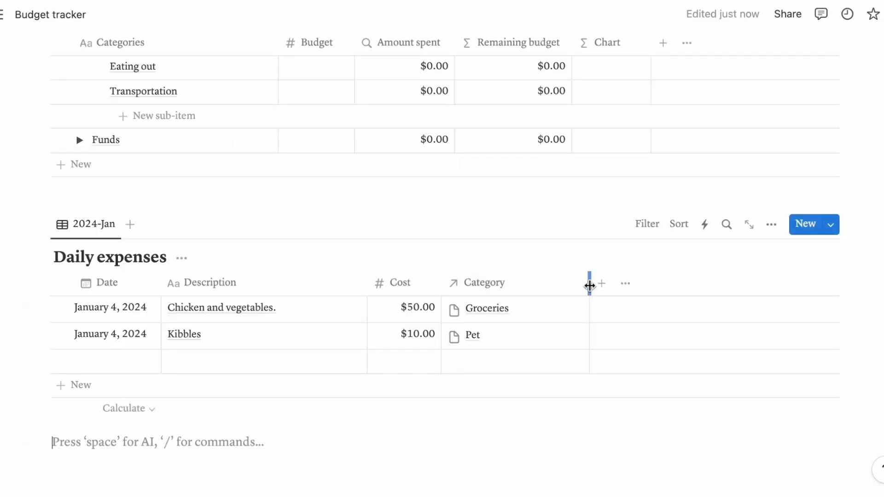
Add a two-way Relation property from Daily expenses to Financial Goals.
{"action": "left_click", "coordinate": [601, 284]}
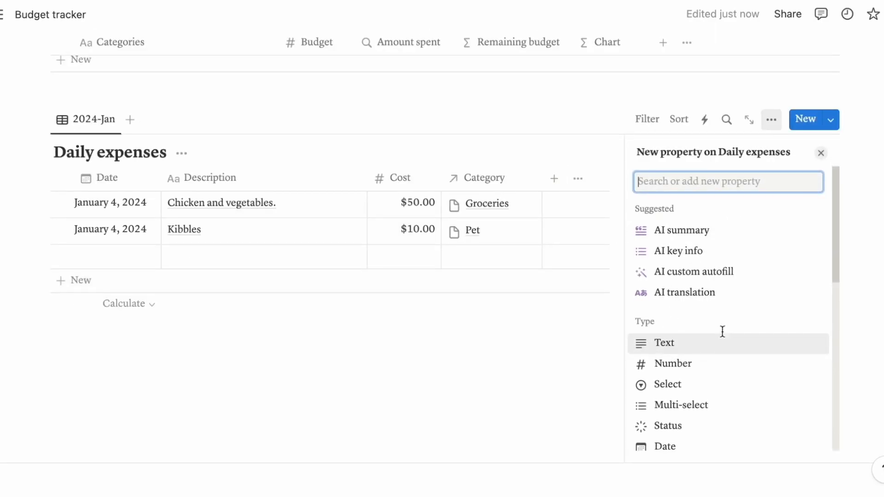
{"action": "scroll", "scroll_direction": "down", "scroll_amount": 3}
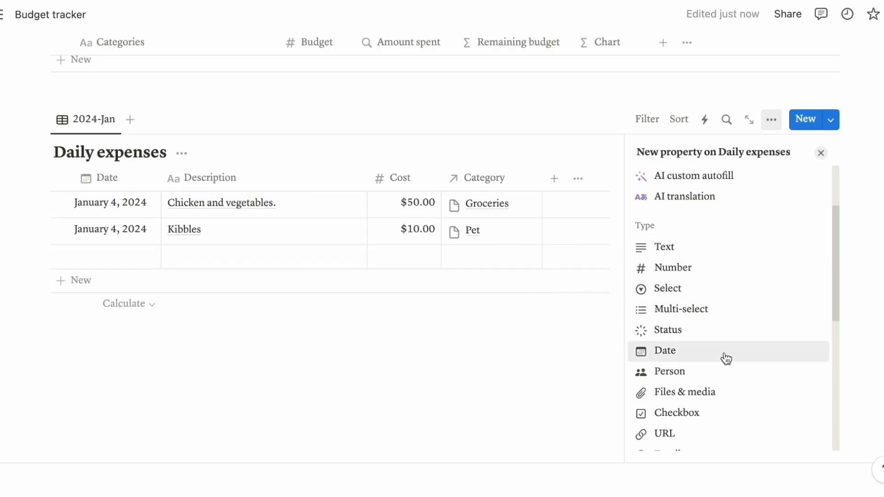
{"action": "scroll", "scroll_direction": "down", "scroll_amount": 3}
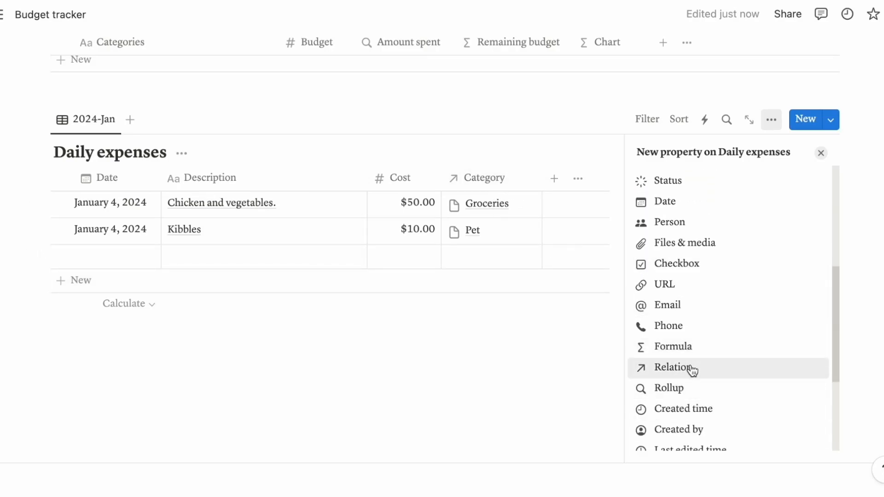
{"action": "left_click", "coordinate": [671, 368]}
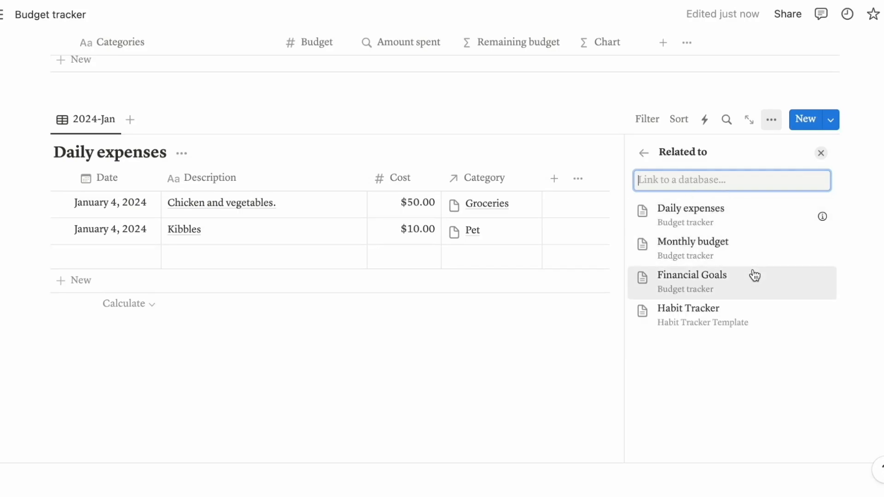
{"action": "mouse_move", "coordinate": [699, 283]}
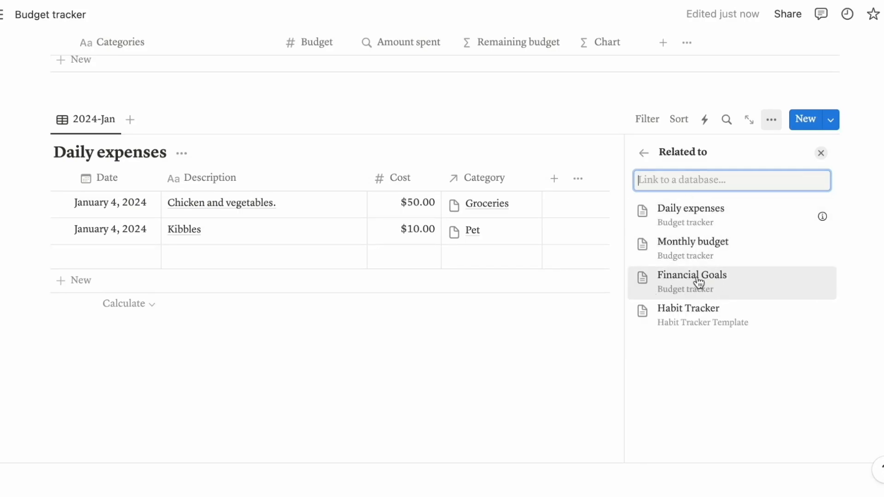
{"action": "left_click", "coordinate": [692, 279]}
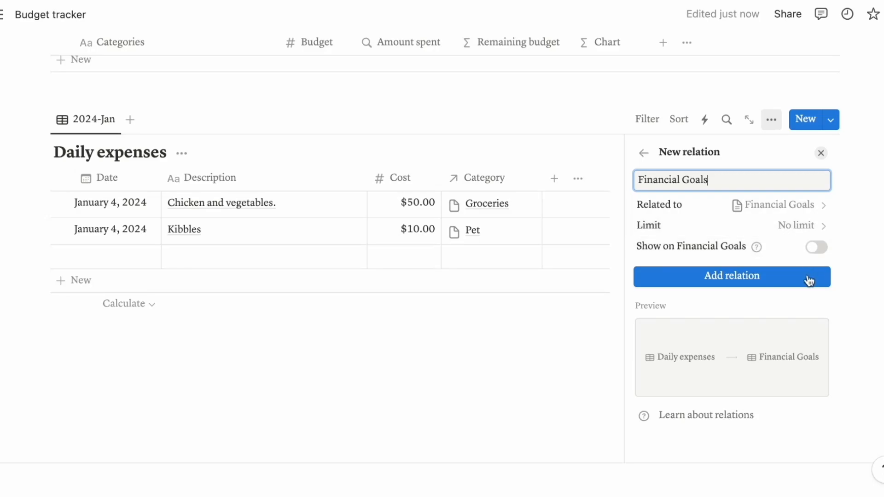
{"action": "left_click", "coordinate": [816, 247]}
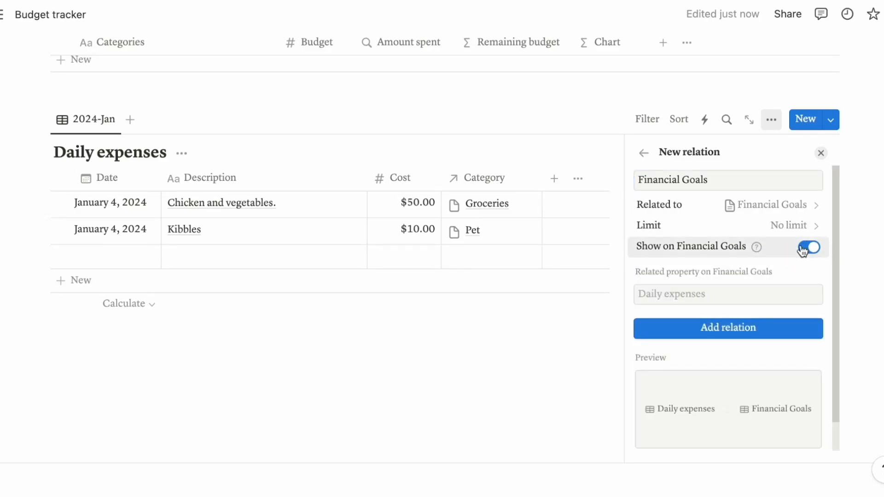
{"action": "left_click", "coordinate": [727, 328]}
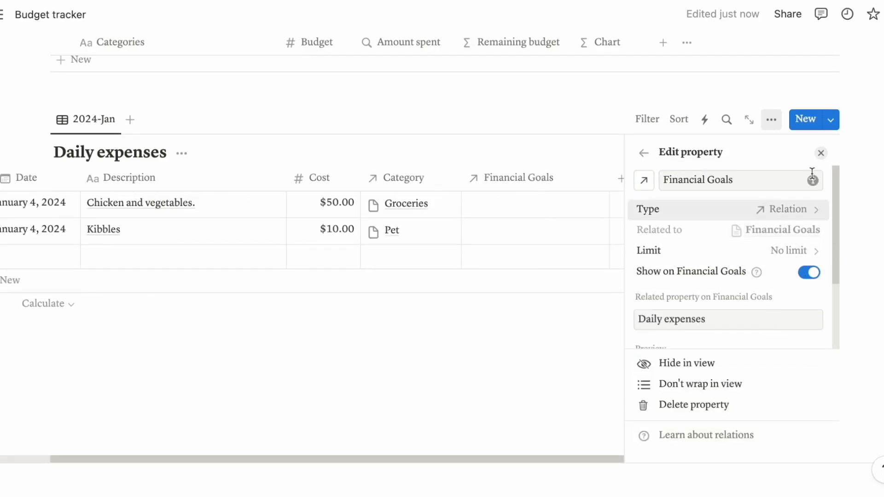
{"action": "left_click", "coordinate": [821, 153]}
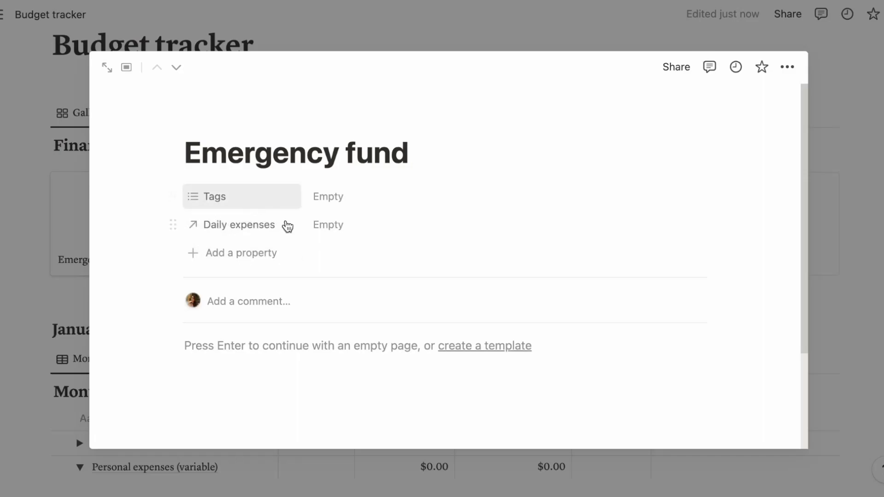
{"action": "mouse_move", "coordinate": [877, 275]}
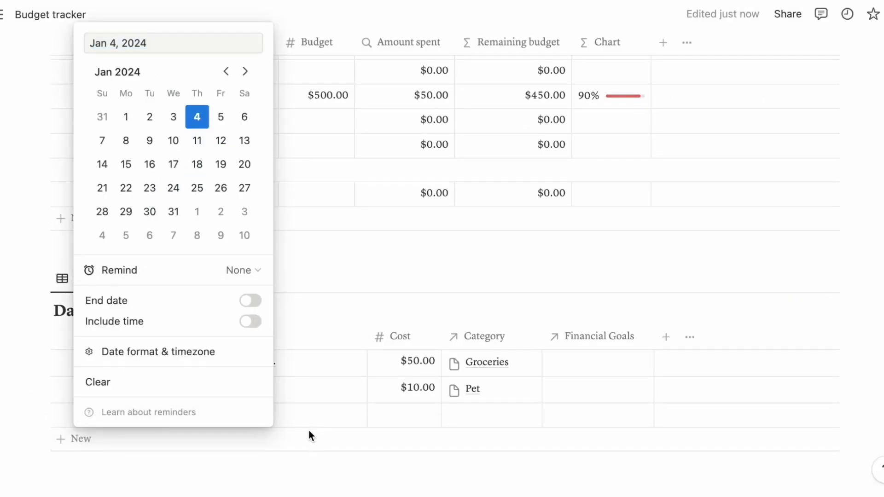
Add a Daily expenses row 'Trip to Greece.' categorized under Vacation fund.
{"action": "left_click", "coordinate": [282, 414]}
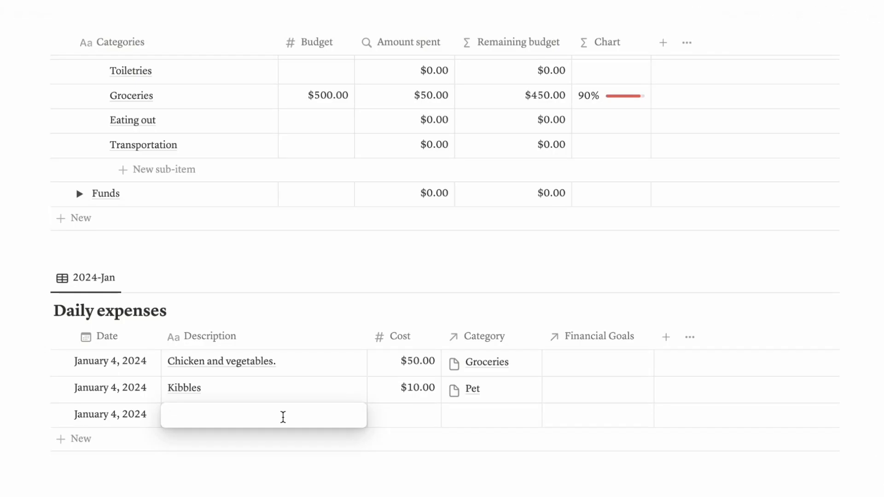
{"action": "type", "text": "Trip to."}
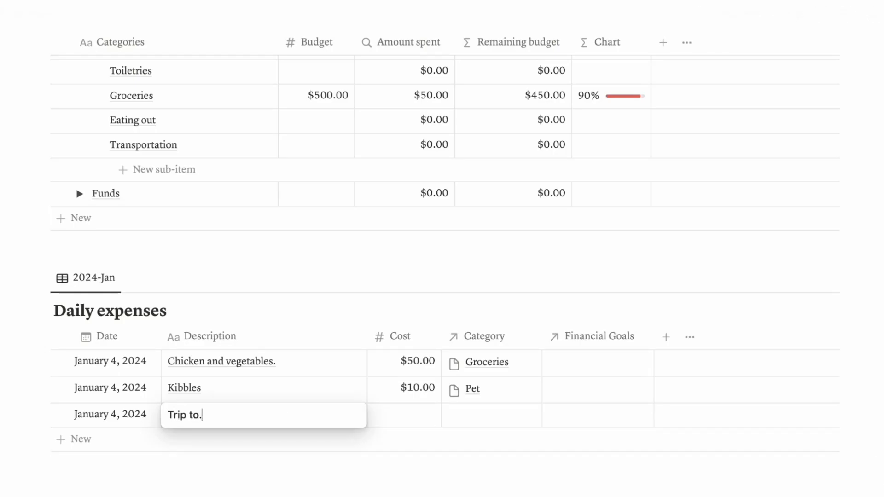
{"action": "type", "text": "Greece."}
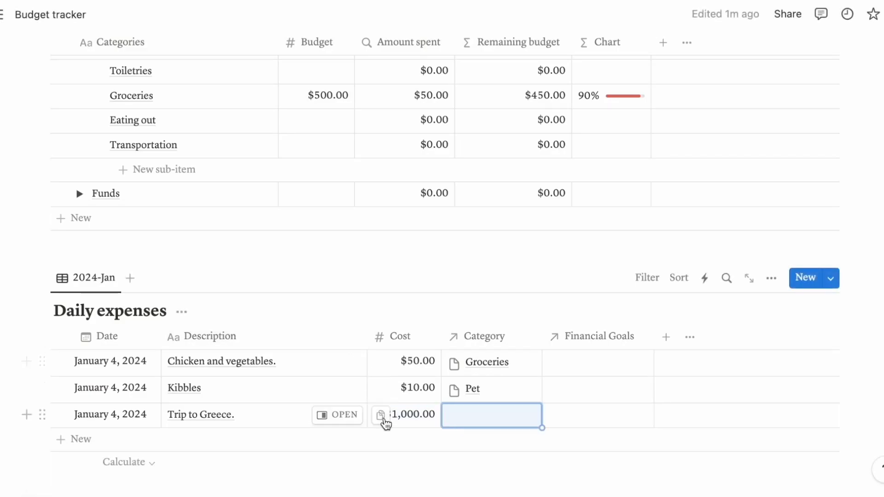
{"action": "left_click", "coordinate": [492, 415]}
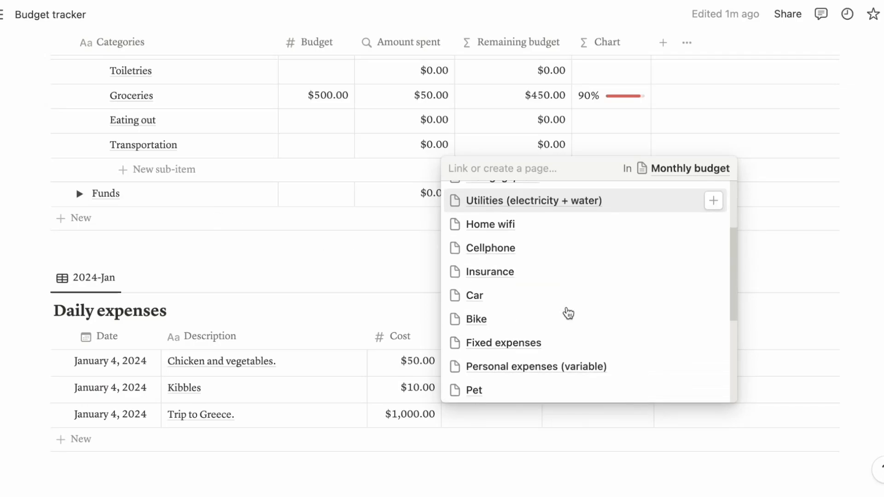
{"action": "scroll", "scroll_direction": "down", "scroll_amount": 3}
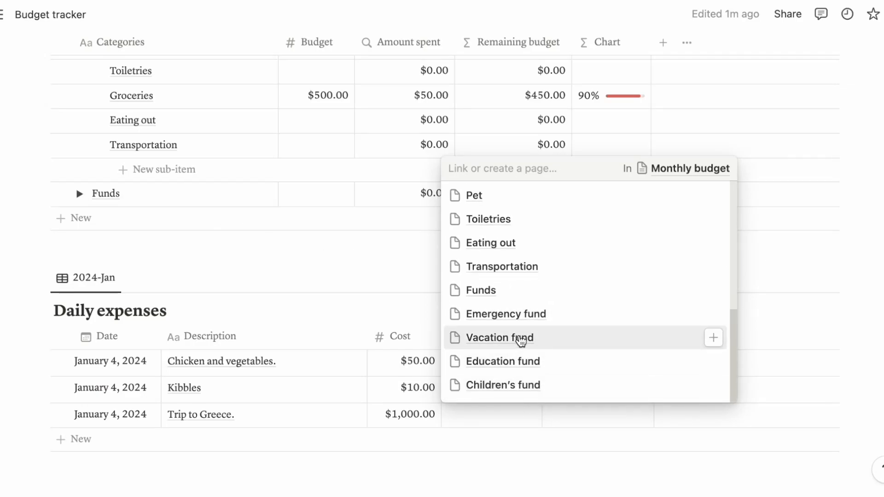
{"action": "left_click", "coordinate": [500, 338]}
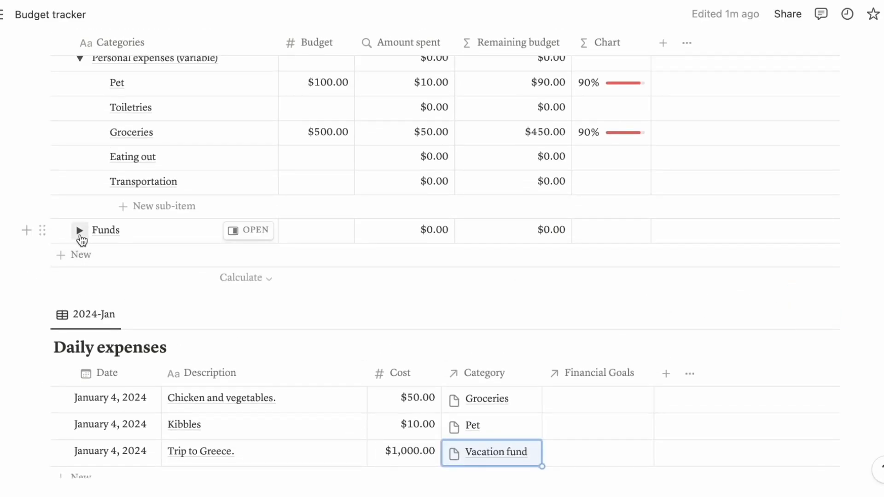
Expand the Funds group and open the trip's Financial Goals cell.
{"action": "left_click", "coordinate": [79, 230]}
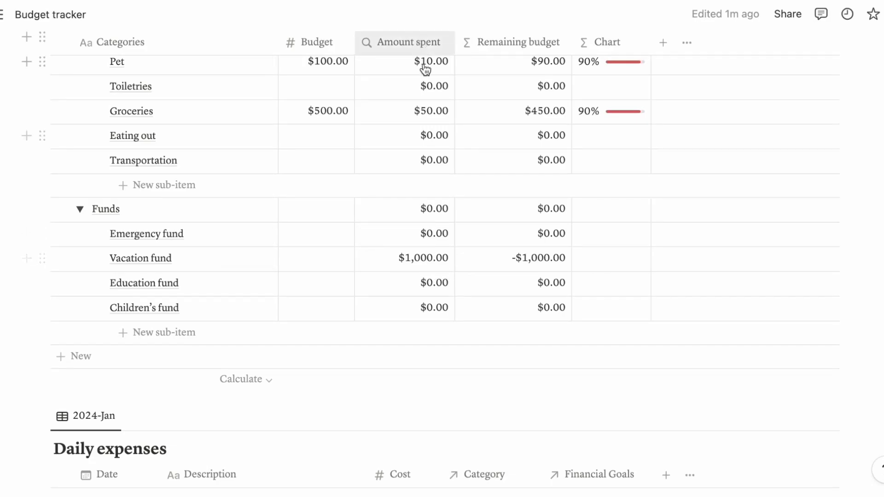
{"action": "scroll", "scroll_direction": "down", "scroll_amount": 3}
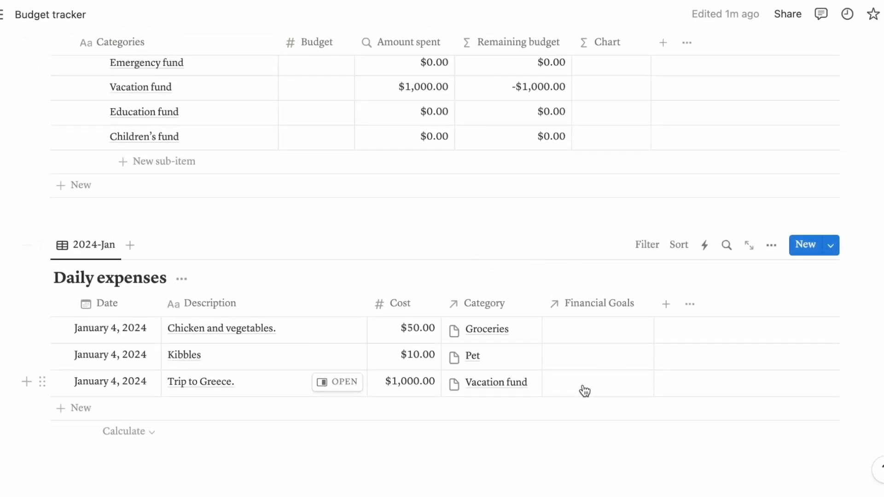
{"action": "left_click", "coordinate": [584, 390]}
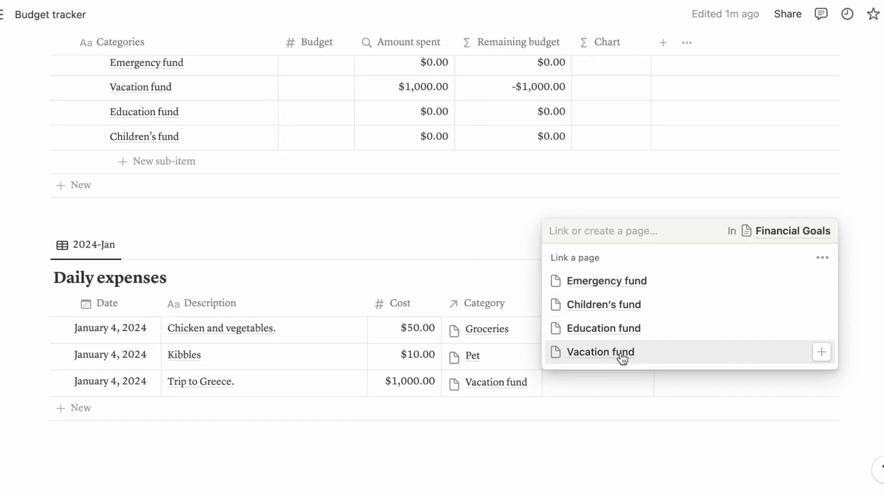
Link the trip to the Vacation fund goal and start a new property on its page.
{"action": "left_click", "coordinate": [600, 352]}
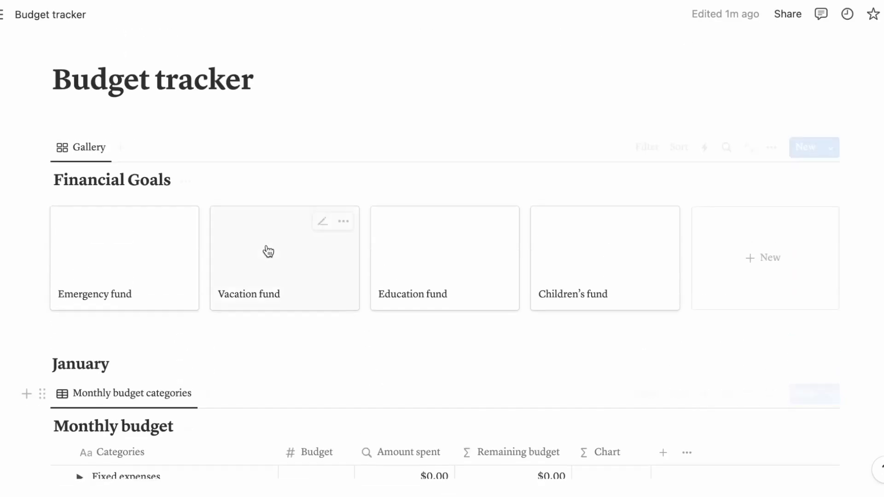
{"action": "left_click", "coordinate": [268, 252]}
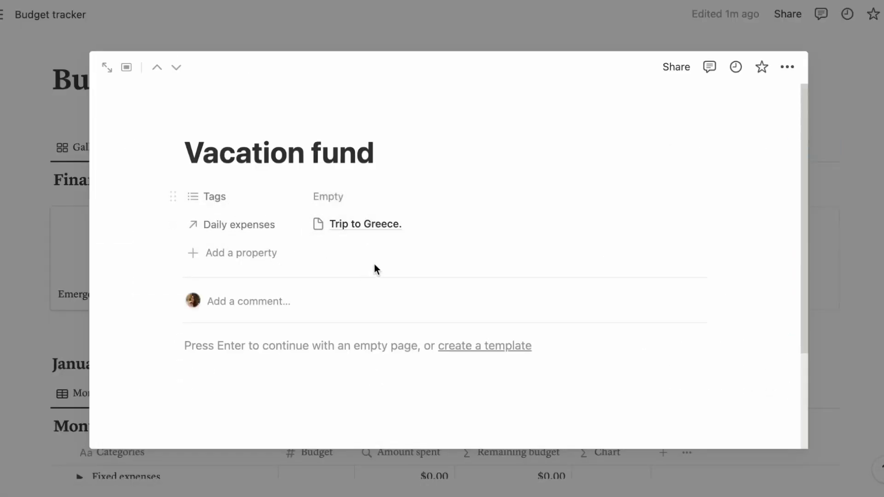
{"action": "mouse_move", "coordinate": [366, 232]}
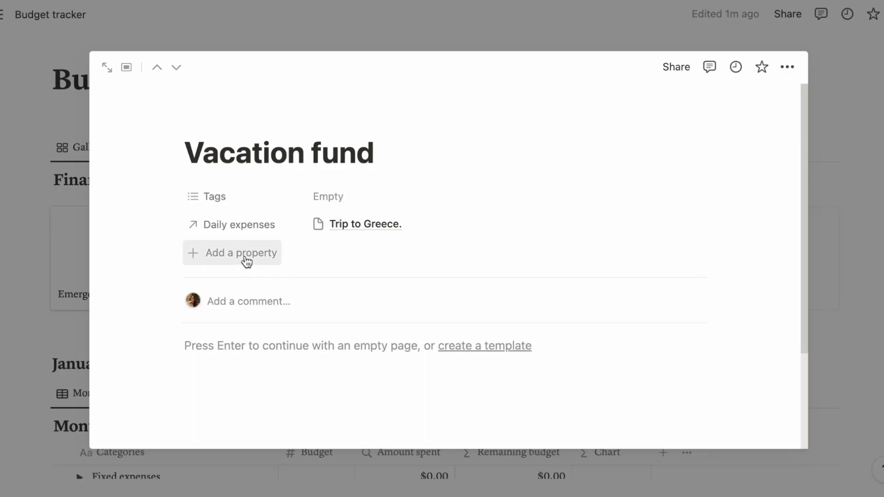
{"action": "left_click", "coordinate": [241, 253]}
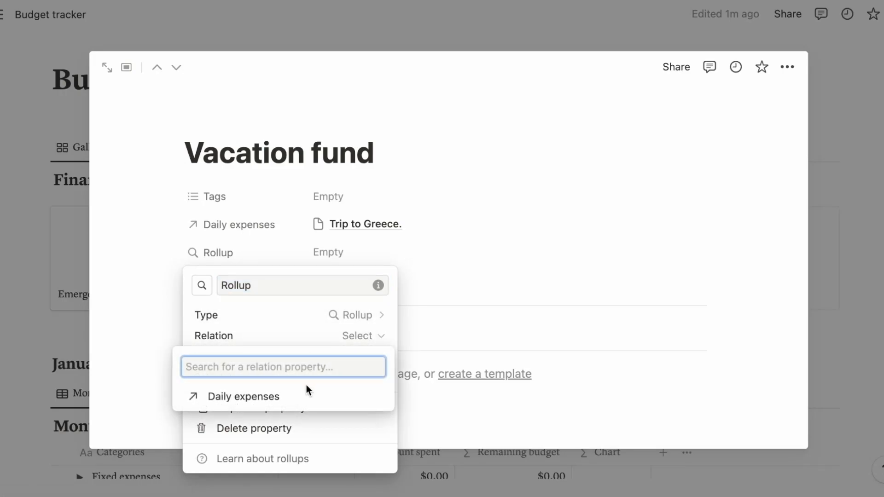
Make it a Rollup summing Cost over the Daily expenses relation.
{"action": "left_click", "coordinate": [243, 396]}
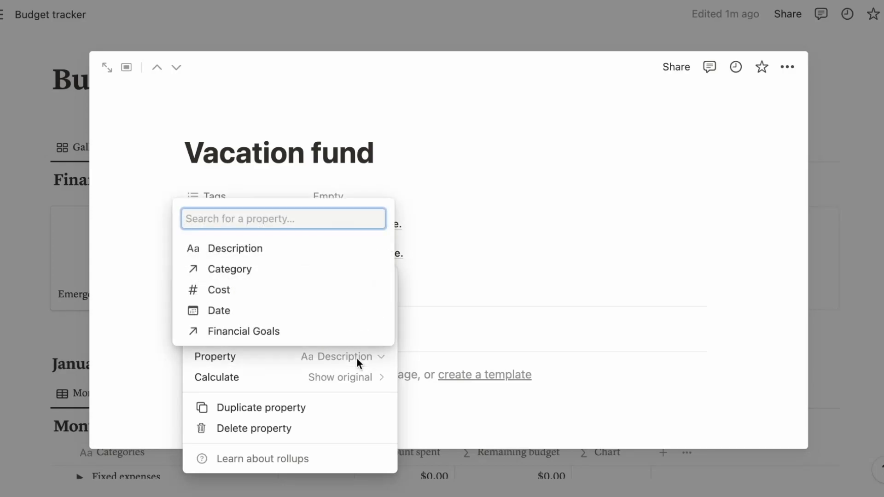
{"action": "mouse_move", "coordinate": [260, 291]}
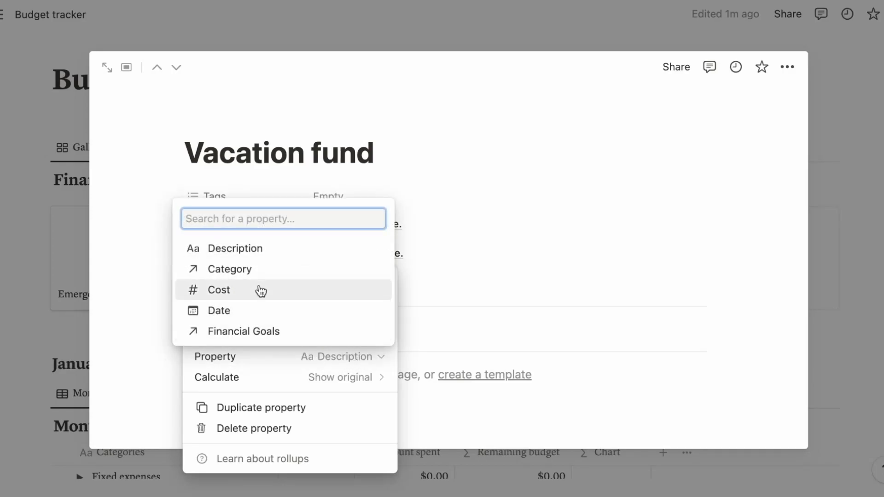
{"action": "left_click", "coordinate": [219, 290]}
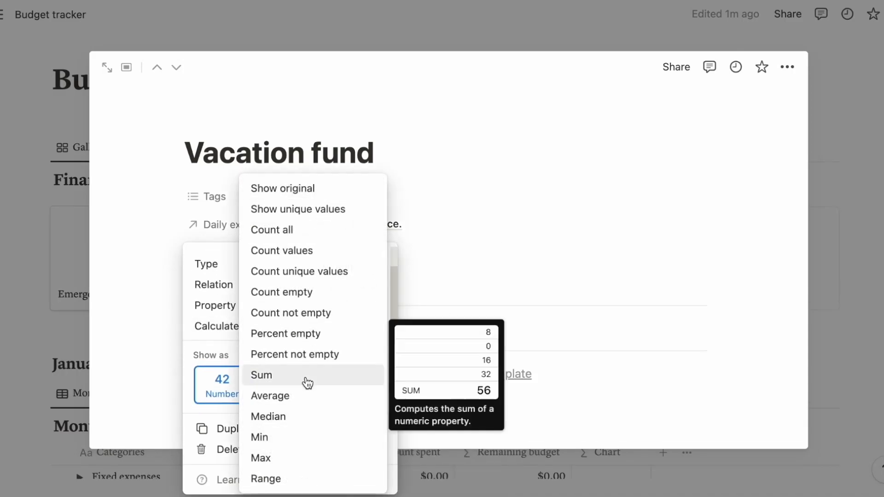
{"action": "left_click", "coordinate": [261, 376]}
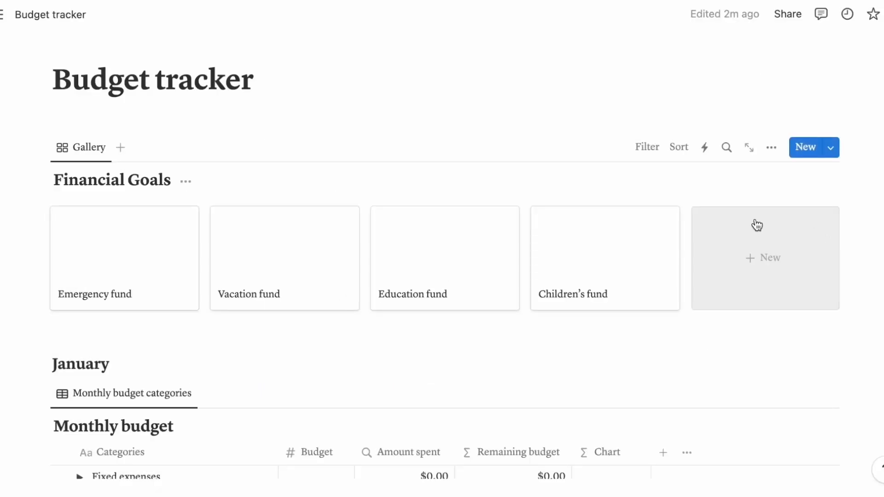
Show the Rollup property on the Financial Goals gallery cards.
{"action": "left_click", "coordinate": [772, 148]}
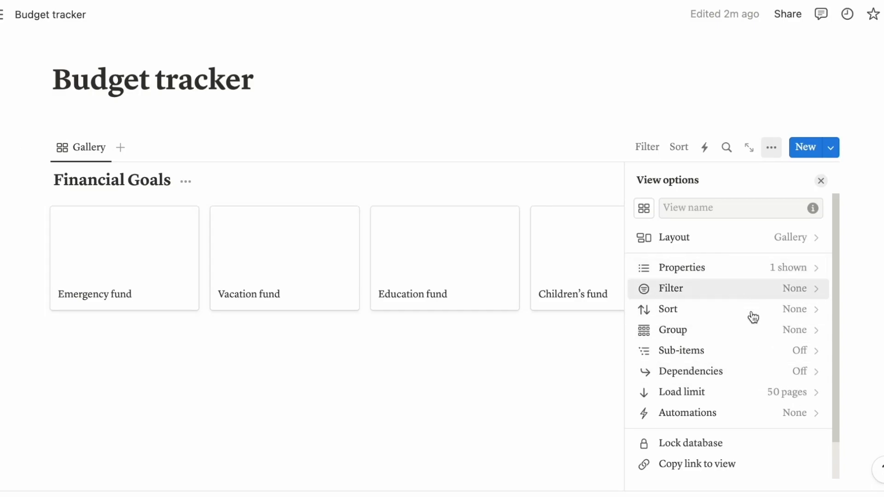
{"action": "left_click", "coordinate": [681, 267]}
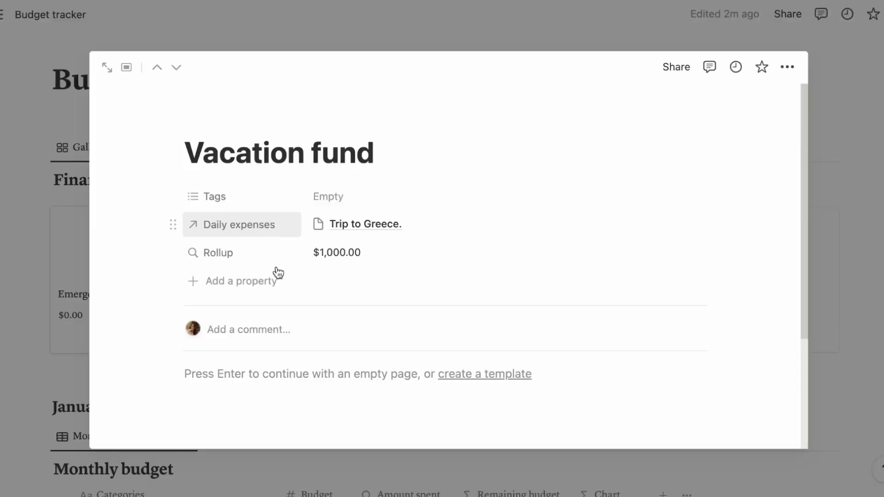
Display the Daily expenses relation minimally on the Vacation fund page.
{"action": "left_click", "coordinate": [173, 224]}
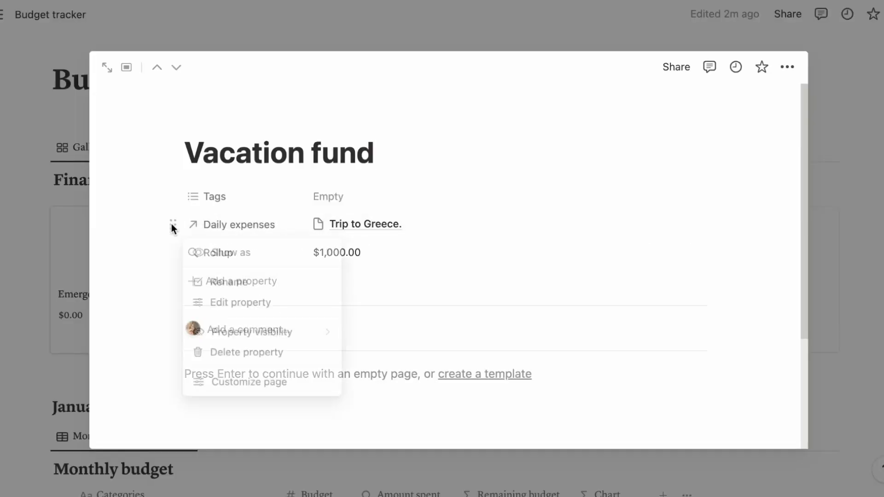
{"action": "left_click", "coordinate": [233, 252]}
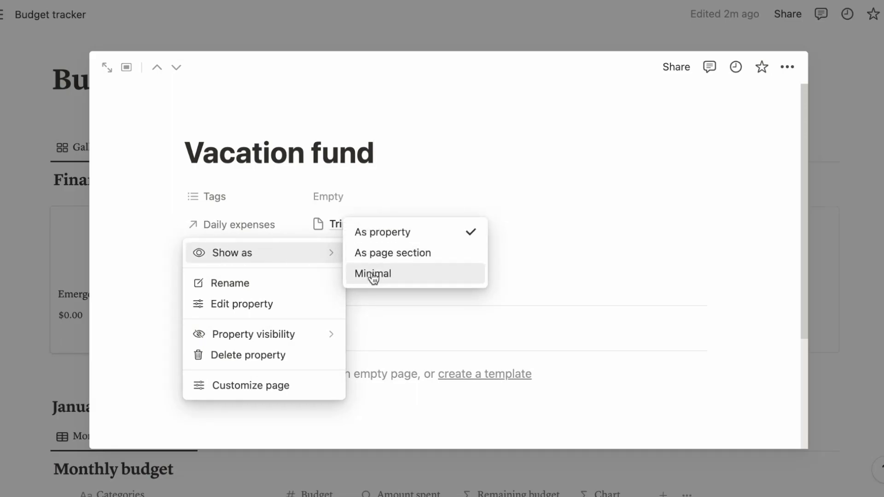
{"action": "left_click", "coordinate": [372, 274]}
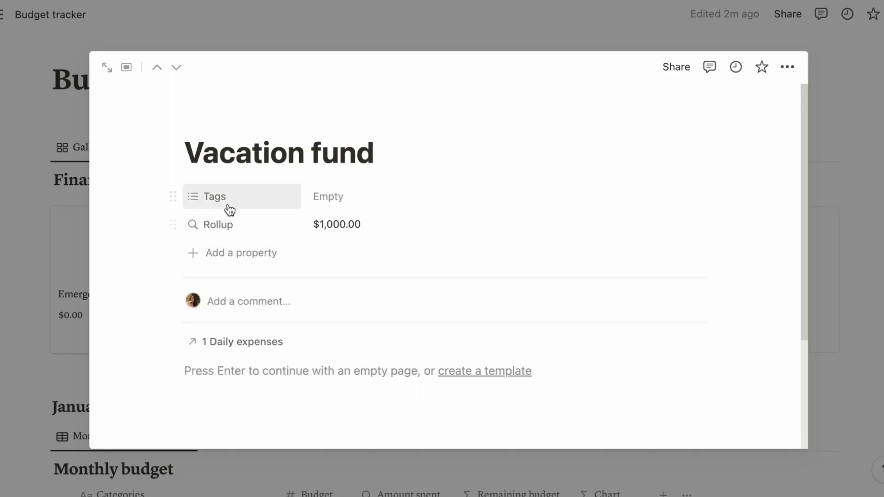
{"action": "mouse_move", "coordinate": [226, 198]}
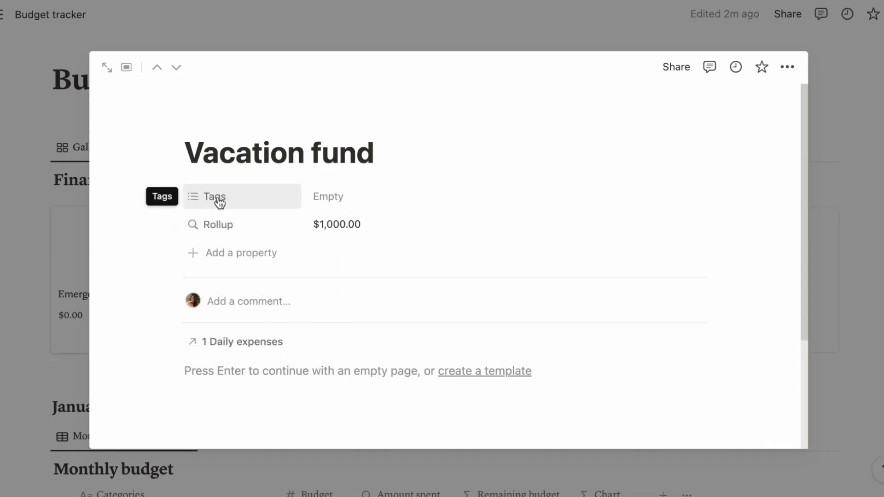
Turn Tags into a Target number property of $10,000.00 in US Dollar format.
{"action": "left_click", "coordinate": [216, 196]}
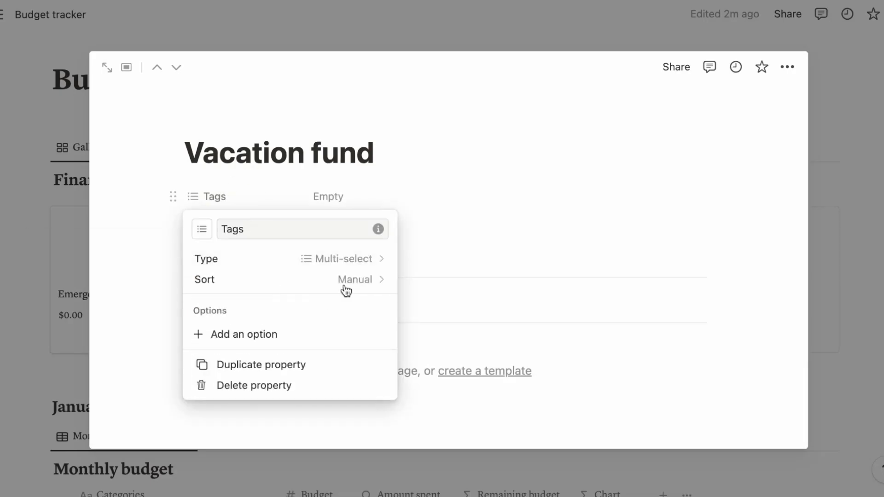
{"action": "left_click", "coordinate": [338, 258]}
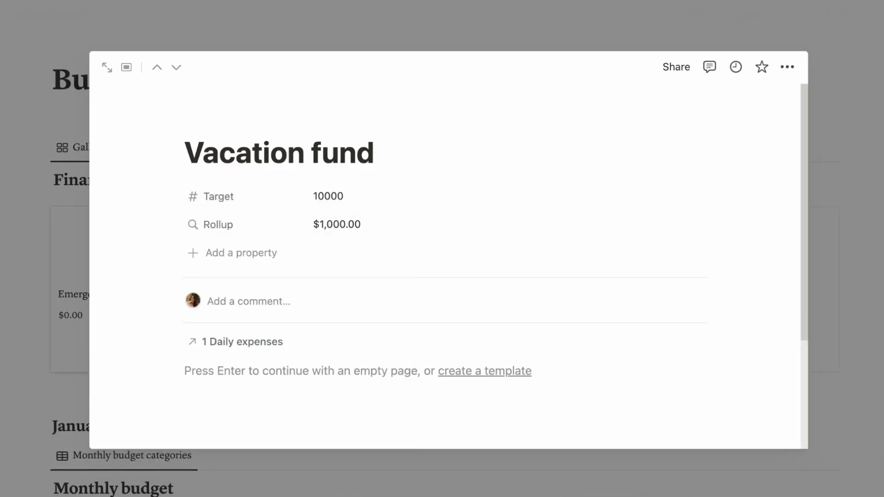
{"action": "left_click", "coordinate": [219, 196]}
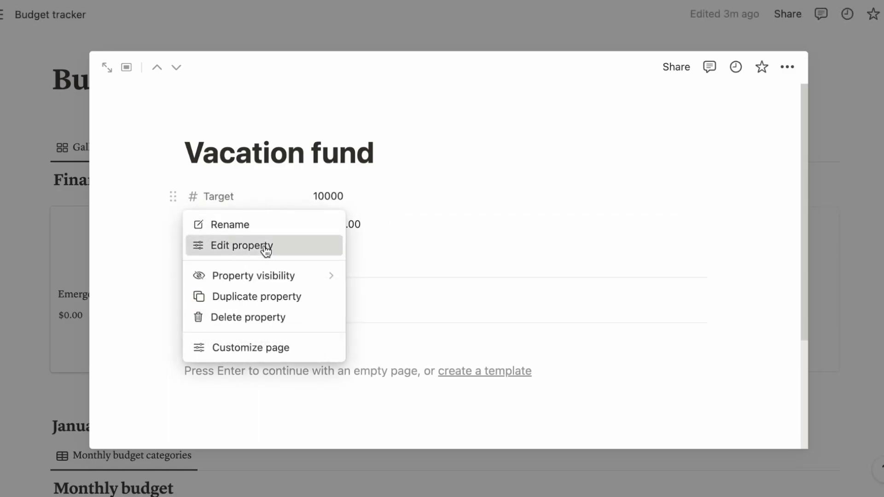
{"action": "left_click", "coordinate": [242, 245]}
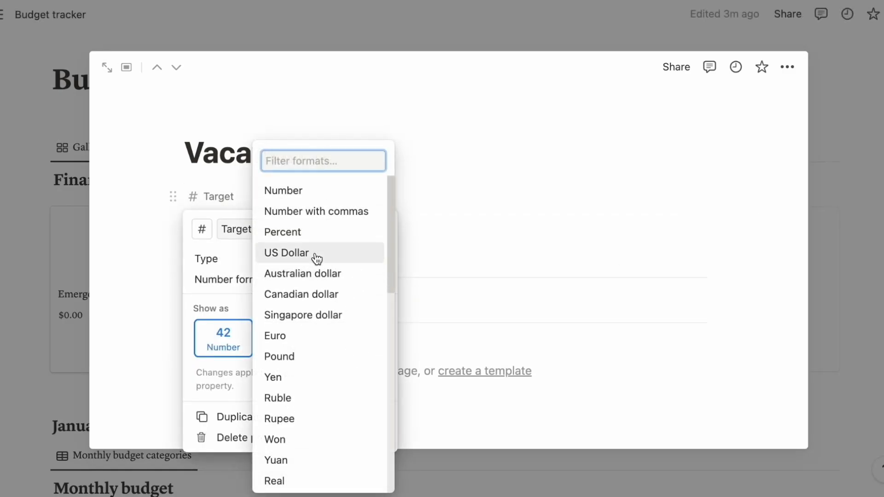
{"action": "left_click", "coordinate": [286, 253]}
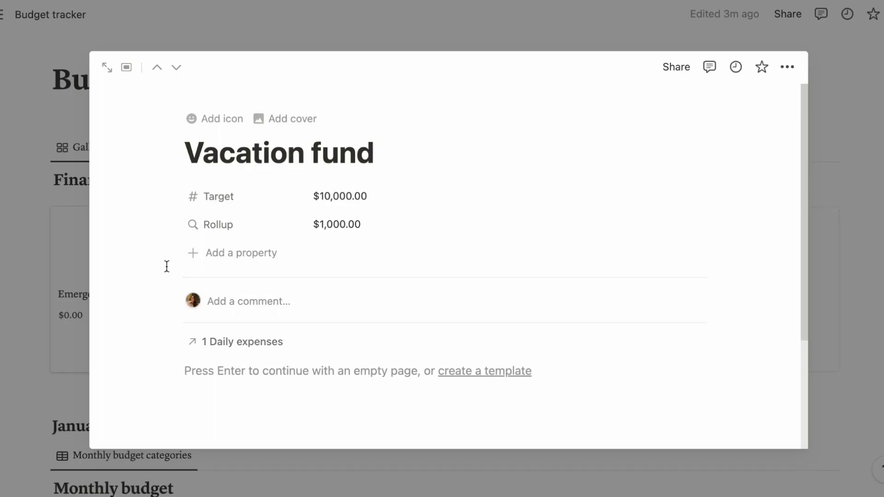
{"action": "left_click", "coordinate": [217, 224]}
{"action": "type", "text": "Current"}
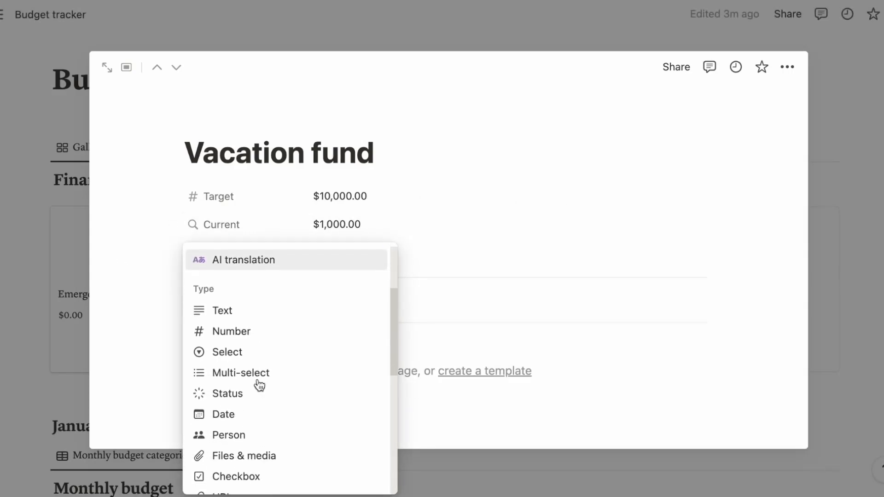
Add a Formula property named Progress to the Vacation fund page.
{"action": "scroll", "scroll_direction": "down", "scroll_amount": 3}
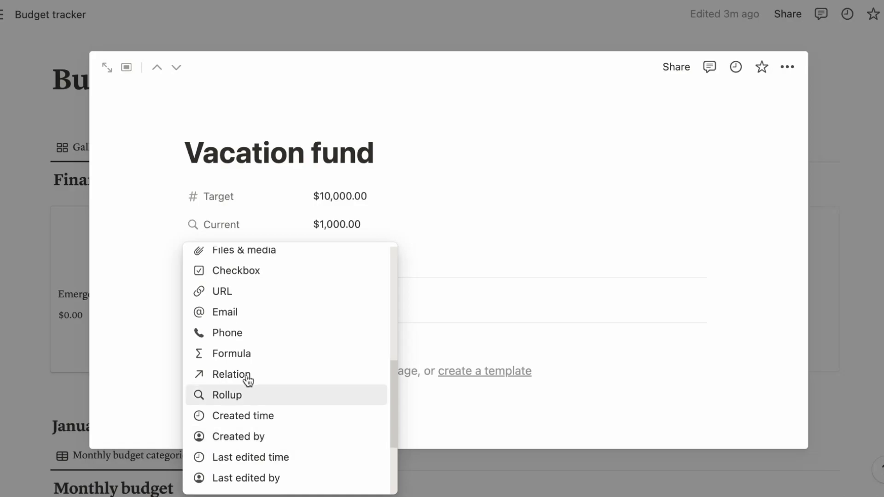
{"action": "left_click", "coordinate": [230, 354]}
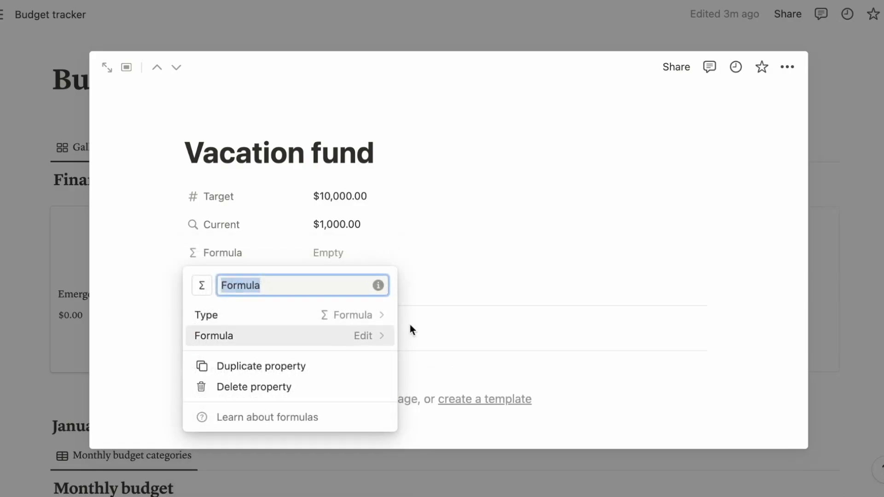
{"action": "type", "text": "Progree"}
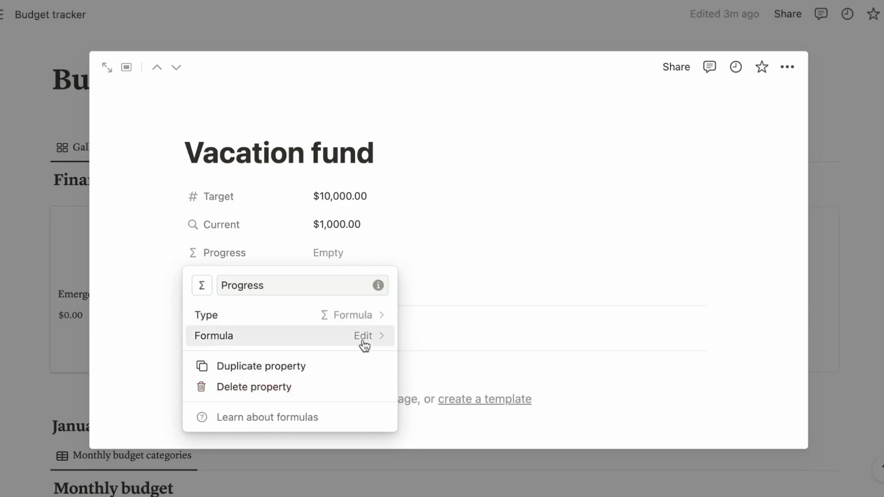
Set Progress to Current / Target as a percent displayed as a ring.
{"action": "left_click", "coordinate": [363, 337]}
{"action": "type", "text": "Current /"}
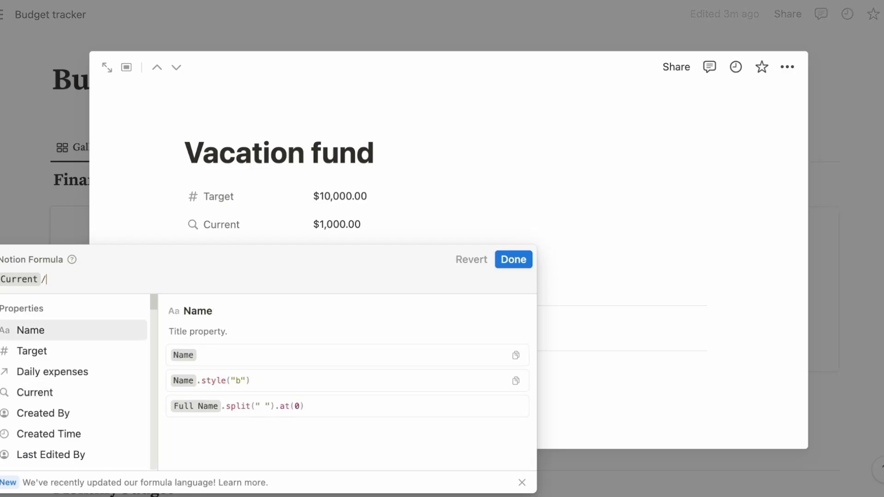
{"action": "left_click", "coordinate": [31, 351]}
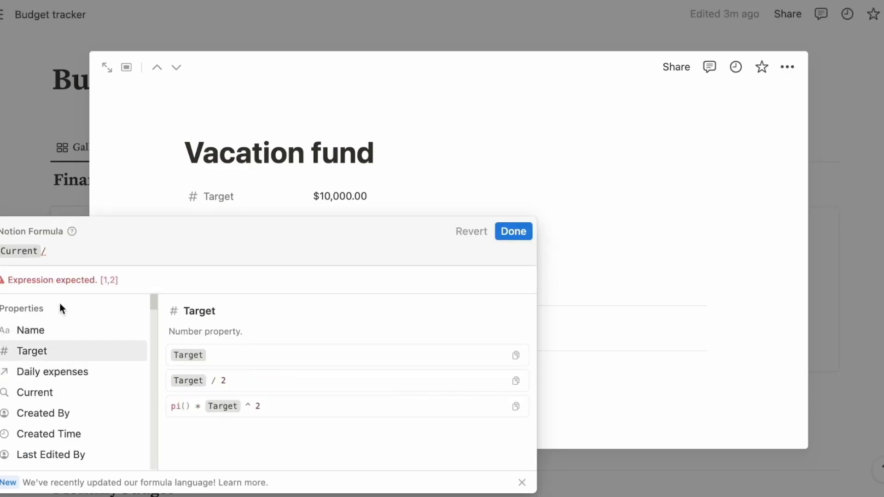
{"action": "type", "text": "Target"}
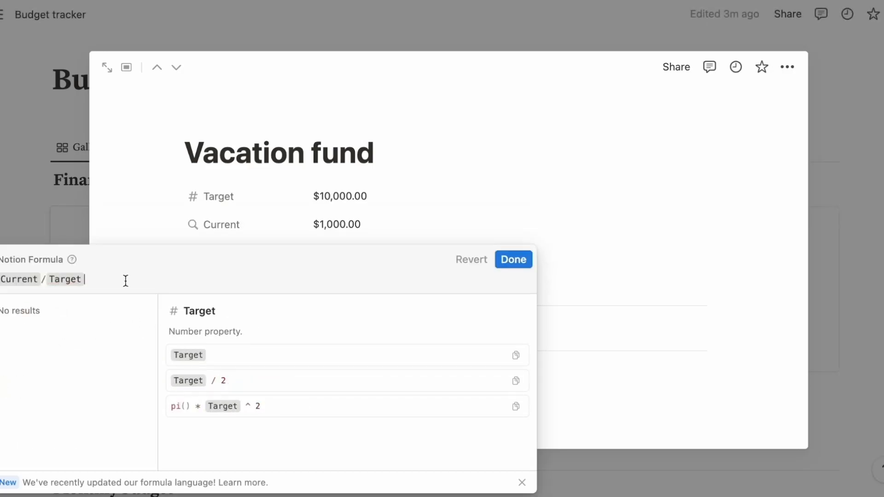
{"action": "type", "text": ")"}
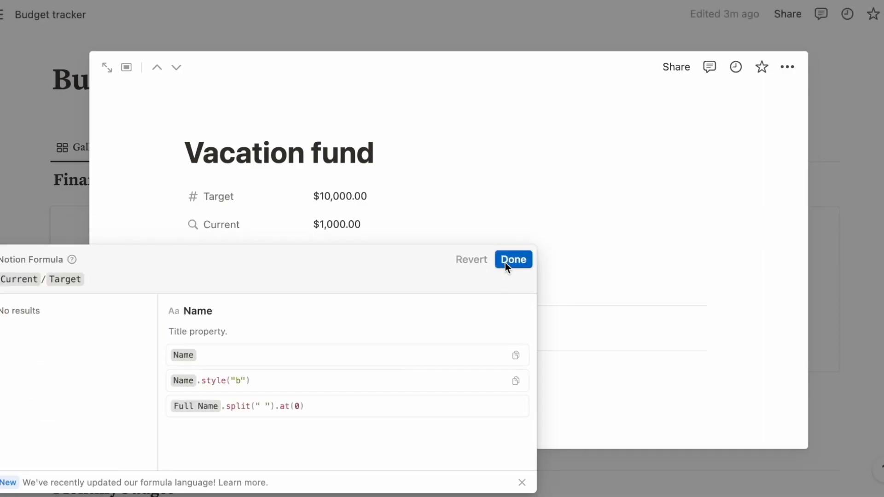
{"action": "left_click", "coordinate": [513, 260]}
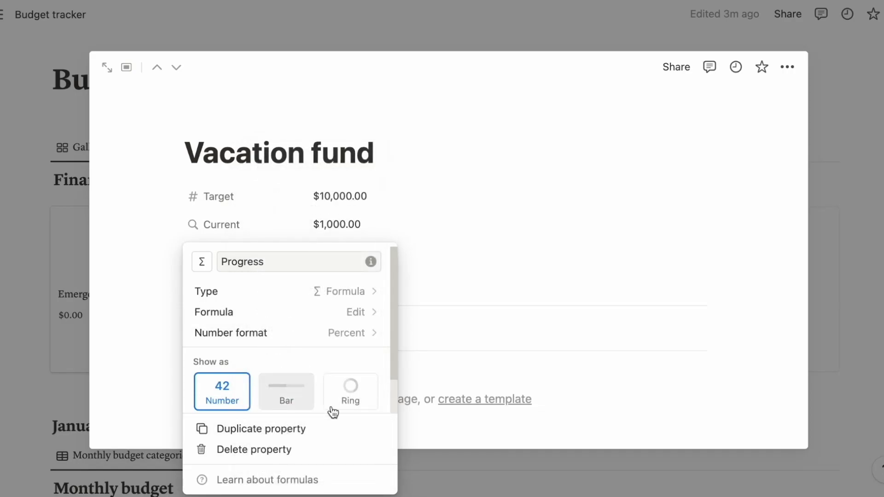
{"action": "left_click", "coordinate": [350, 392]}
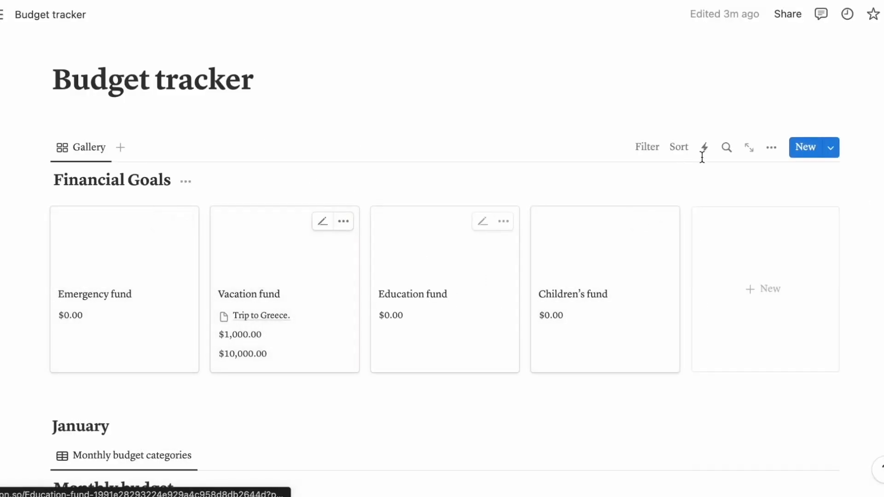
On the gallery cards hide Daily expenses, show Progress, and move Target above Current.
{"action": "left_click", "coordinate": [772, 147]}
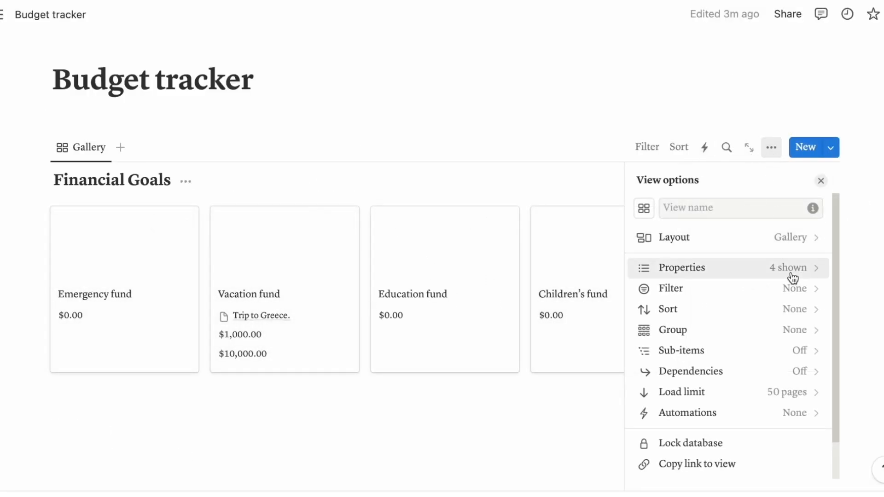
{"action": "left_click", "coordinate": [681, 267]}
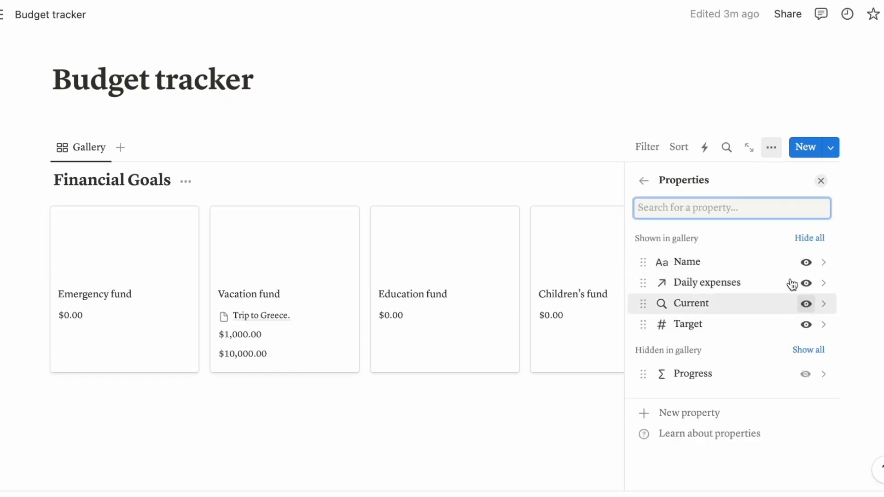
{"action": "left_click", "coordinate": [806, 283]}
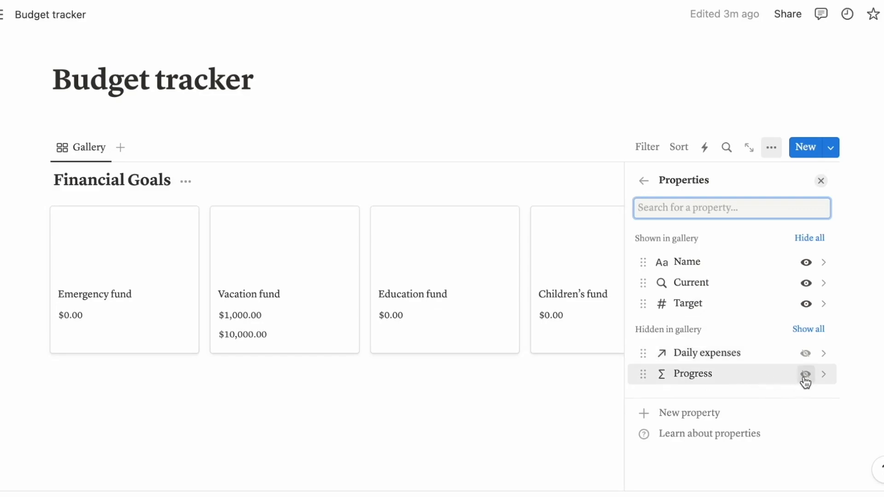
{"action": "left_click", "coordinate": [805, 374]}
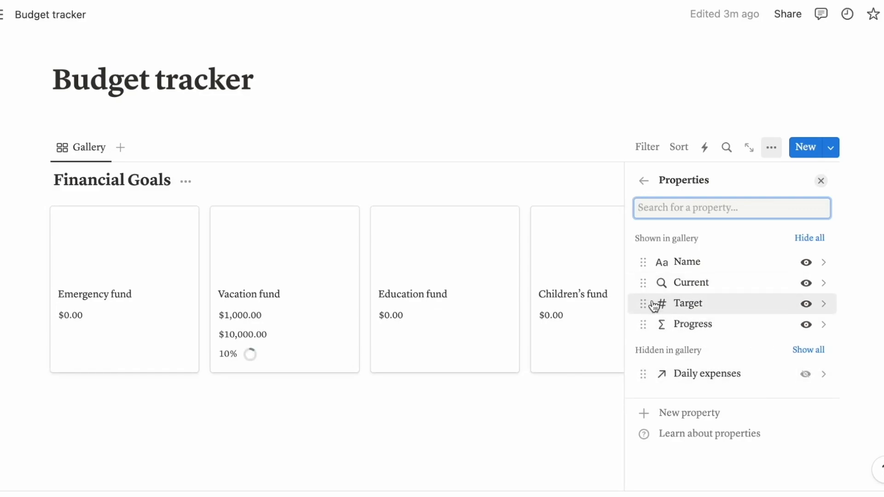
{"action": "left_click_drag", "start_coordinate": [654, 303], "coordinate": [654, 282]}
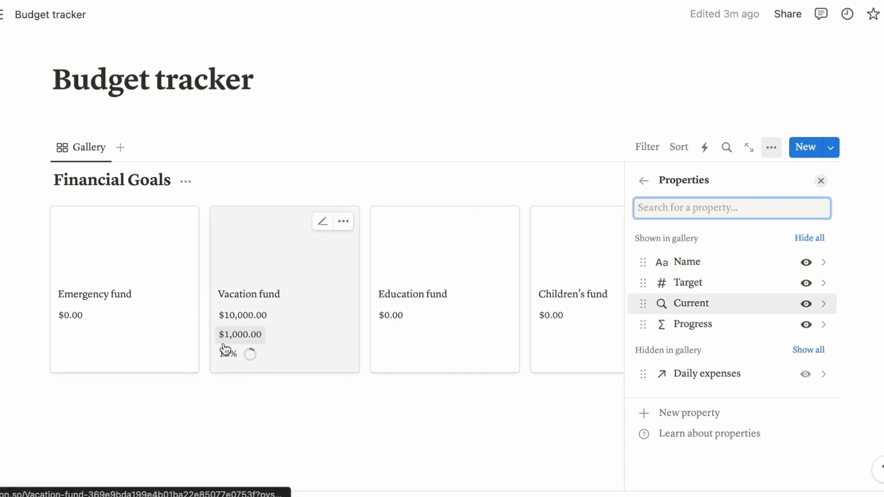
{"action": "mouse_move", "coordinate": [228, 358]}
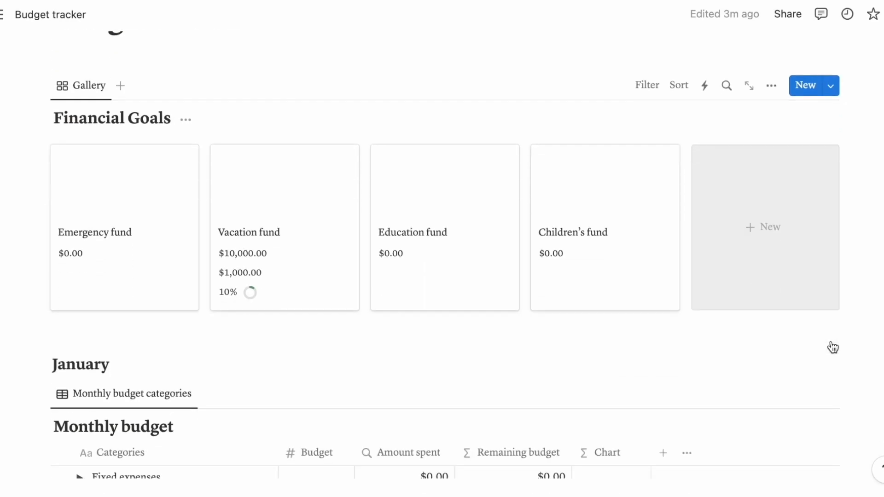
Enter a $2,000.00 budget for Vacation fund in the Monthly budget table.
{"action": "scroll", "scroll_direction": "down", "scroll_amount": 3}
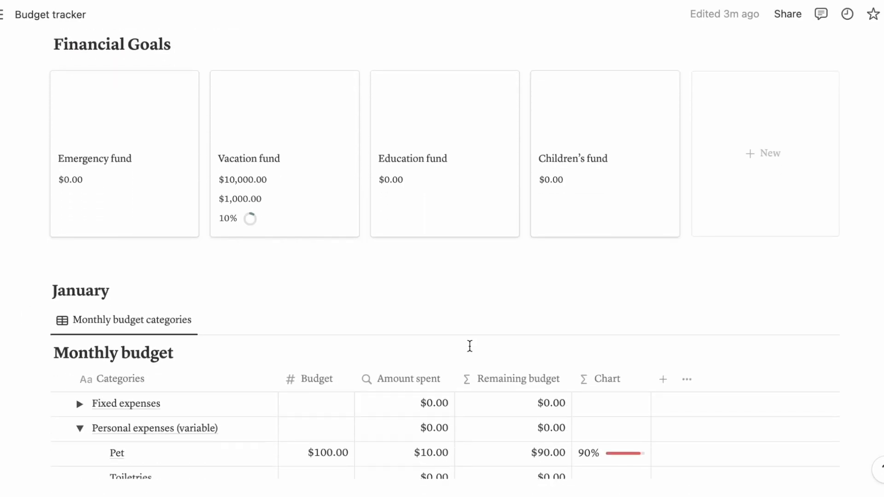
{"action": "scroll", "scroll_direction": "down", "scroll_amount": 3}
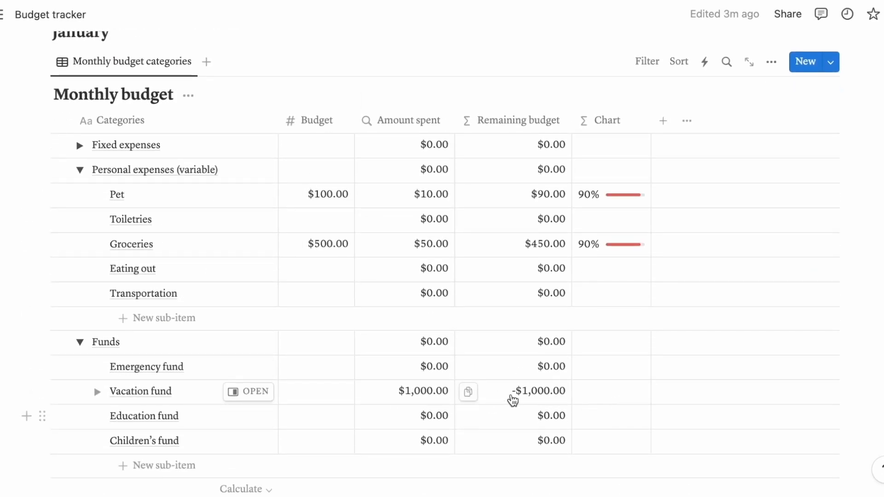
{"action": "left_click", "coordinate": [317, 392]}
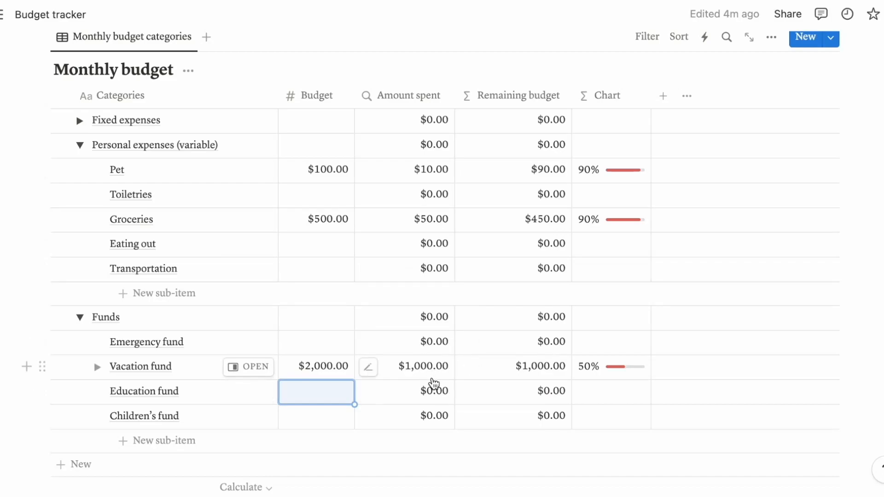
{"action": "mouse_move", "coordinate": [545, 371]}
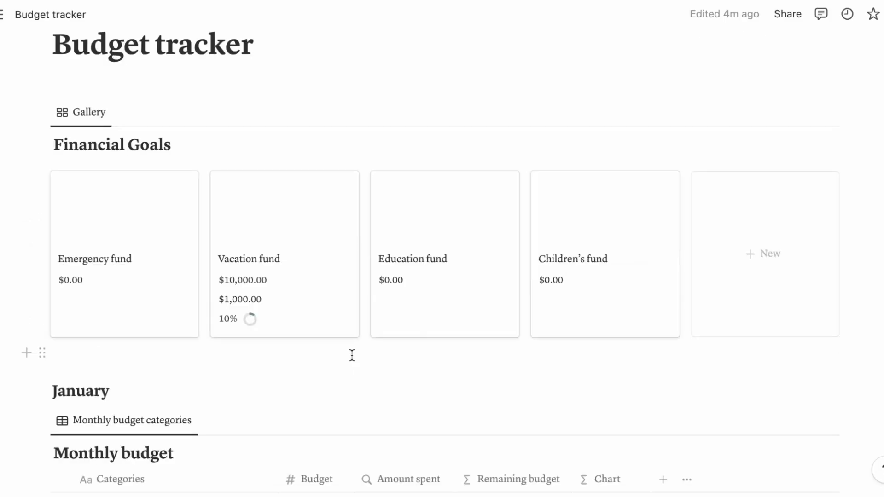
{"action": "mouse_move", "coordinate": [348, 355]}
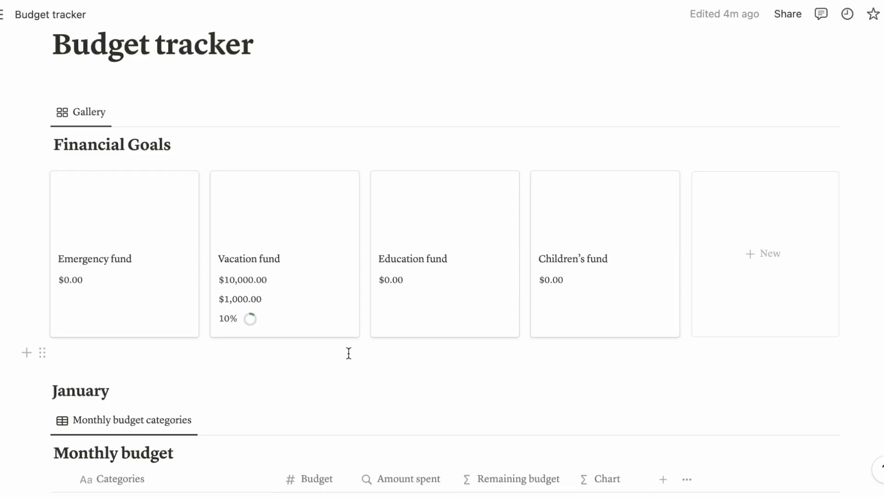
{"action": "mouse_move", "coordinate": [350, 349]}
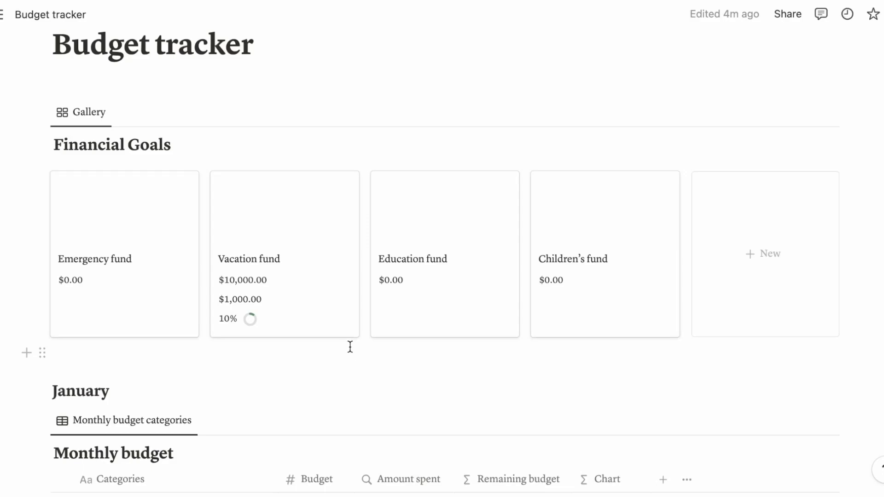
Open the next budget category's page to set its icon and fund amounts.
{"action": "scroll", "scroll_direction": "down", "scroll_amount": 3}
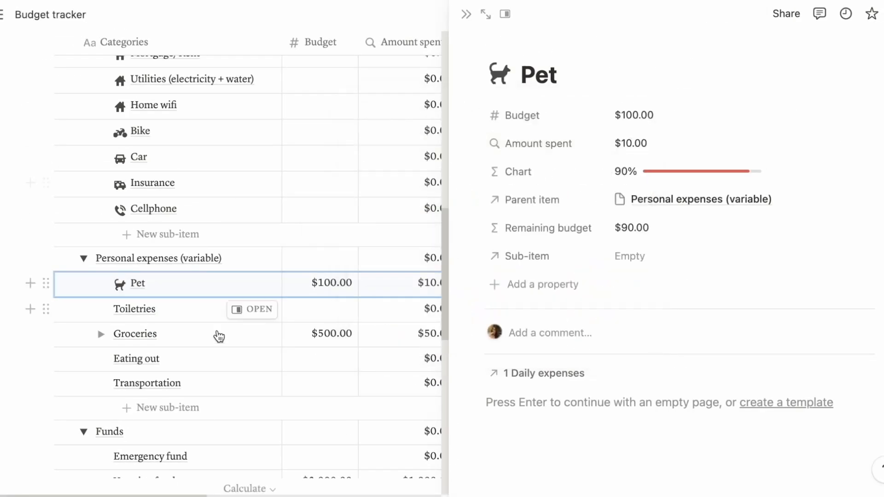
{"action": "left_click", "coordinate": [135, 334]}
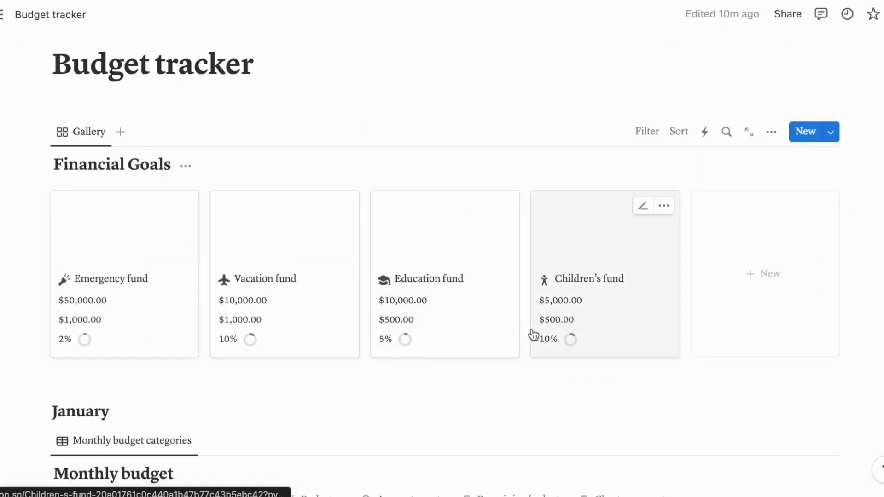
{"action": "mouse_move", "coordinate": [270, 328]}
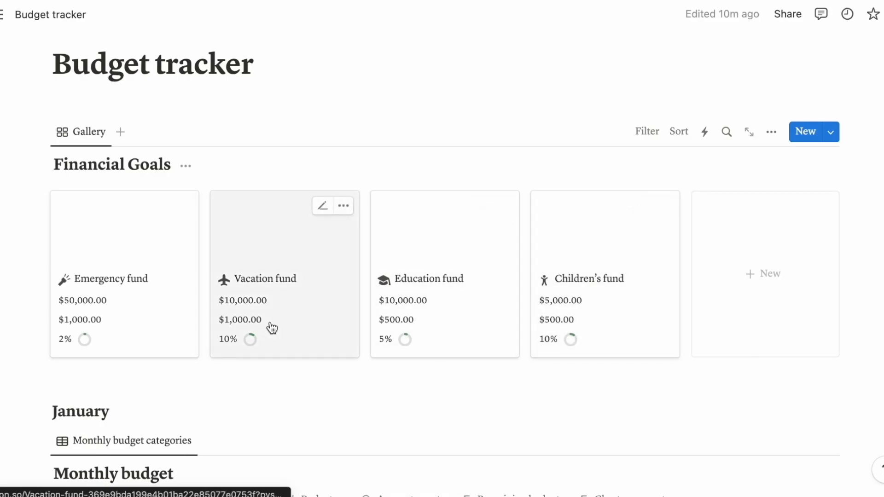
{"action": "mouse_move", "coordinate": [287, 317]}
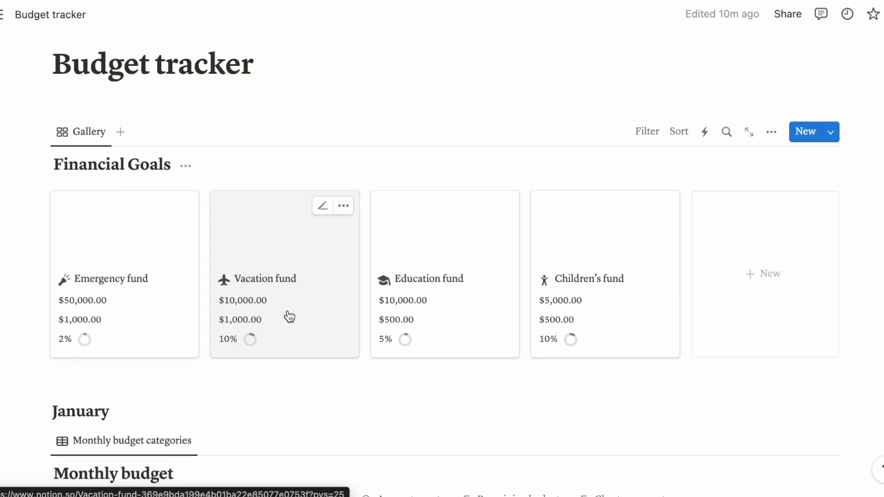
{"action": "mouse_move", "coordinate": [338, 310]}
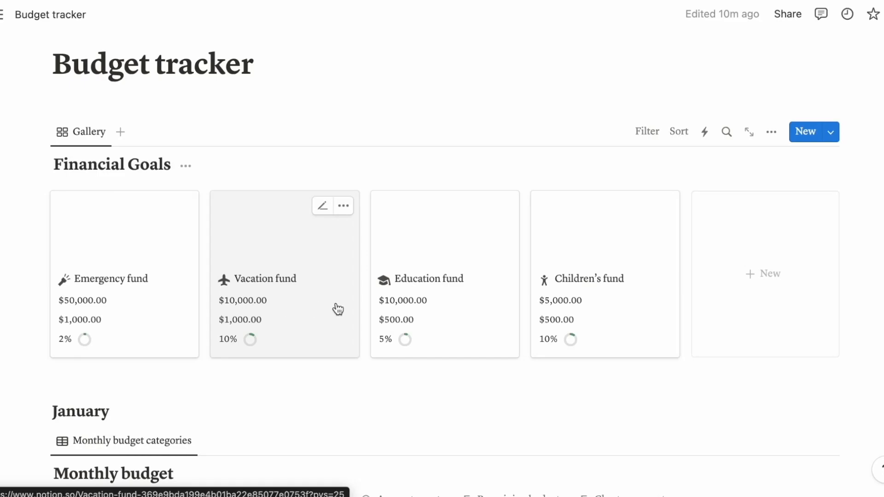
{"action": "mouse_move", "coordinate": [332, 309]}
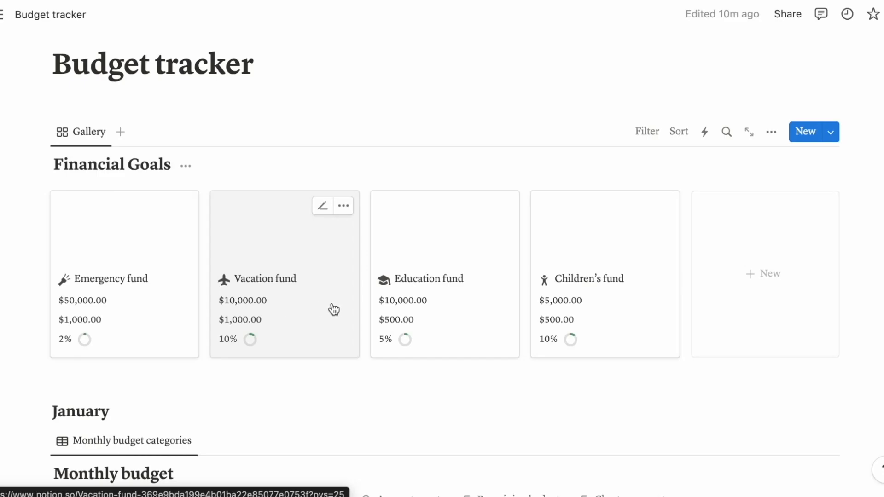
{"action": "scroll", "scroll_direction": "down", "scroll_amount": 3}
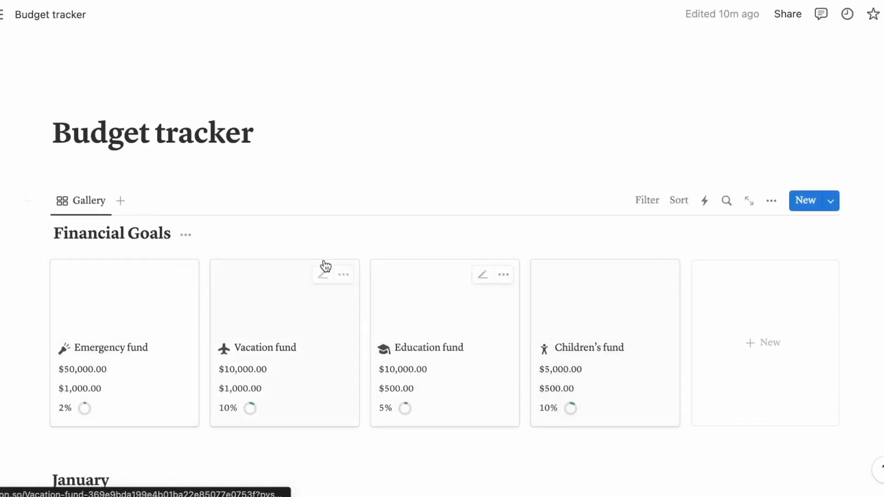
{"action": "scroll", "scroll_direction": "down", "scroll_amount": 3}
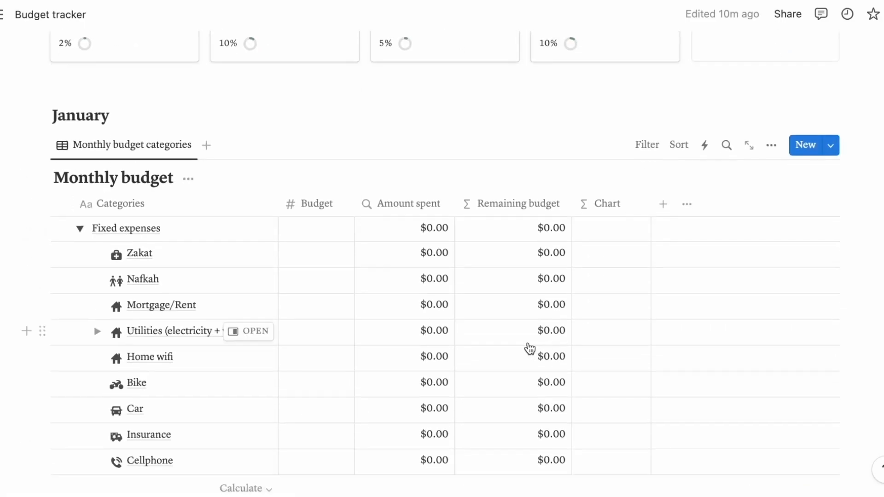
{"action": "scroll", "scroll_direction": "down", "scroll_amount": 3}
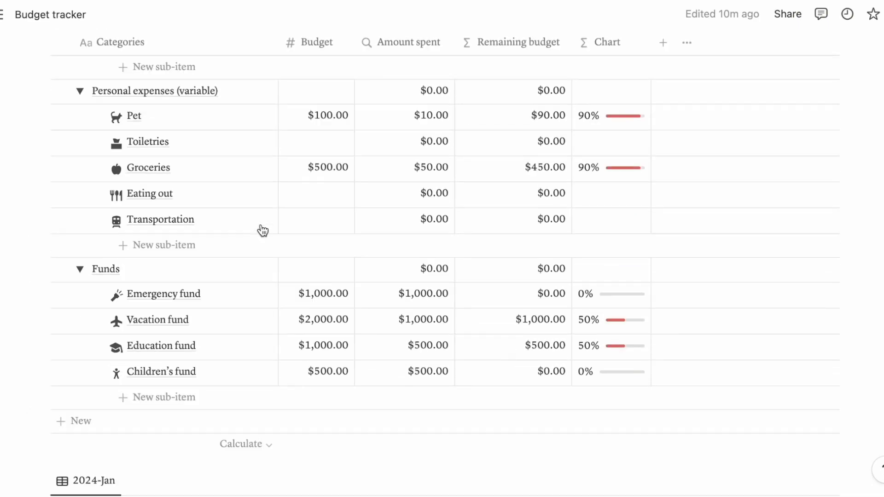
{"action": "scroll", "scroll_direction": "down", "scroll_amount": 3}
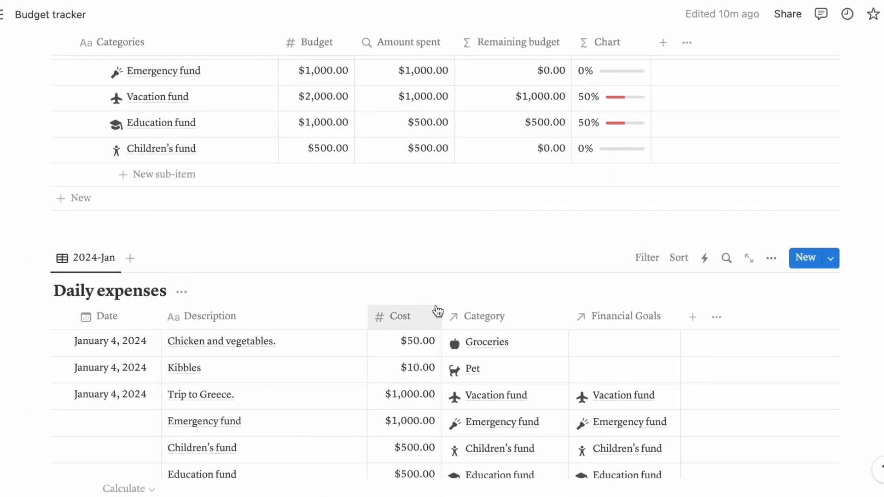